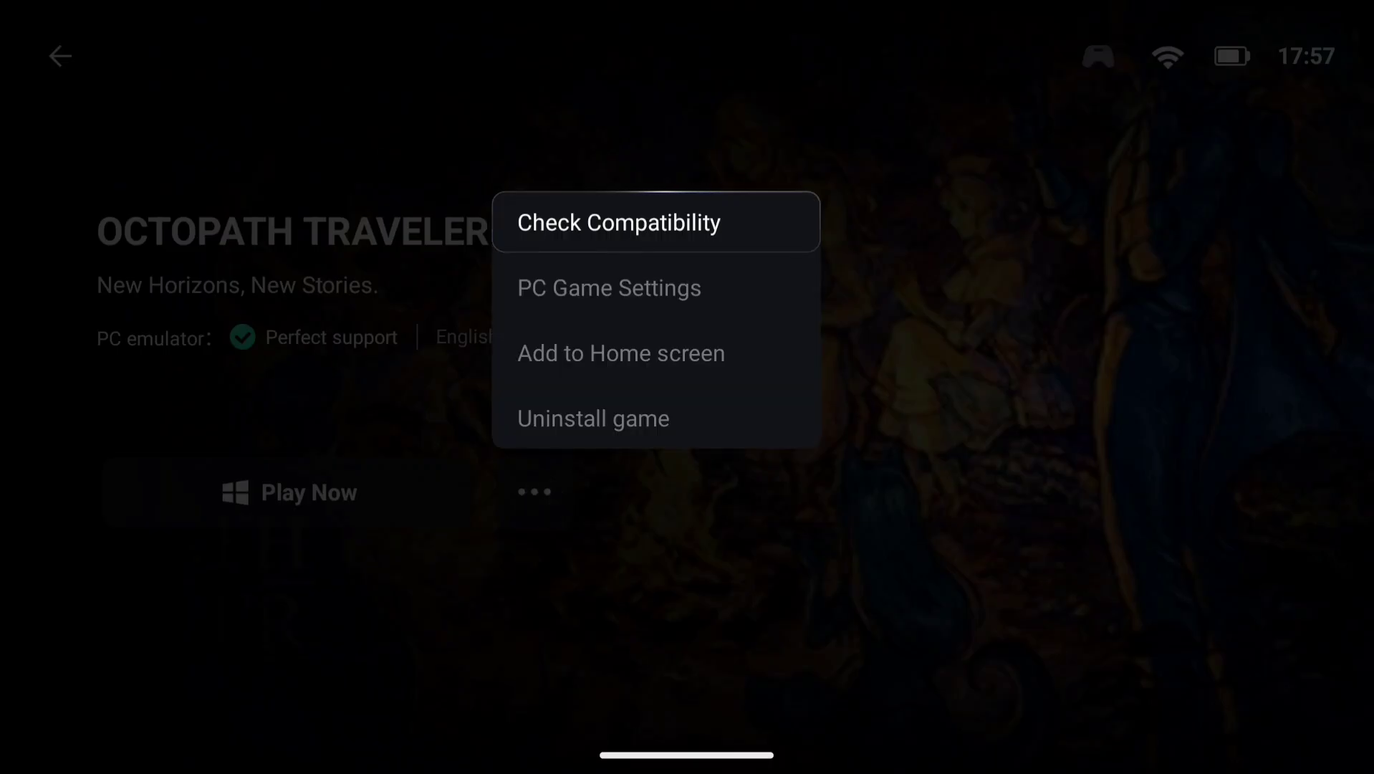
- Review the game's PC settings, translation presets and GPU drivers, keeping turnip_v24.3.0-R12
click(607, 288)
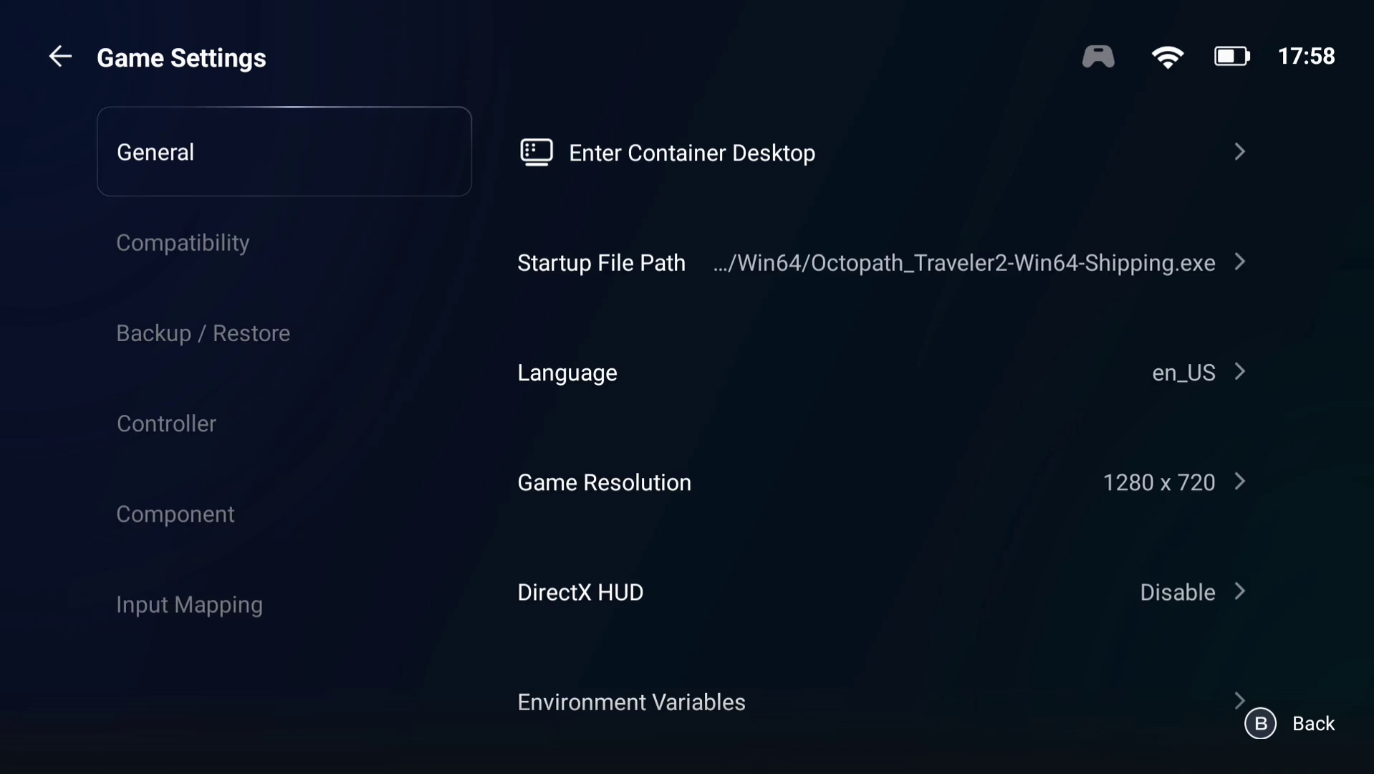
click(182, 242)
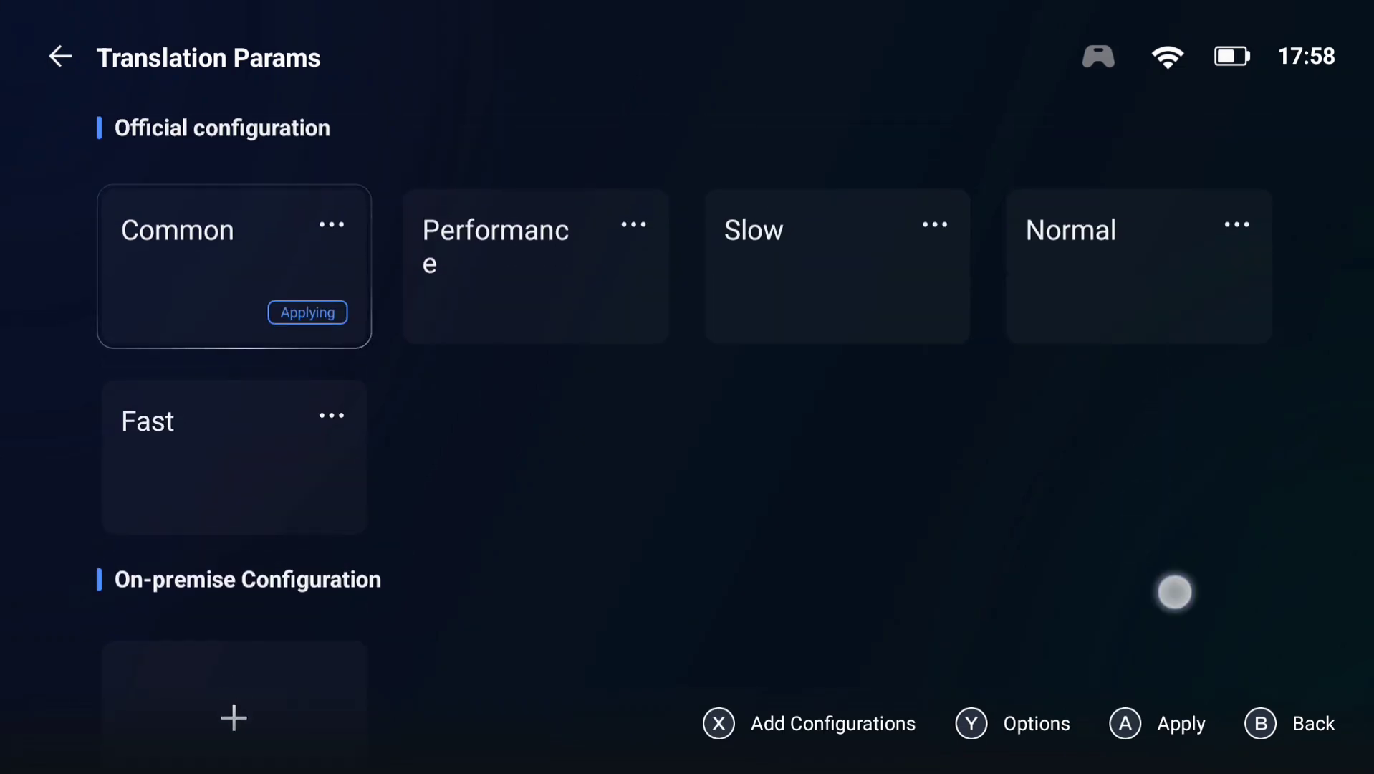
click(59, 57)
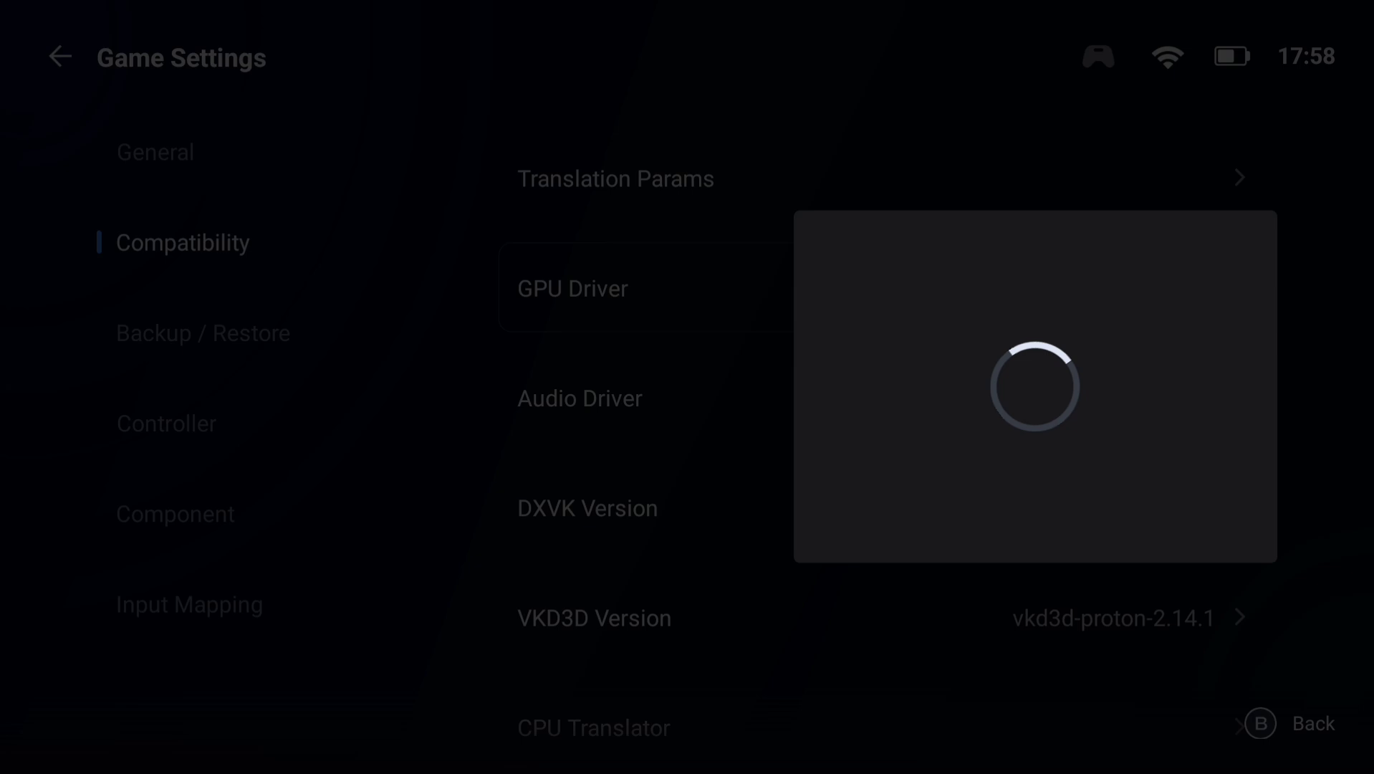
click(571, 288)
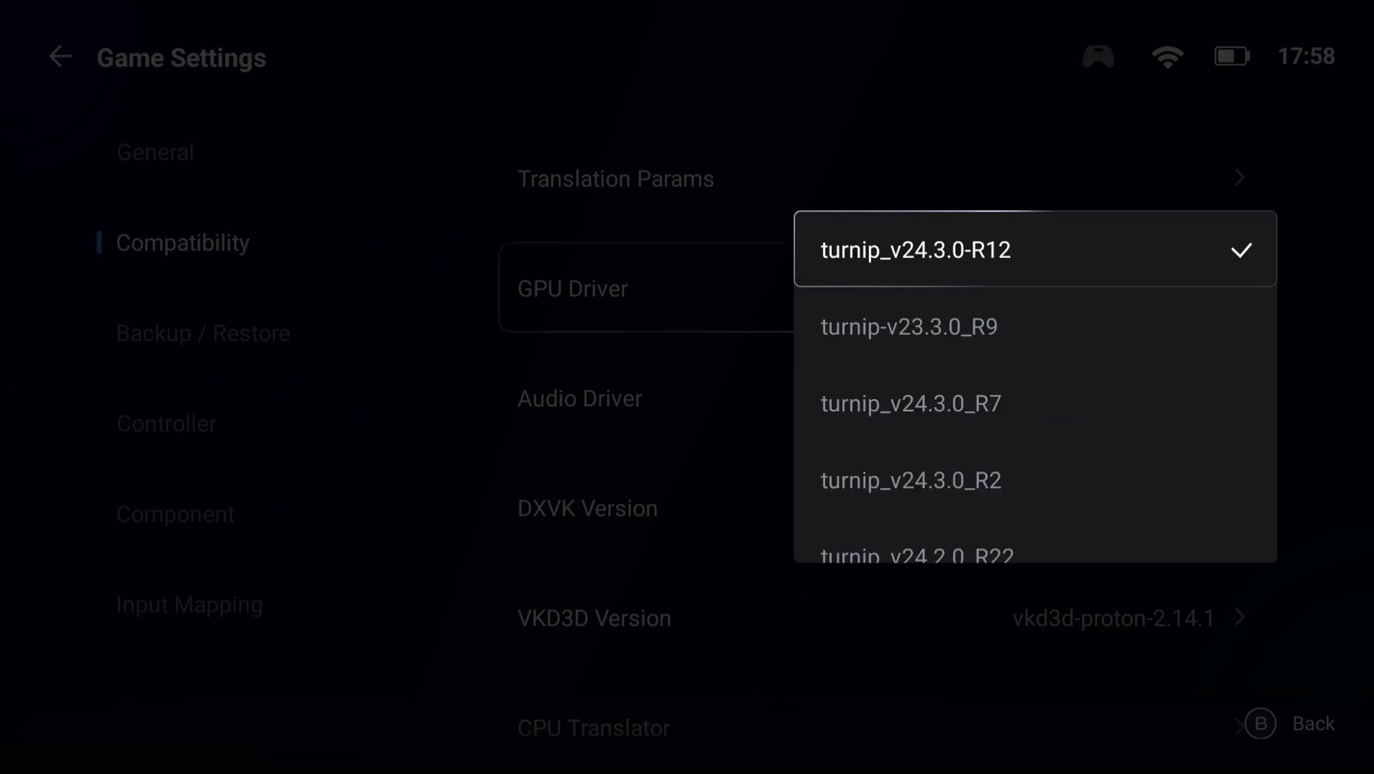
scroll(up, 3)
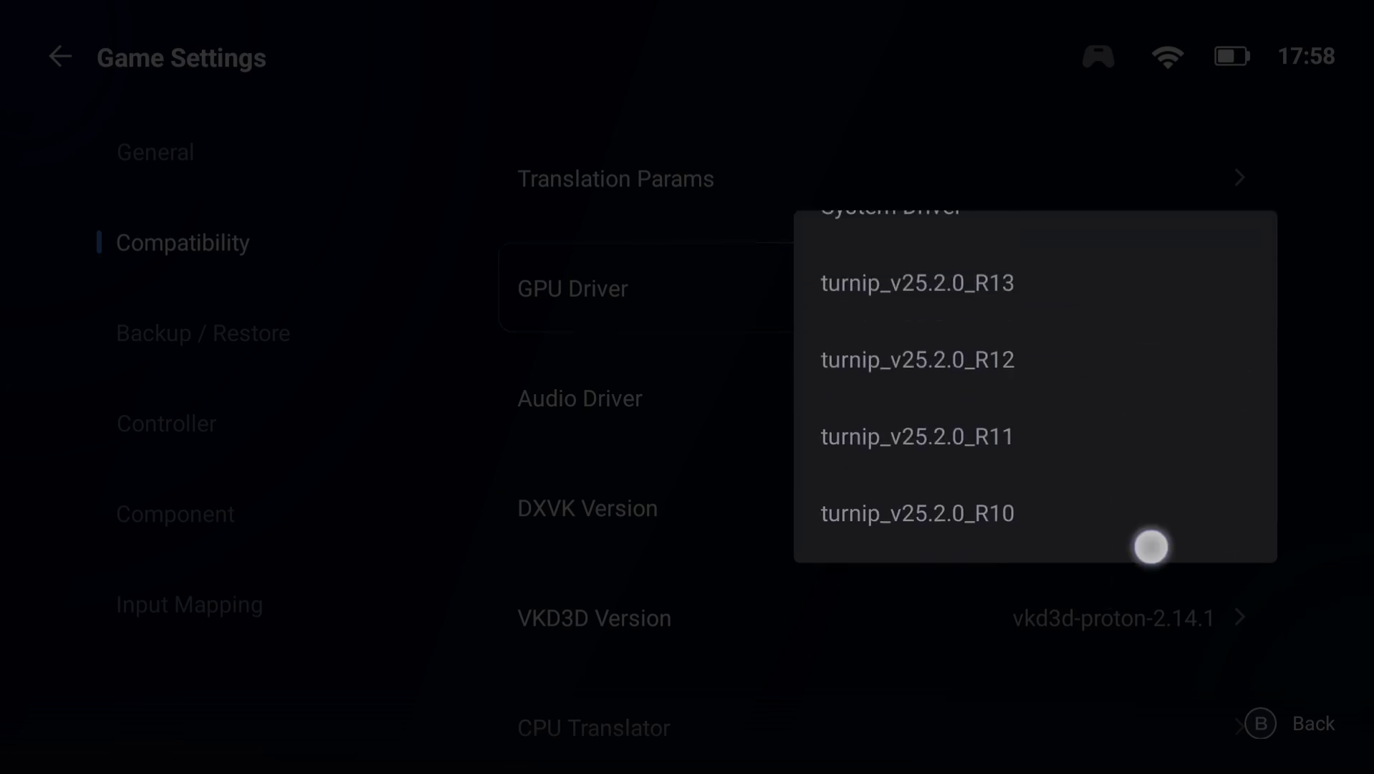
scroll(down, 3)
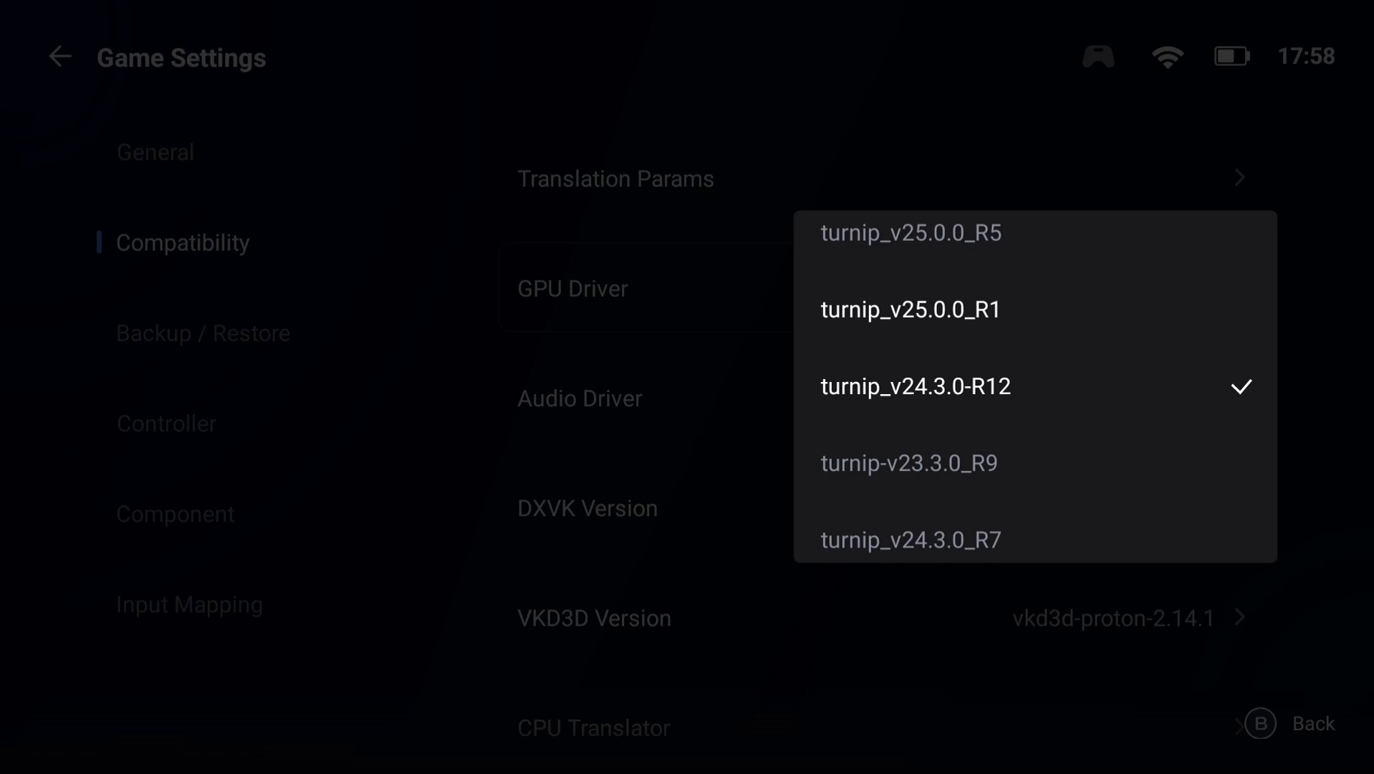
click(917, 385)
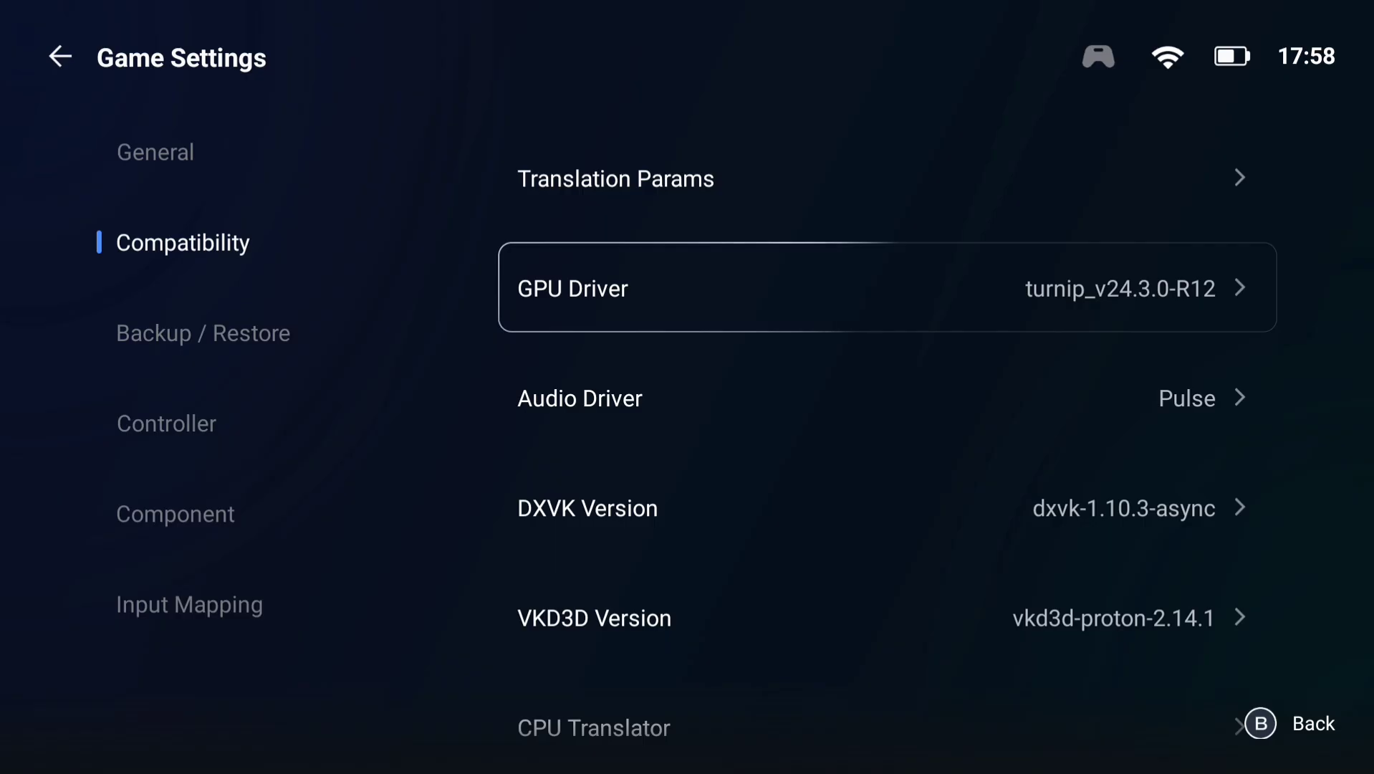
scroll(down, 3)
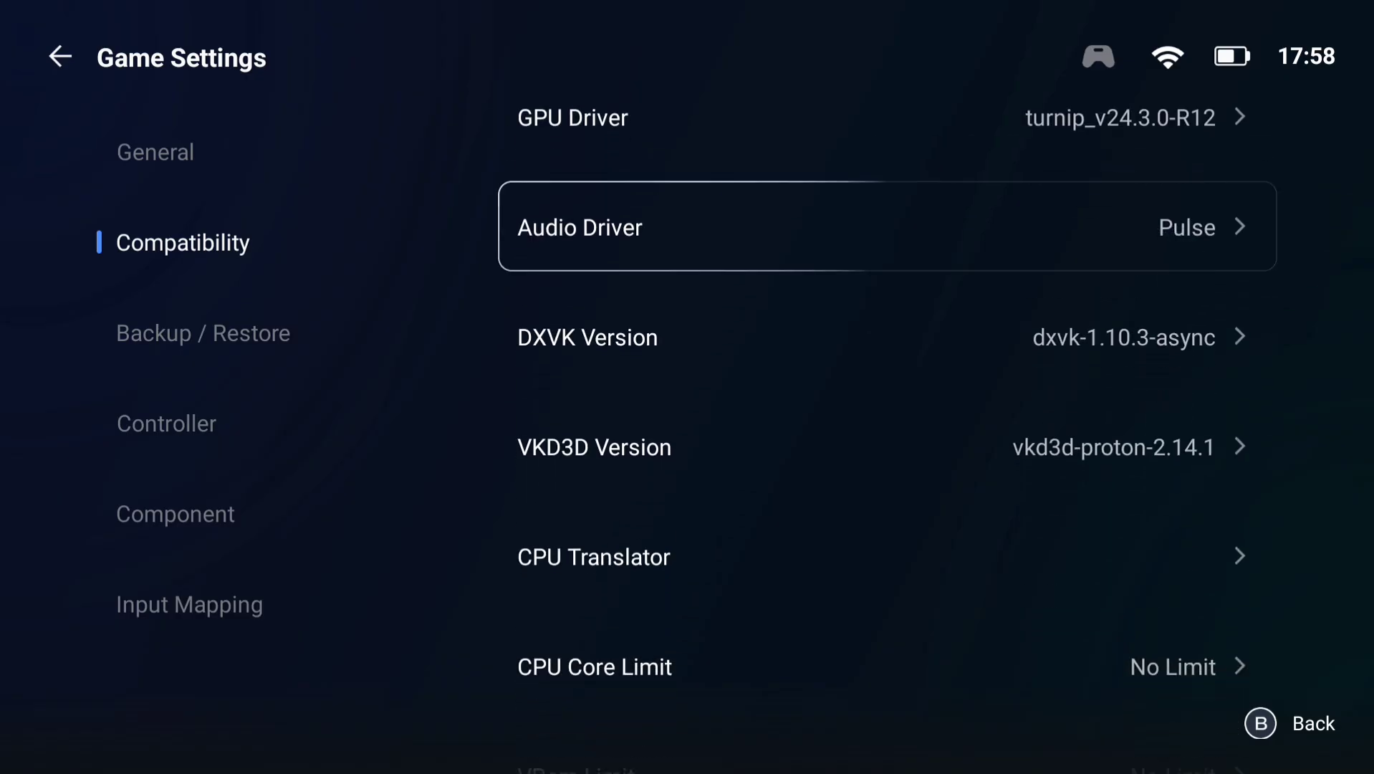
scroll(down, 3)
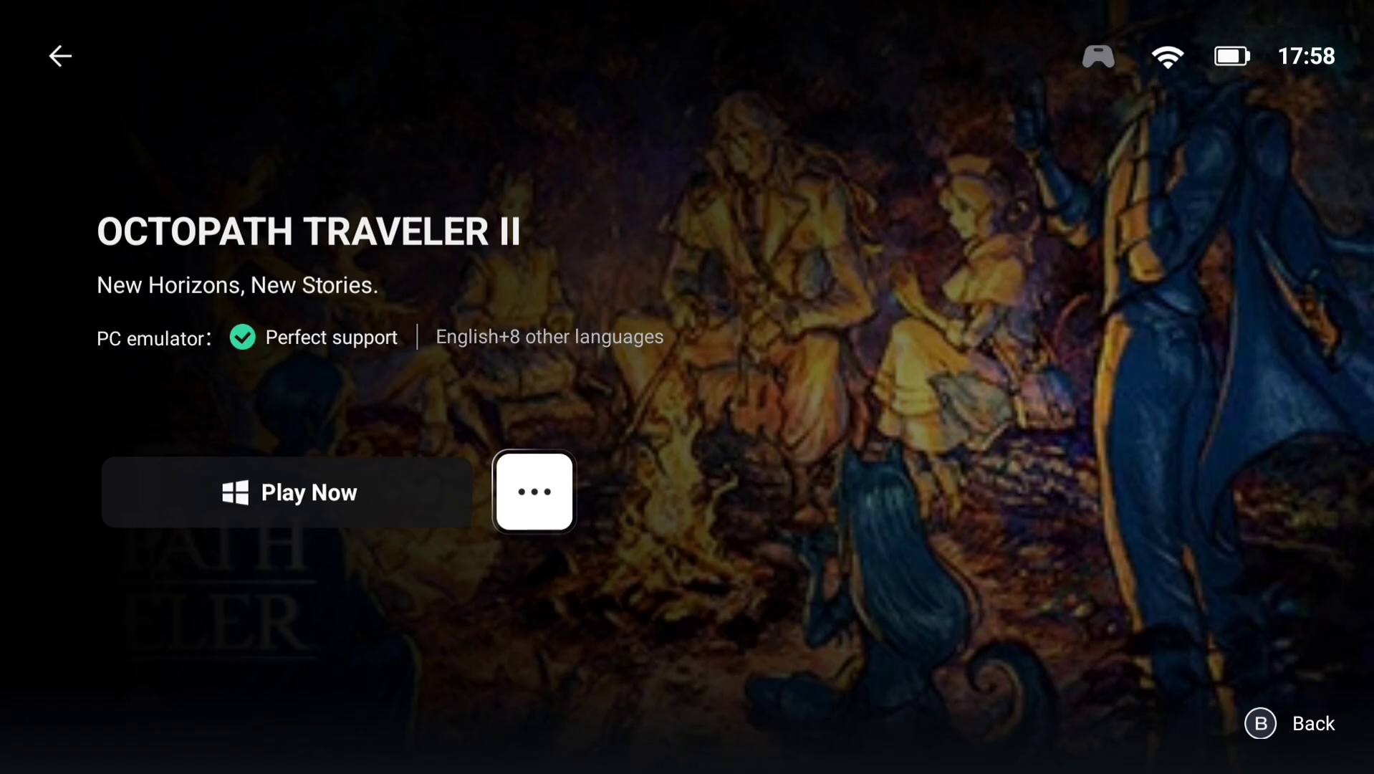
- Check the game's compatibility details, then launch Octopath Traveler II to its title menu
click(533, 490)
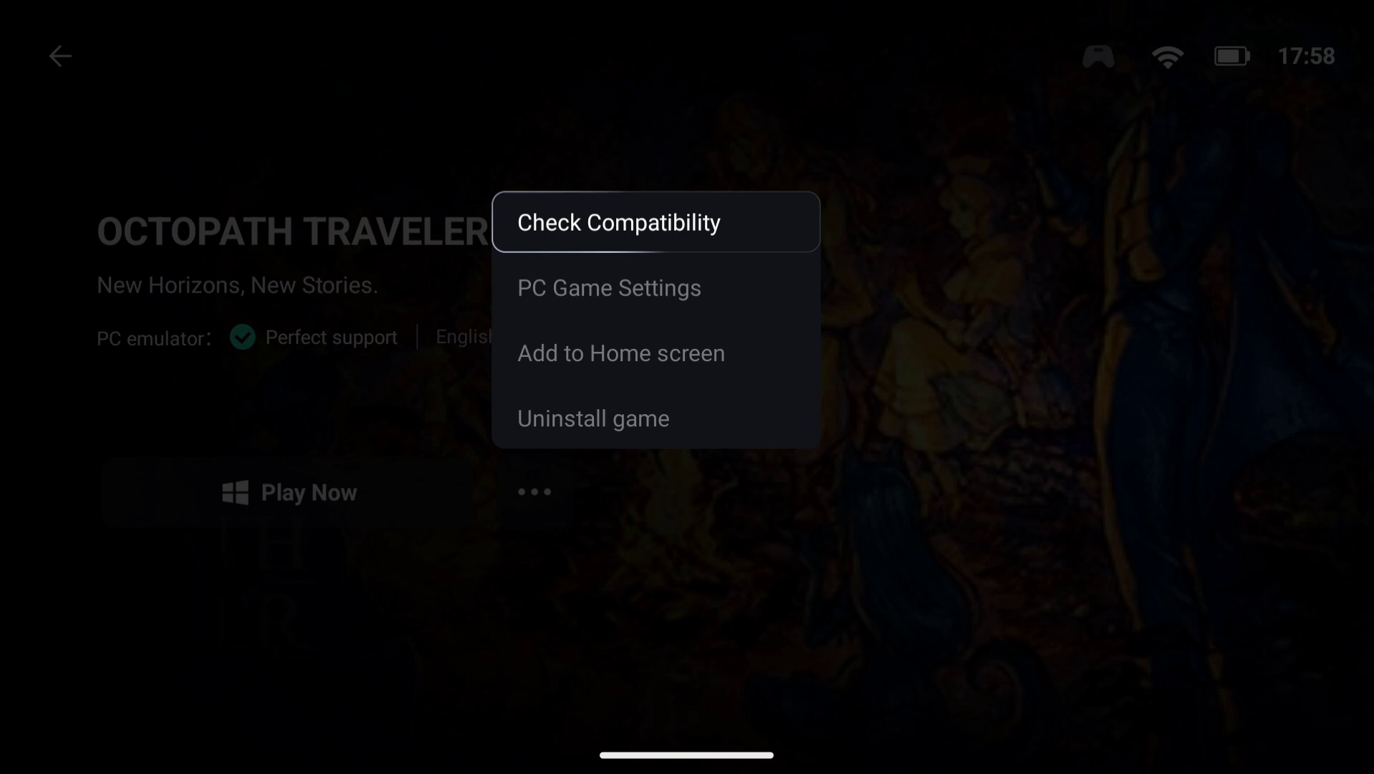
click(619, 222)
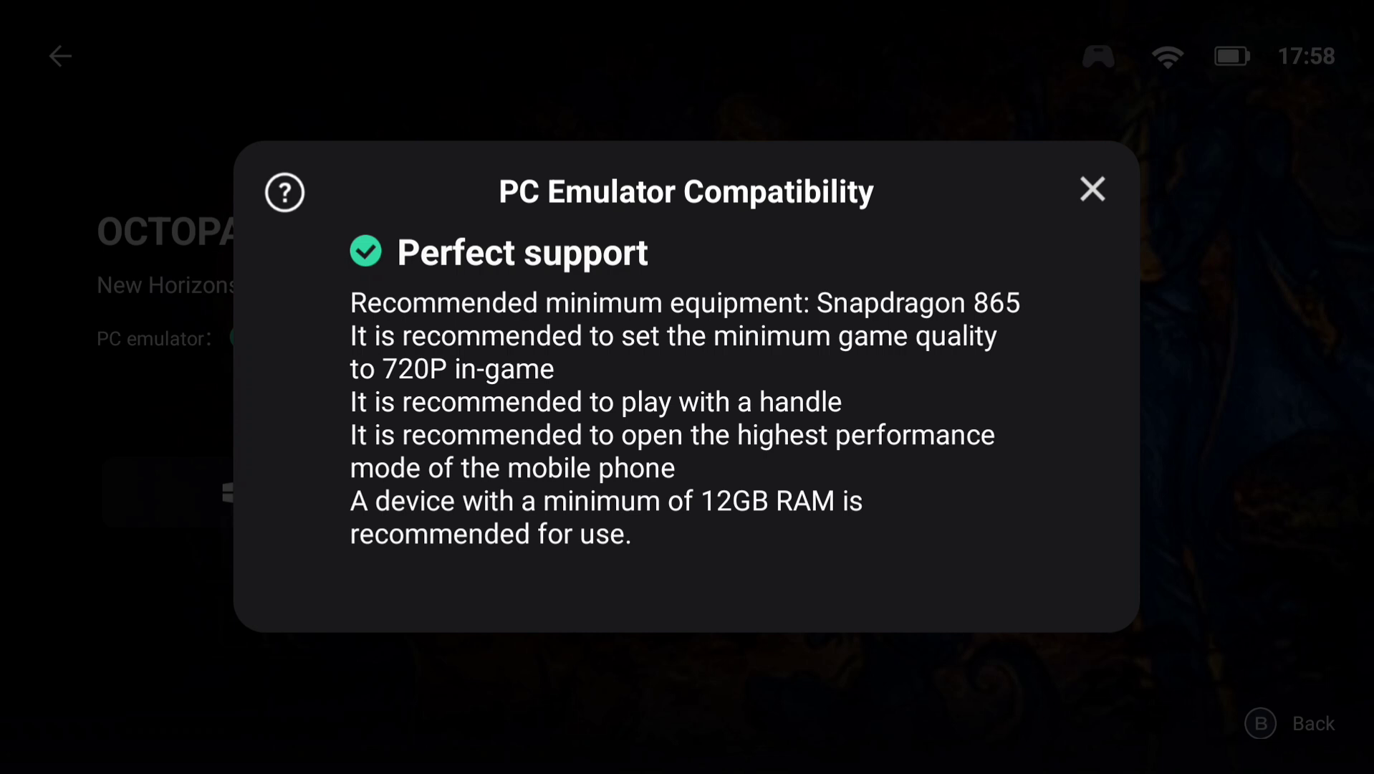
click(1092, 191)
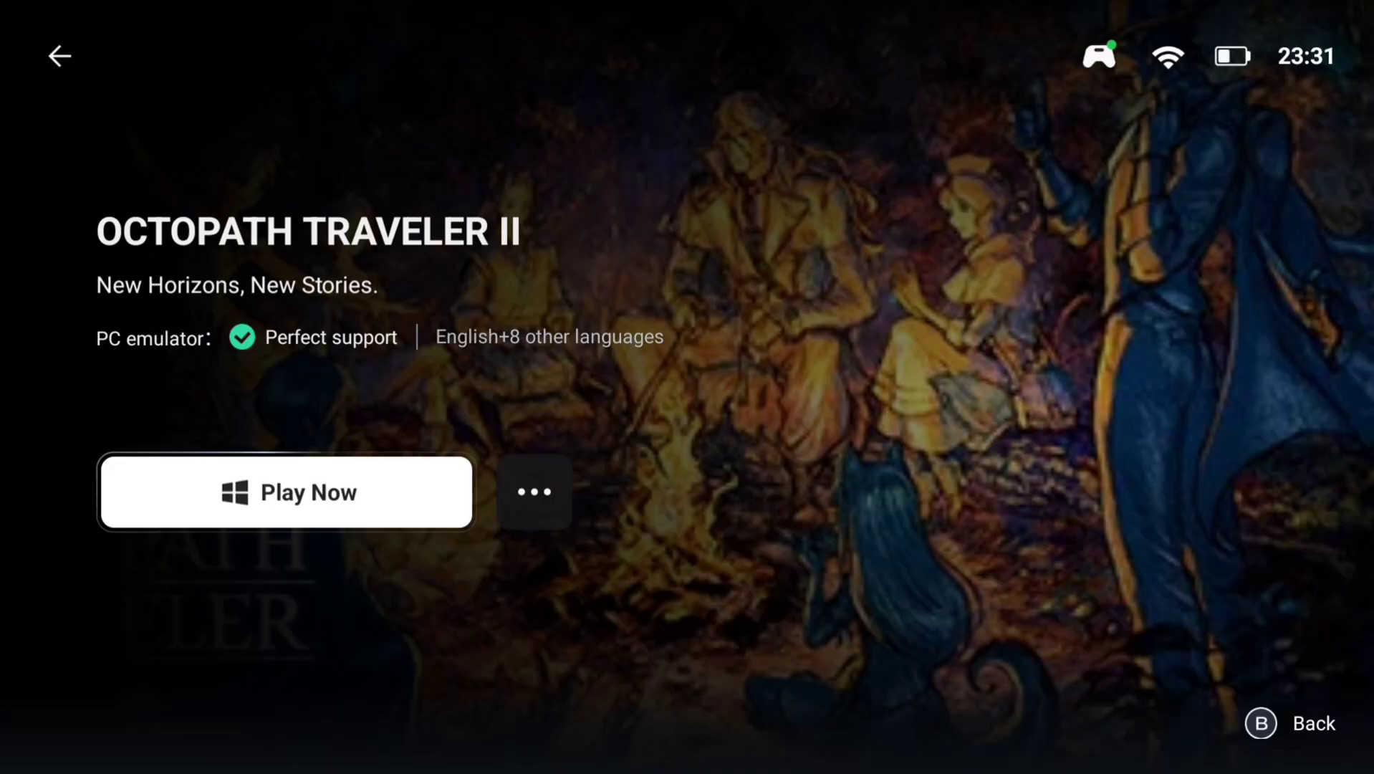
click(285, 491)
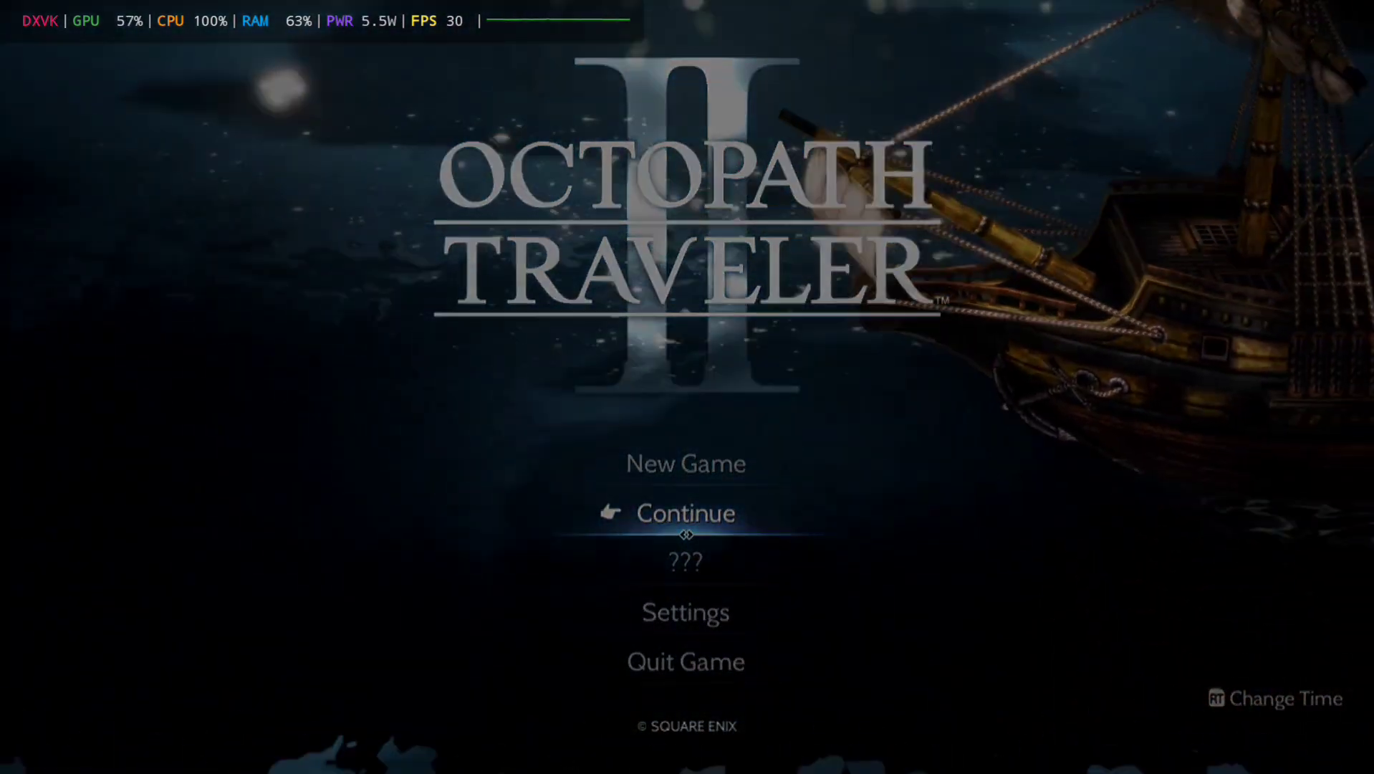
- Continue the saved game and play briefly at about 27 FPS before ending the session
click(685, 513)
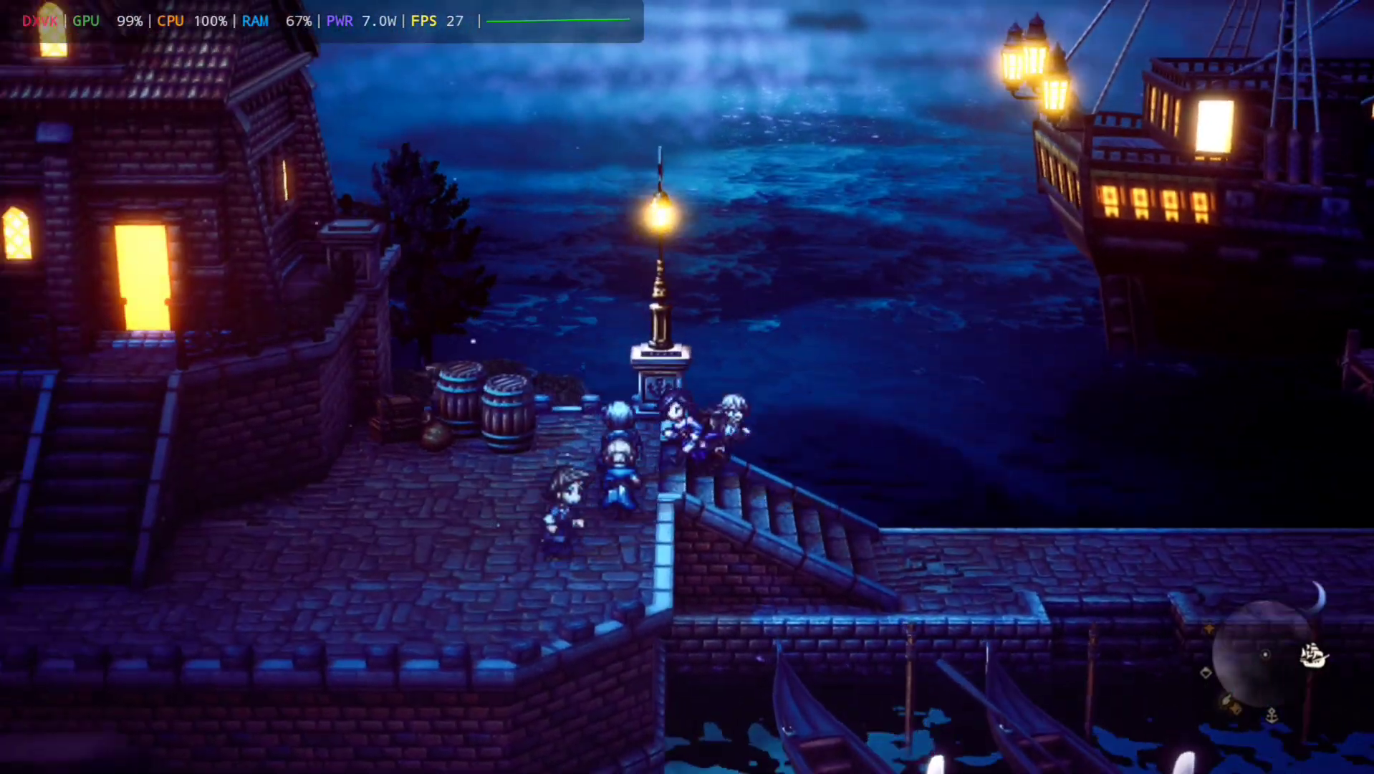
key(w)
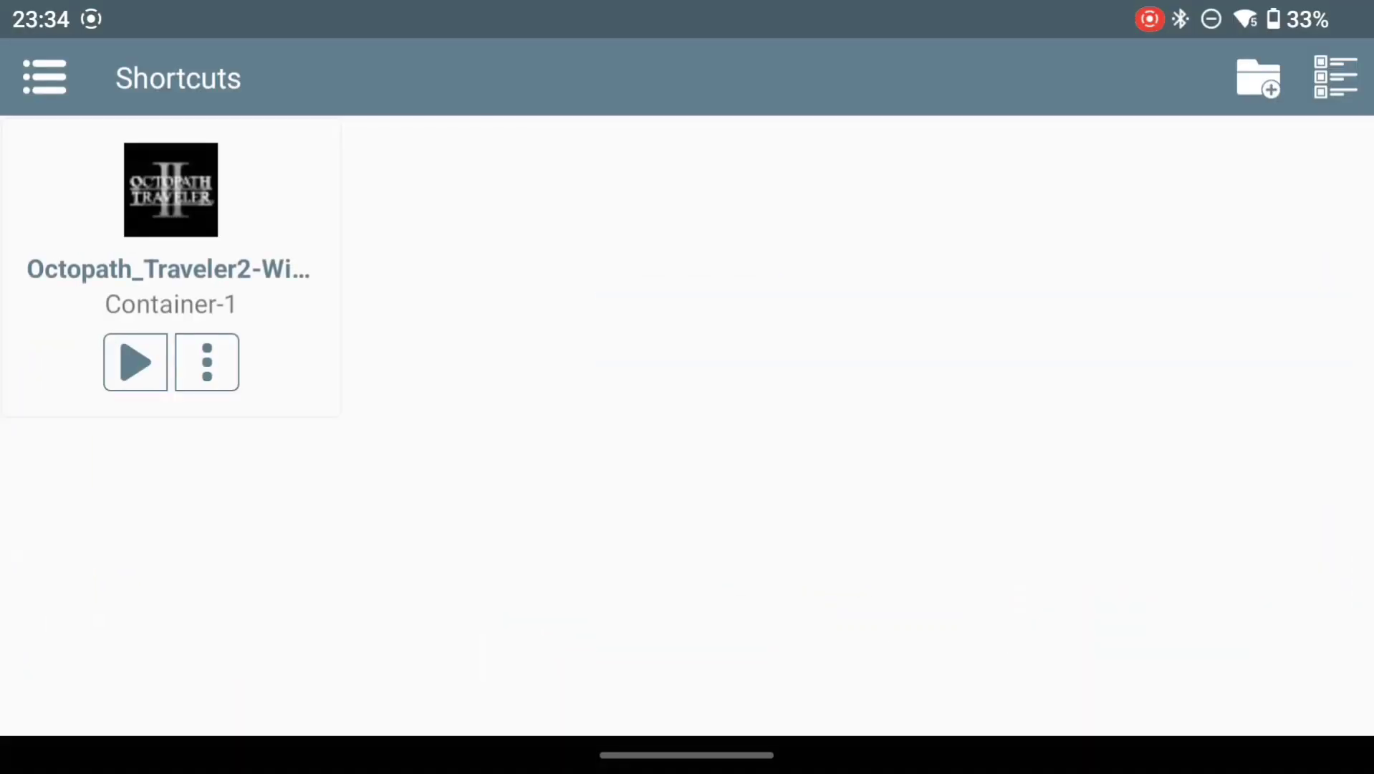
- Review the Octopath shortcut's settings (1280x720, Turnip, DXVK) and close them unchanged
click(206, 363)
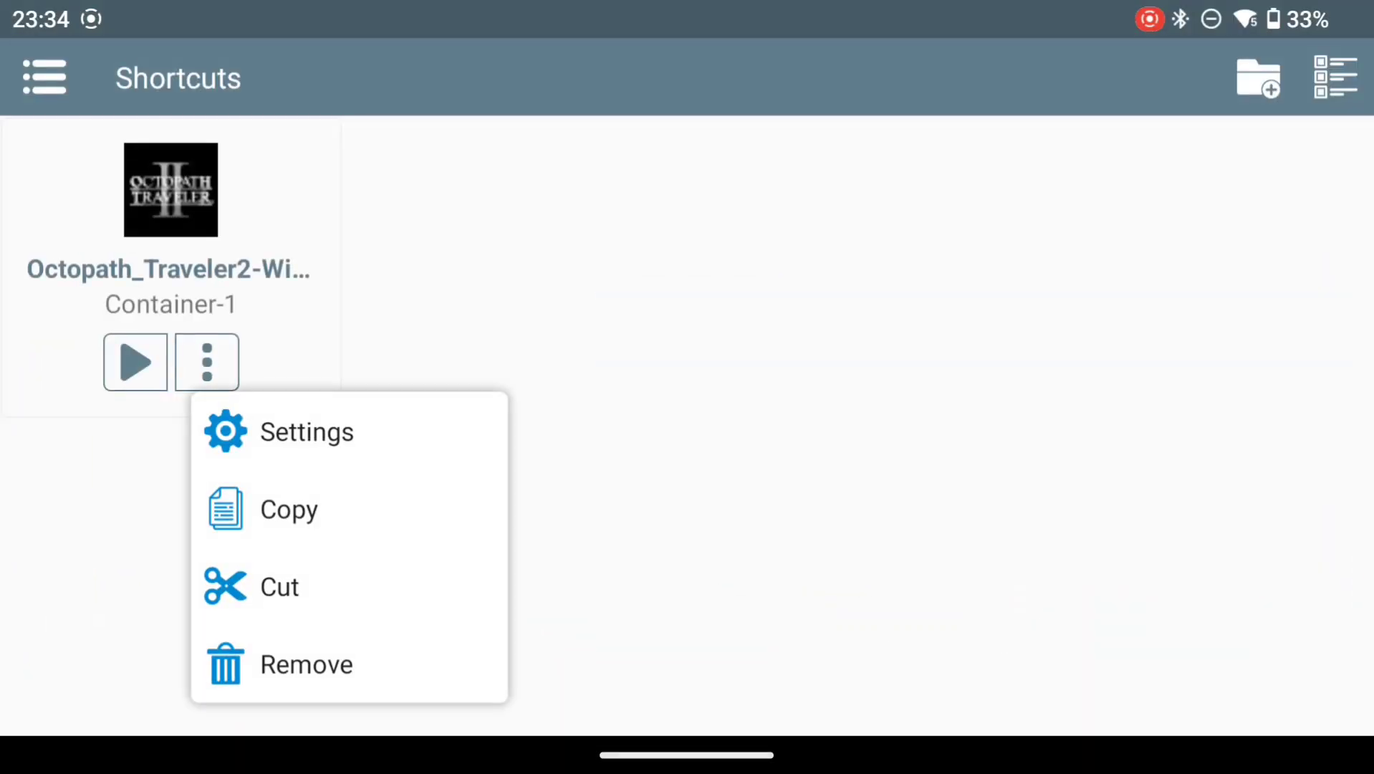
click(305, 431)
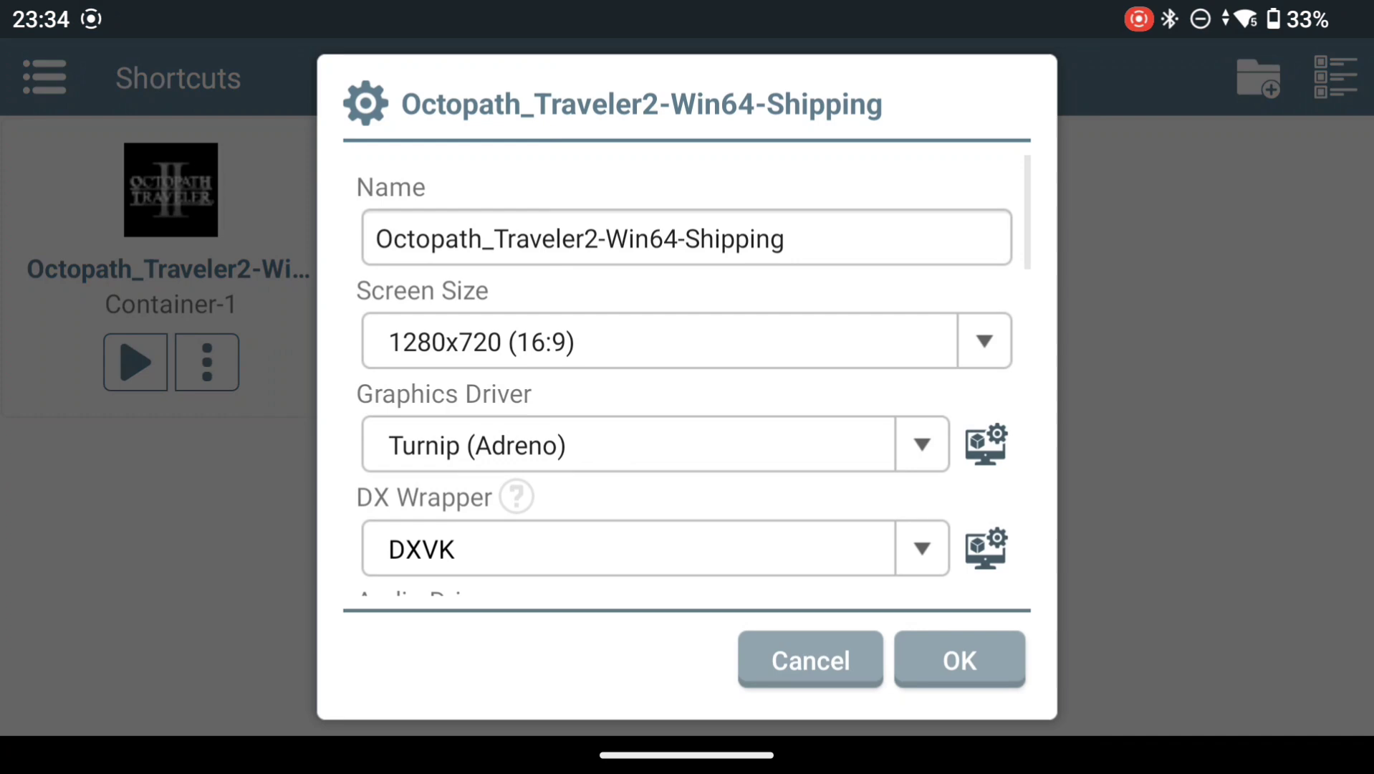
click(985, 443)
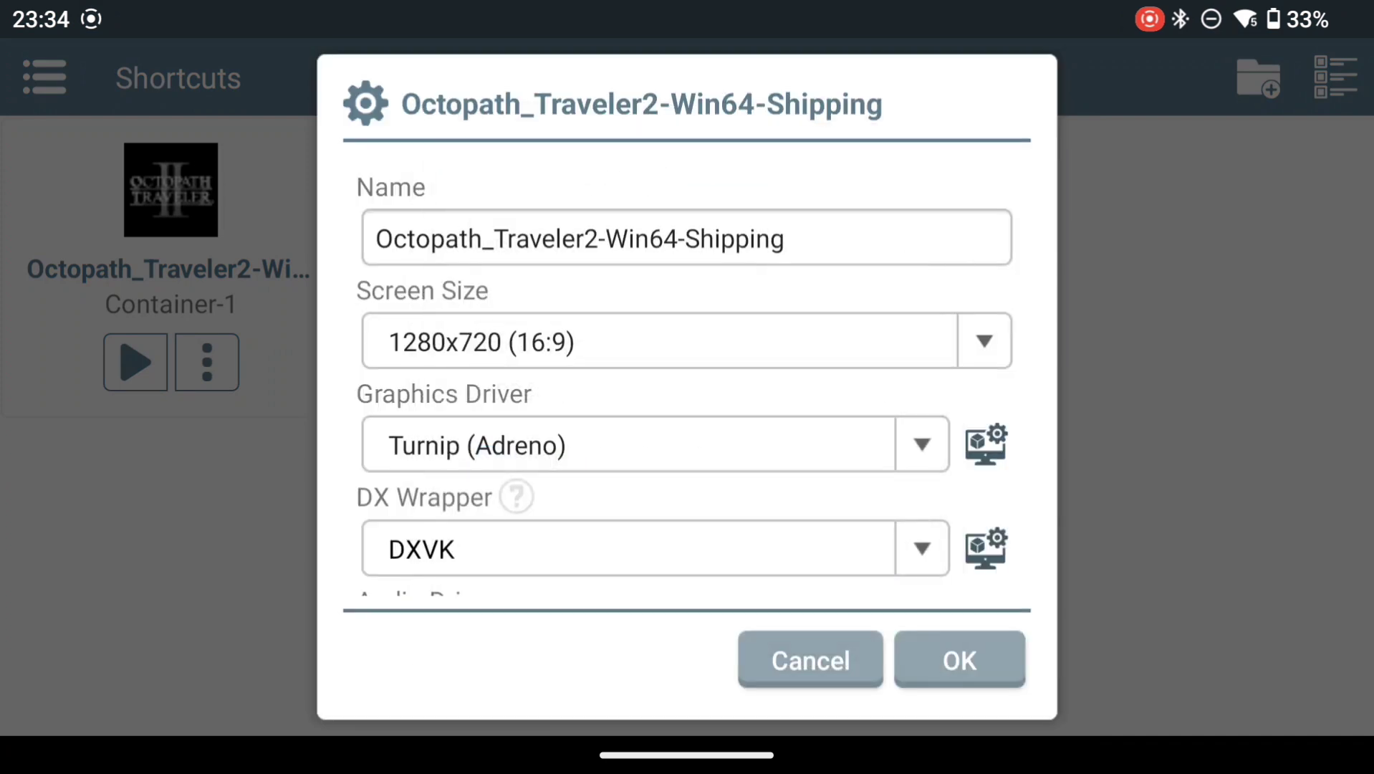
click(984, 548)
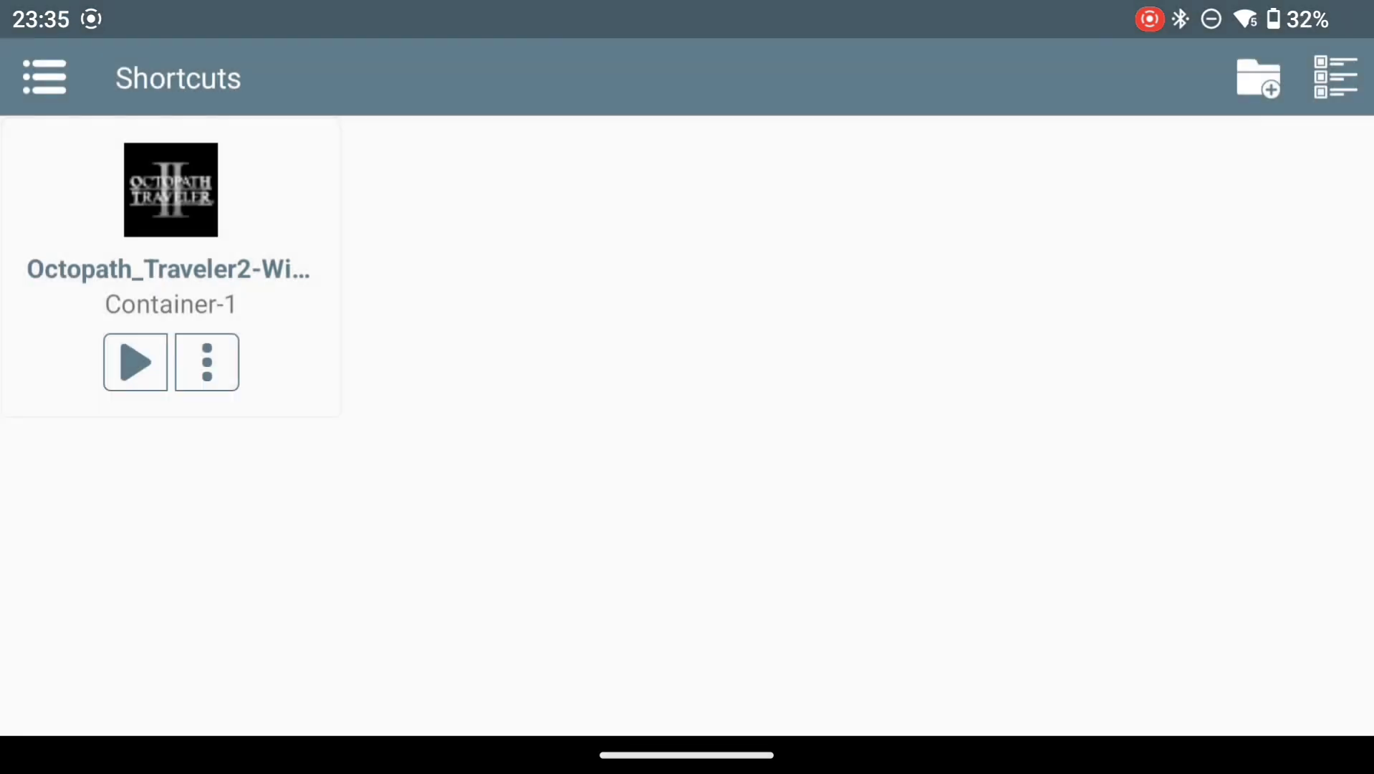
- Review Winlator's global settings with the Box64 0.3.4 Performance preset, then return to Shortcuts
click(42, 77)
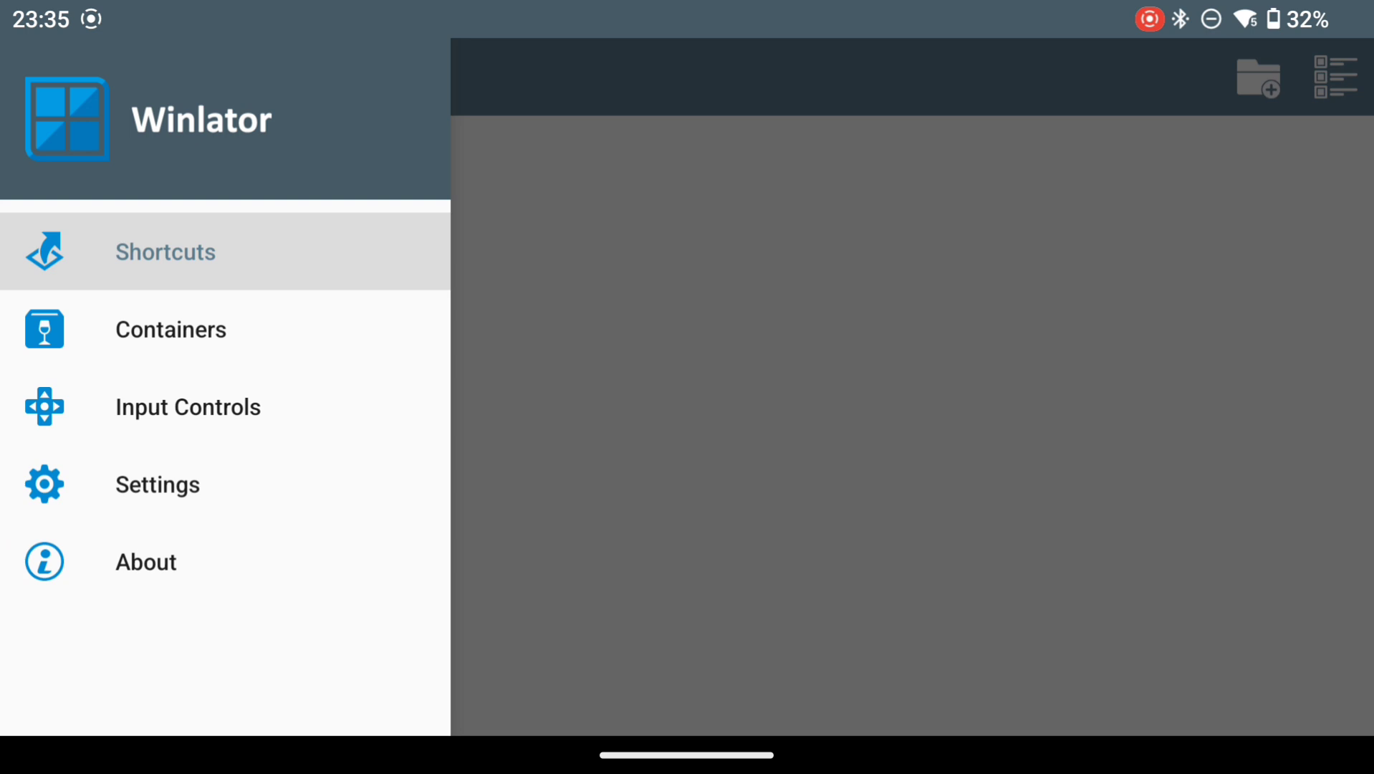
click(156, 484)
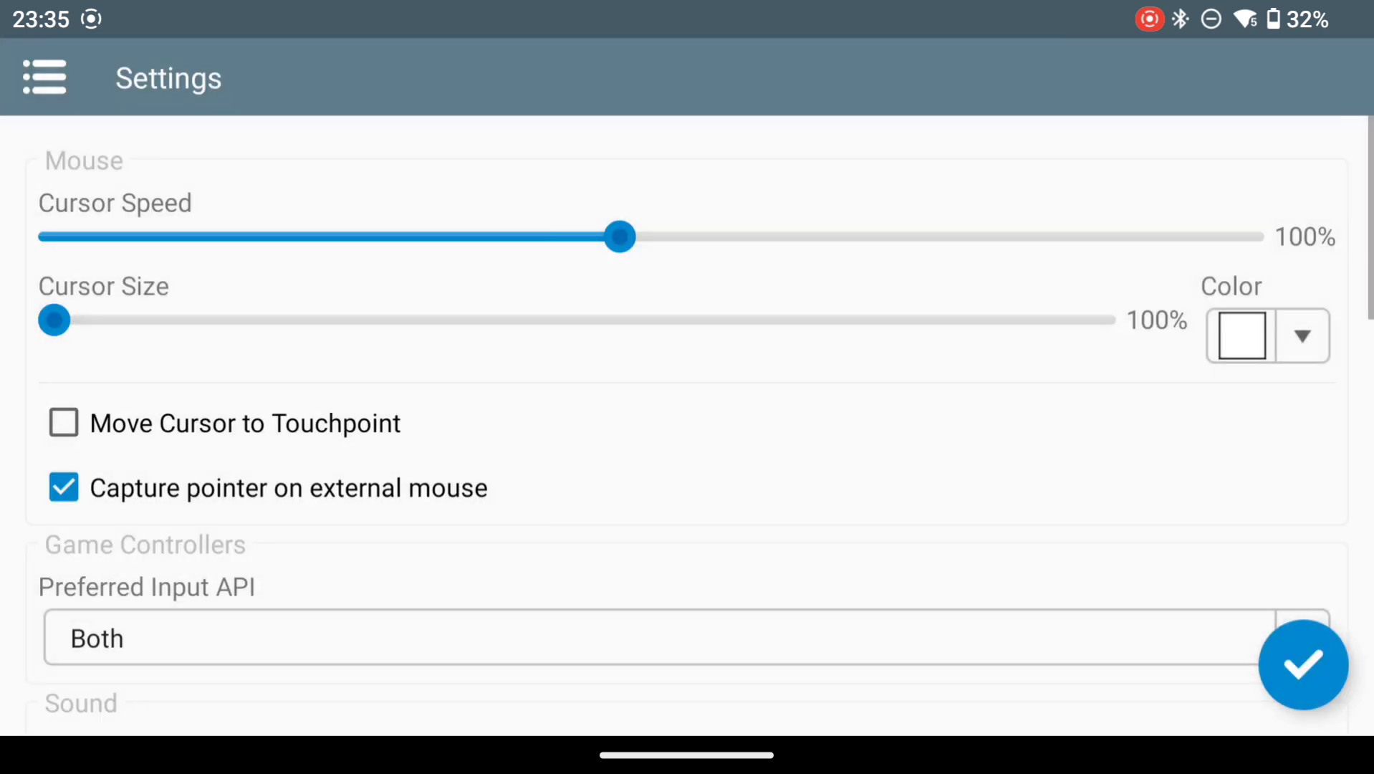
scroll(down, 3)
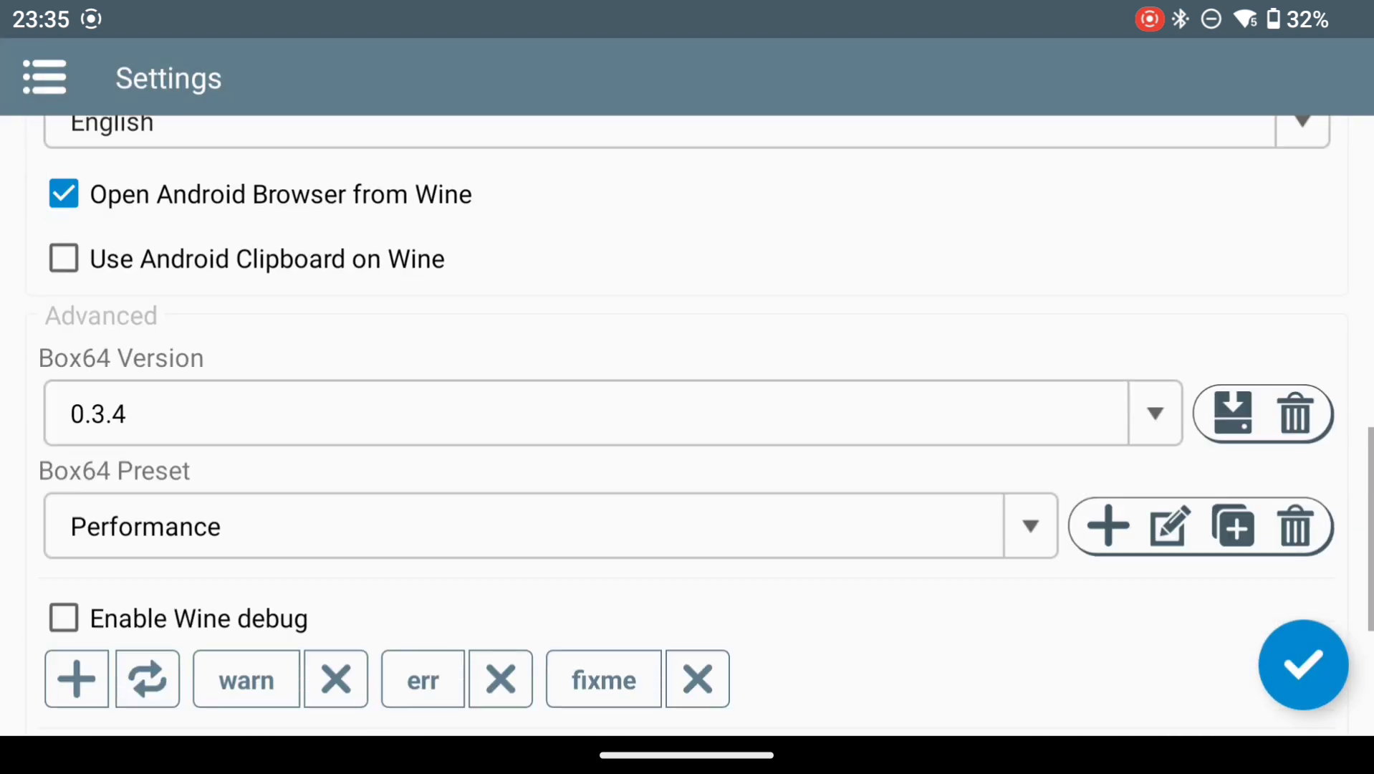
click(43, 77)
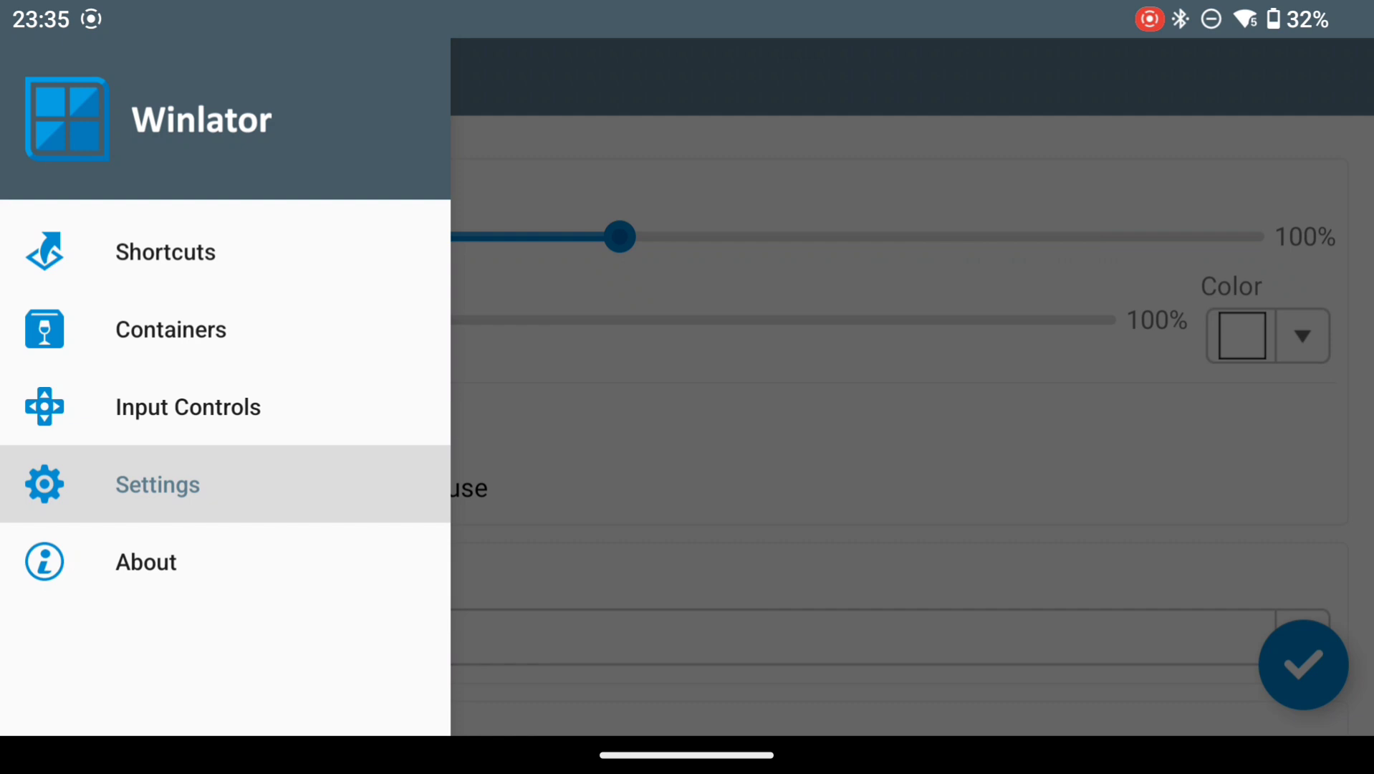
click(165, 252)
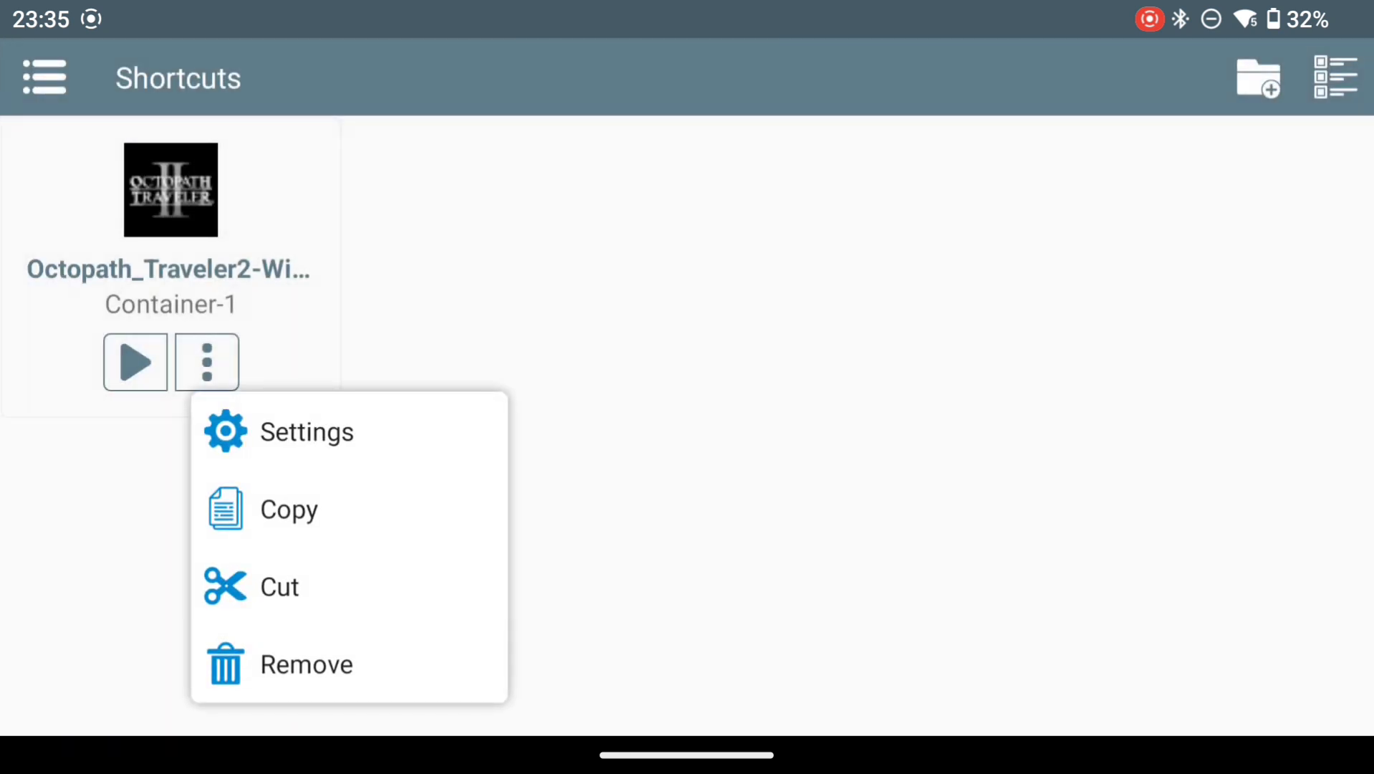
- Bring up the Octopath_Traveler2-Win64-Shipping shortcut settings in the Octo2 container
click(305, 431)
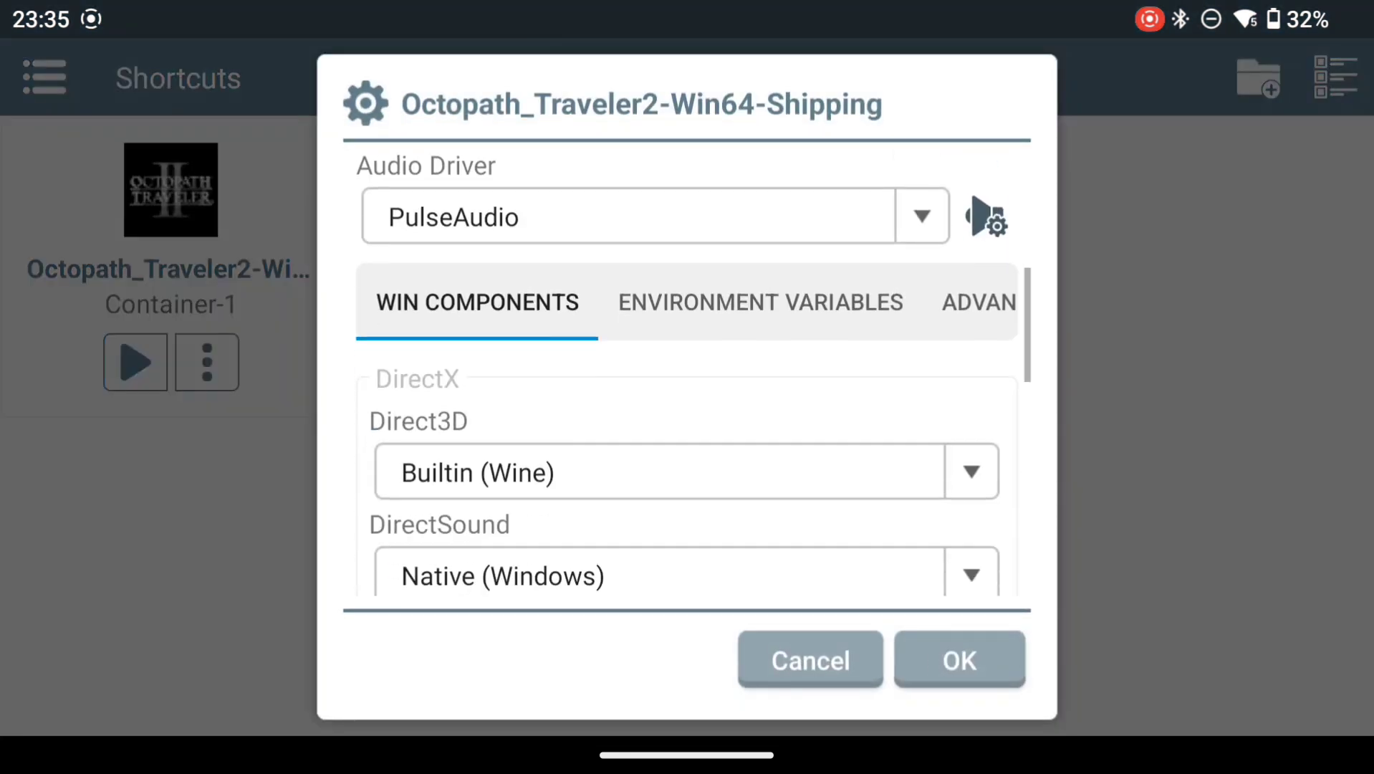
click(979, 301)
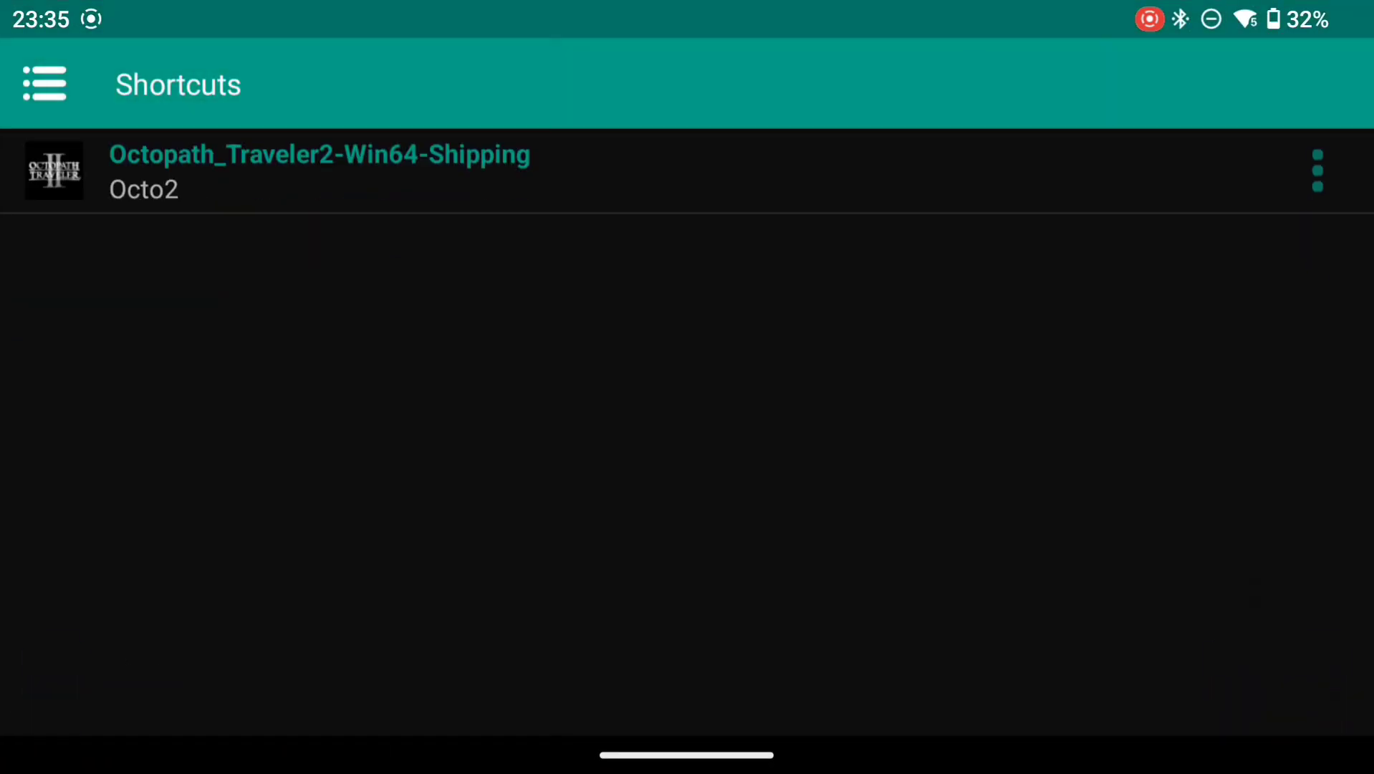
- Review the Octo2 shortcut's driver, DXVK and advanced Box64 options and confirm them unchanged
click(1317, 169)
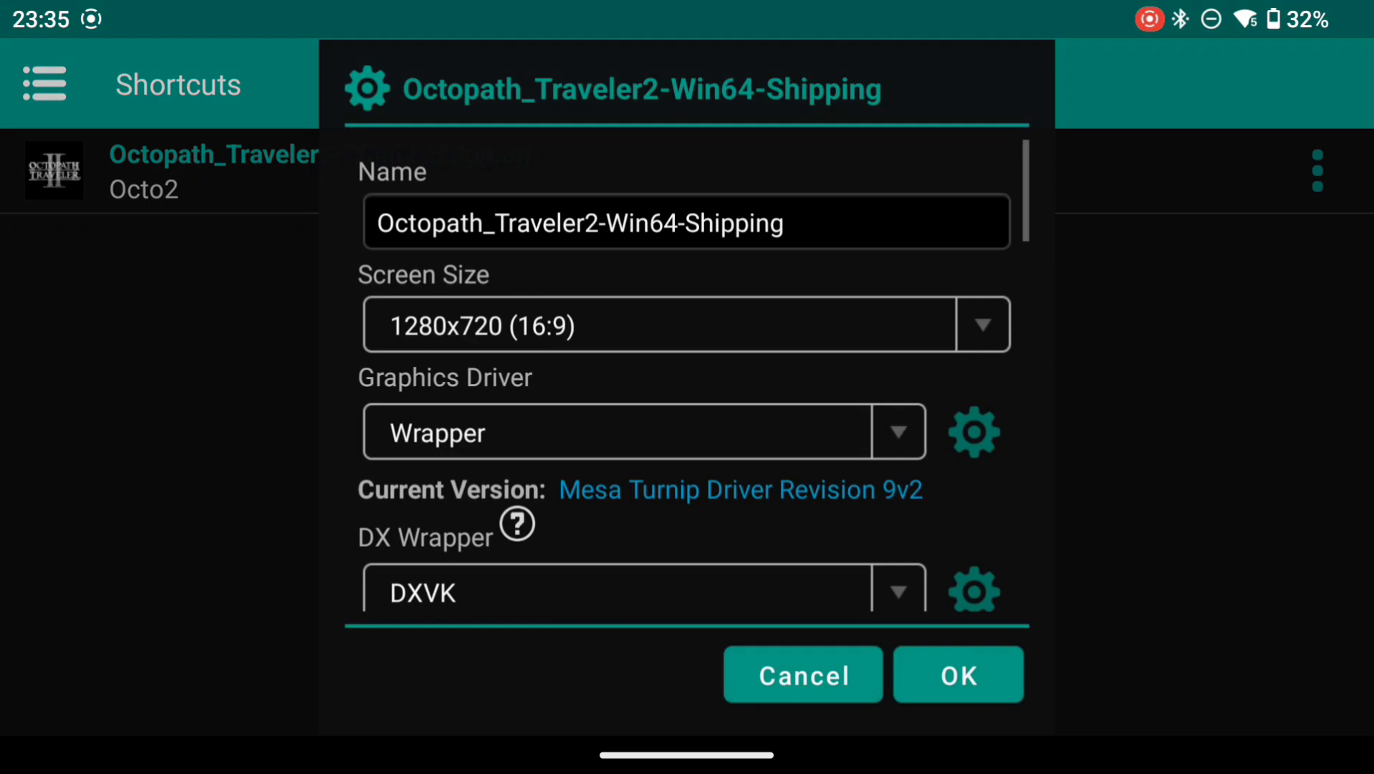
scroll(down, 3)
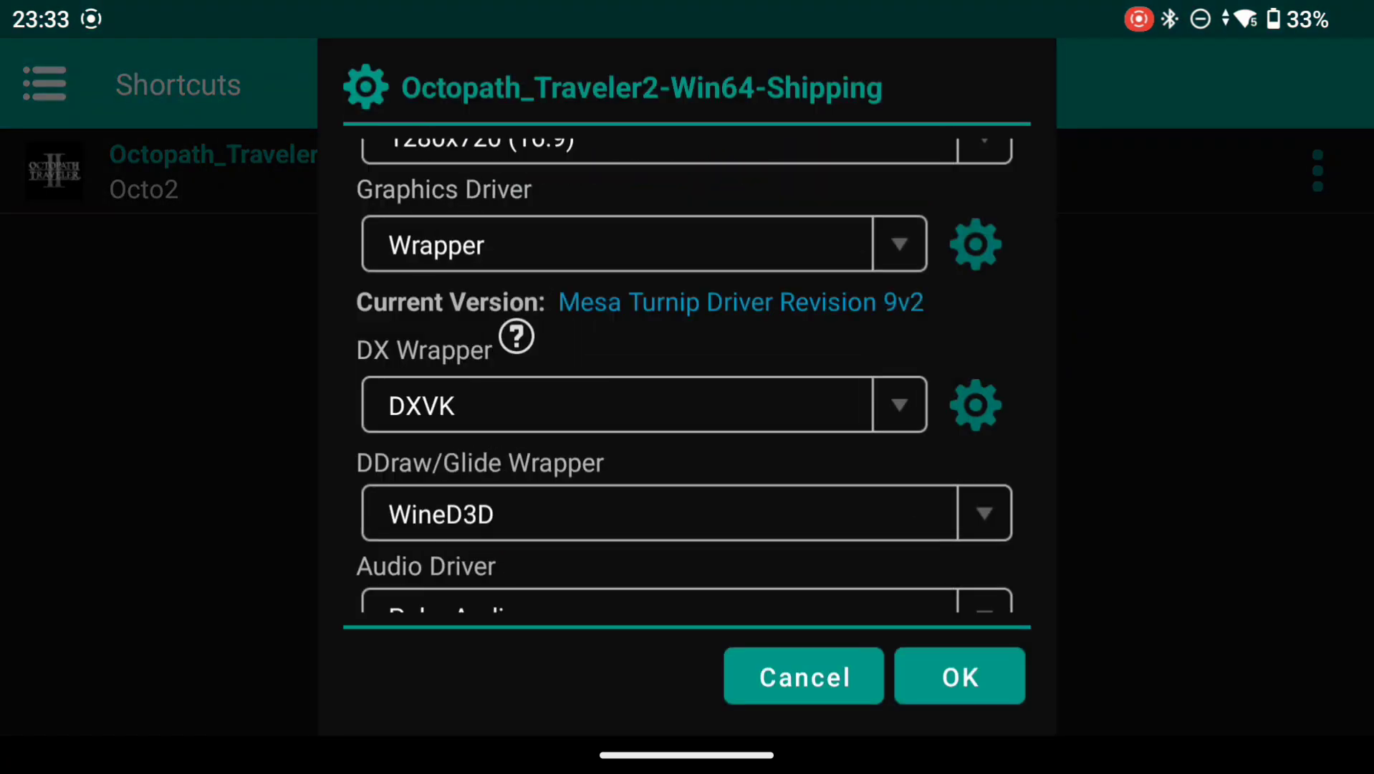
scroll(down, 3)
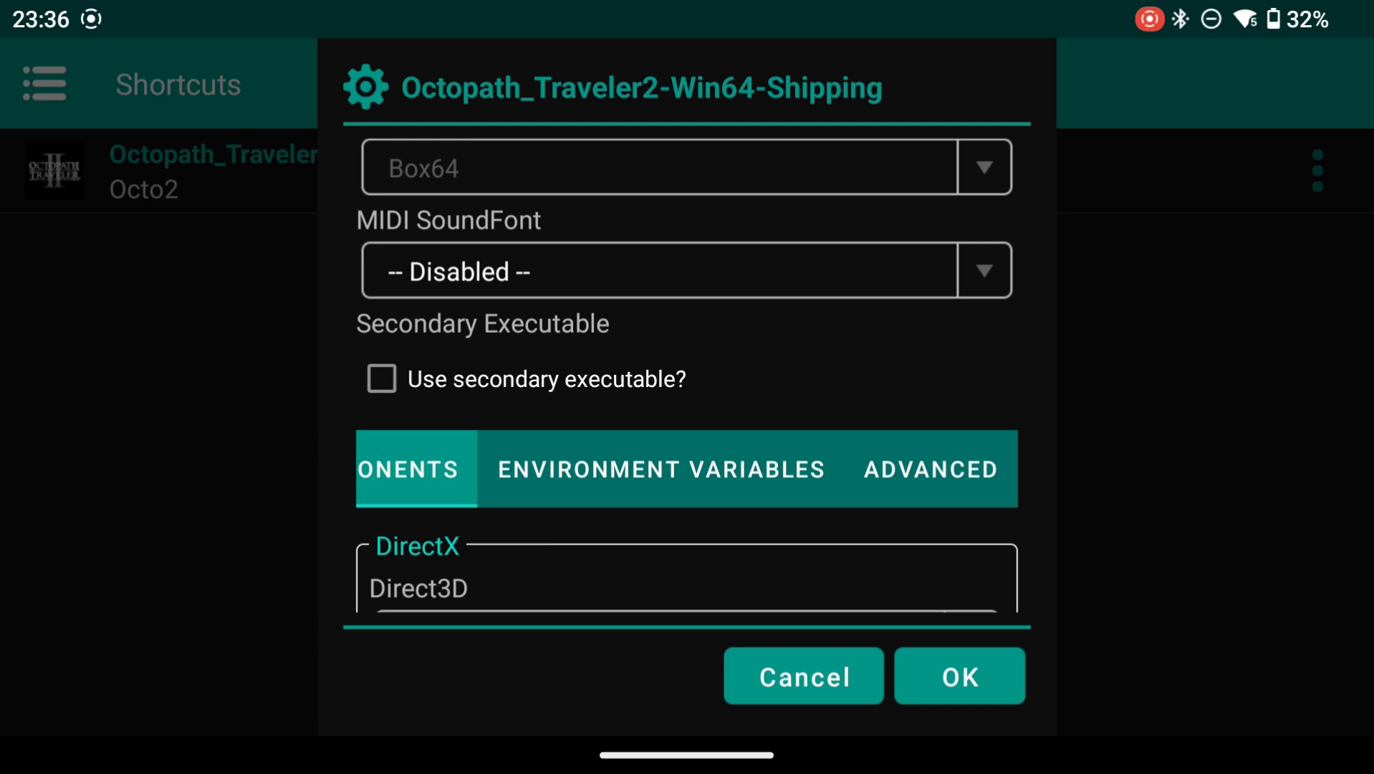
click(930, 469)
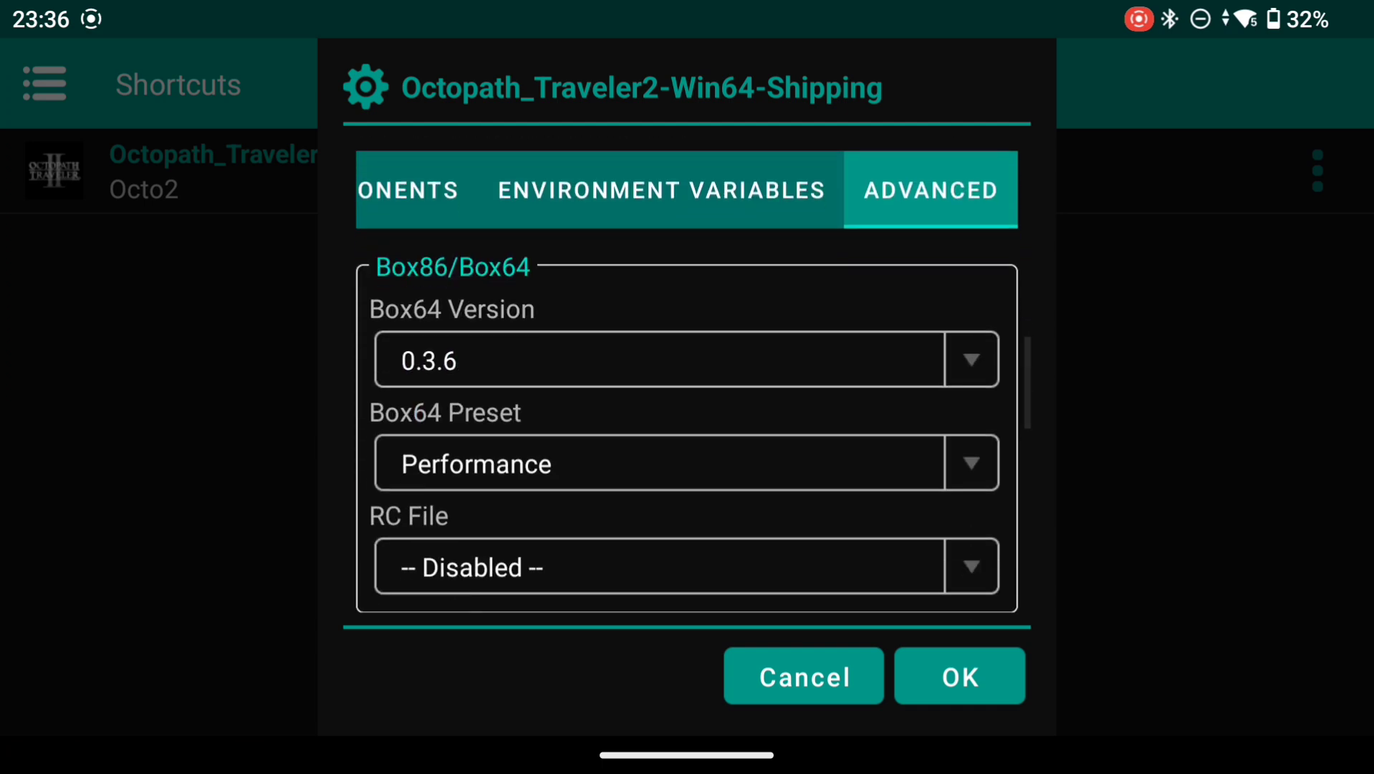
click(959, 676)
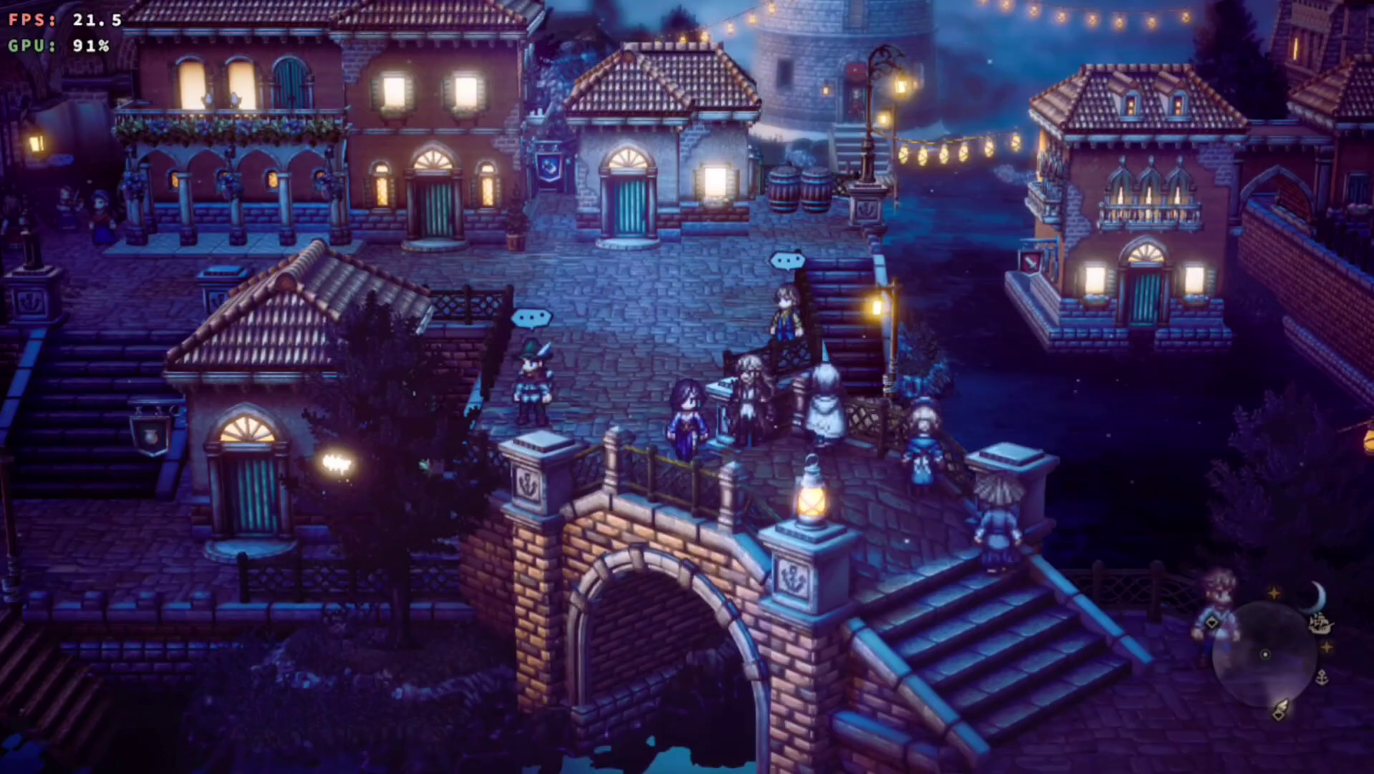
- After brief gameplay, uninstall the old Winlator app from App info and open Brave
scroll(down, 3)
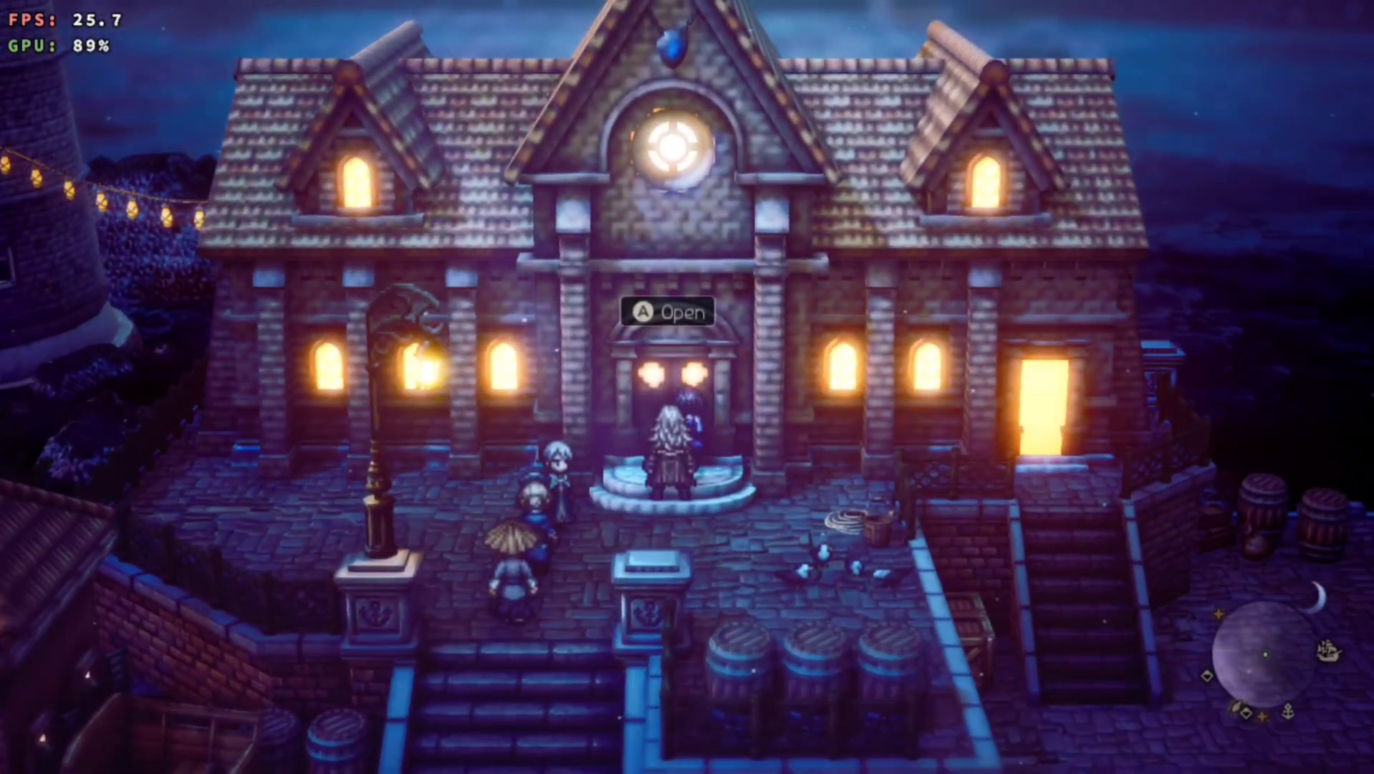
key(A)
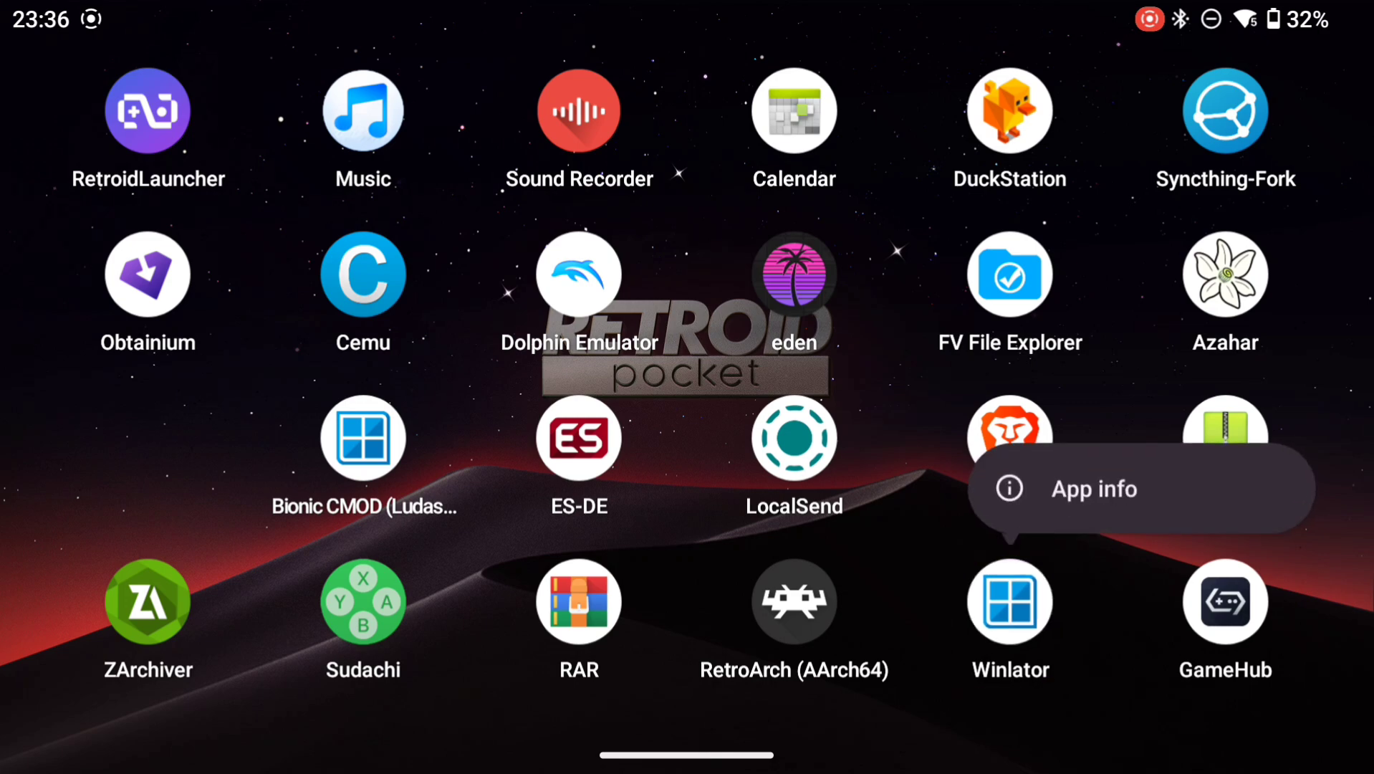
click(1093, 488)
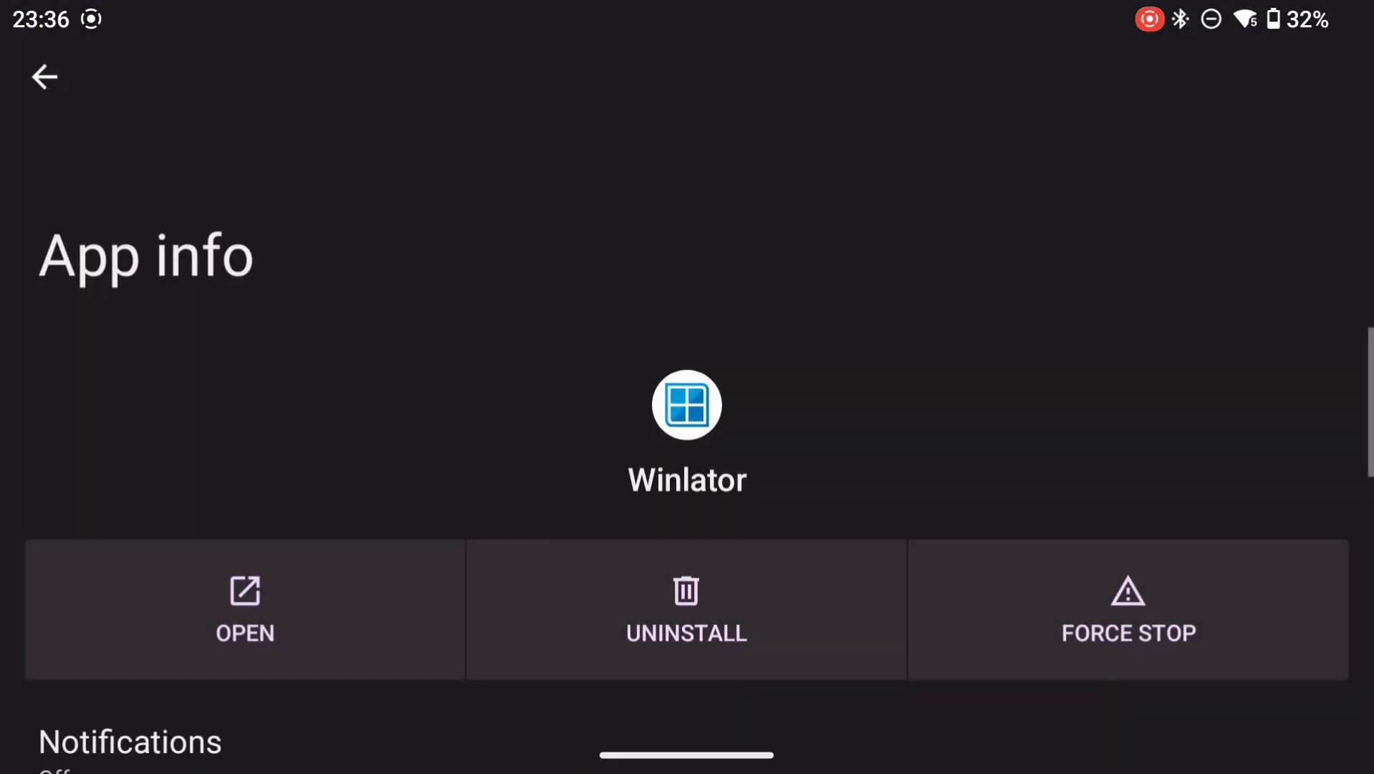
click(687, 607)
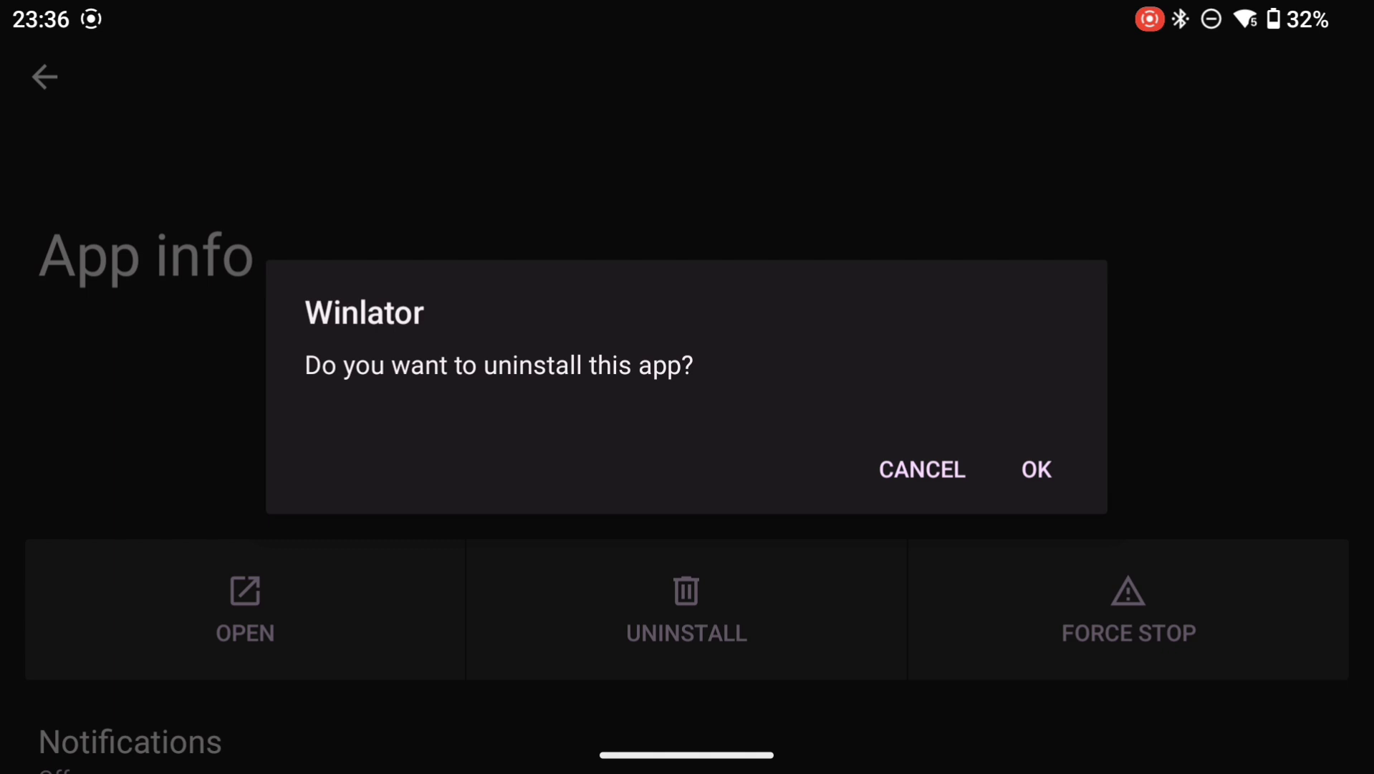
click(1034, 468)
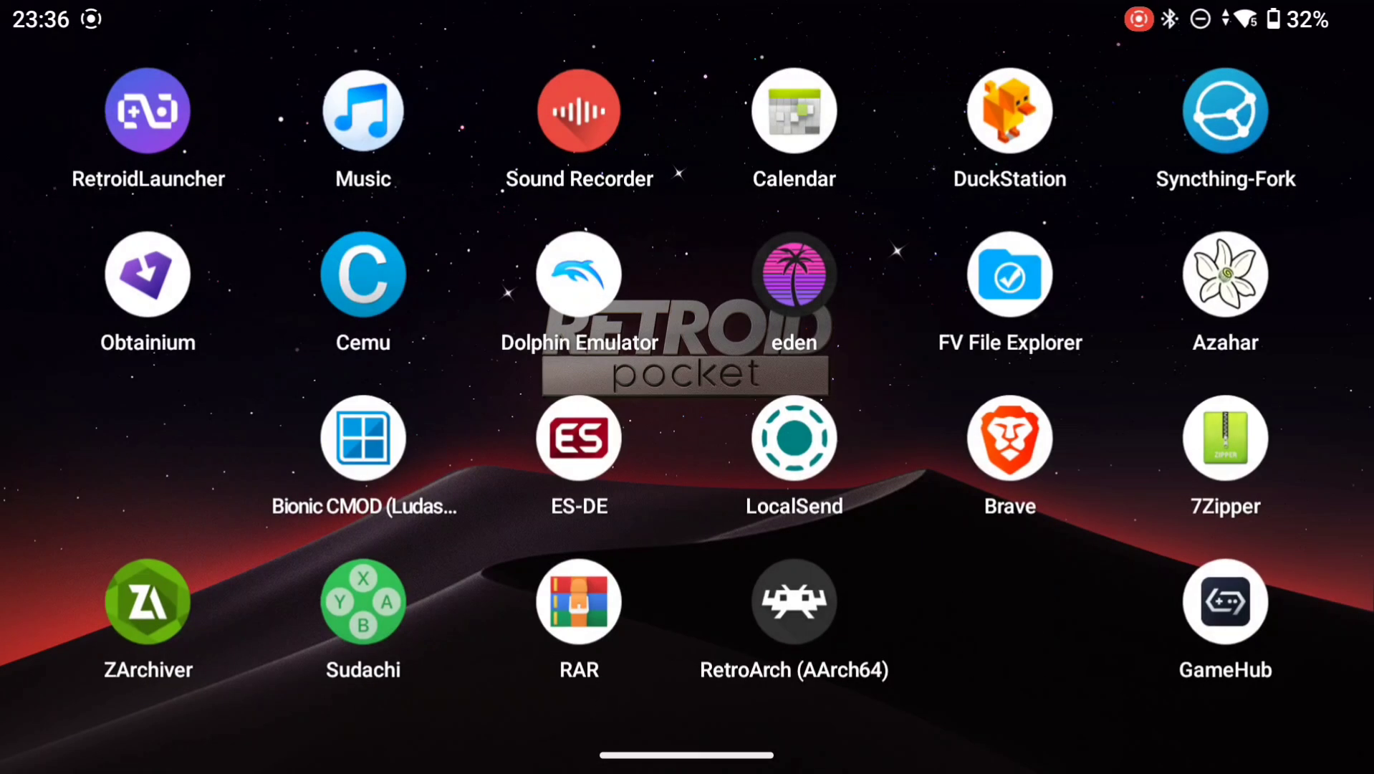
click(1010, 437)
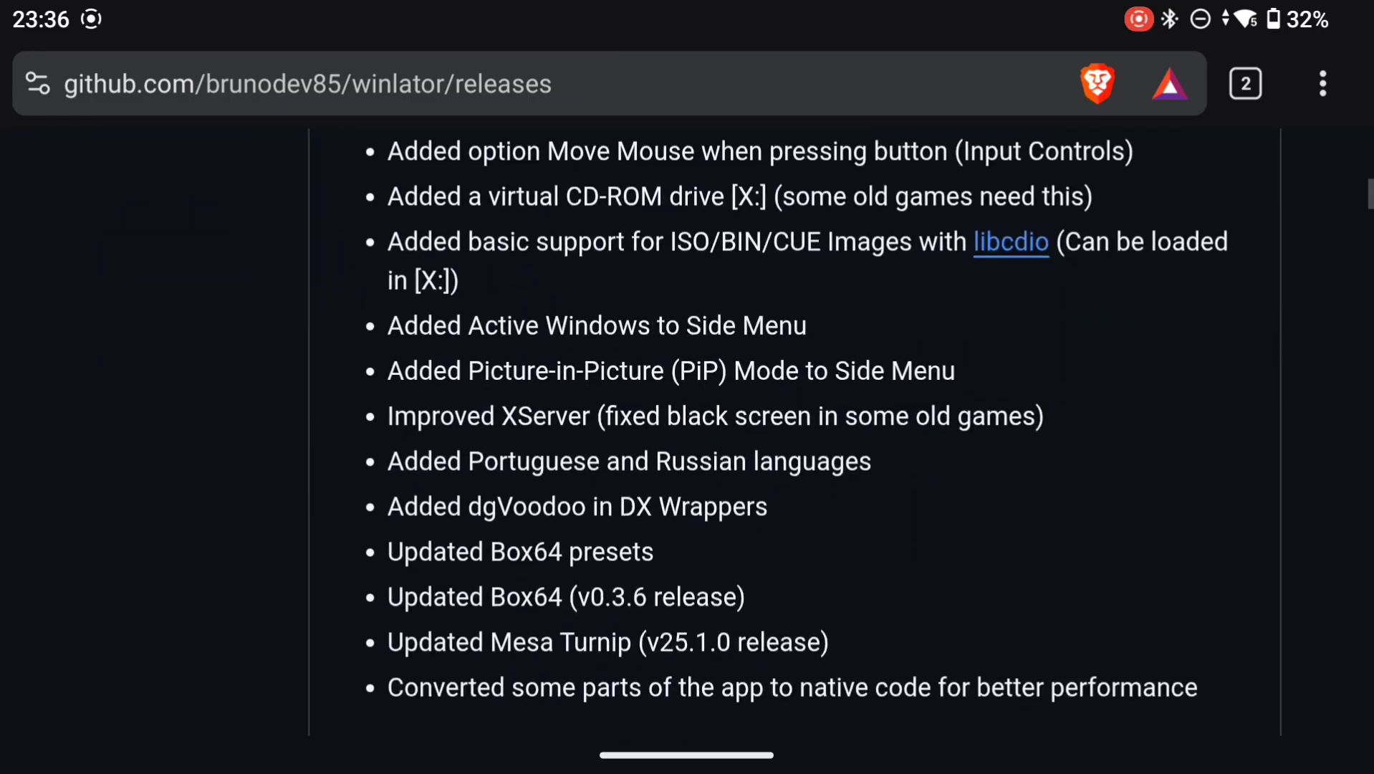
- Download Winlator_10.1.apk again from the Assets list and open the package to install it
scroll(down, 3)
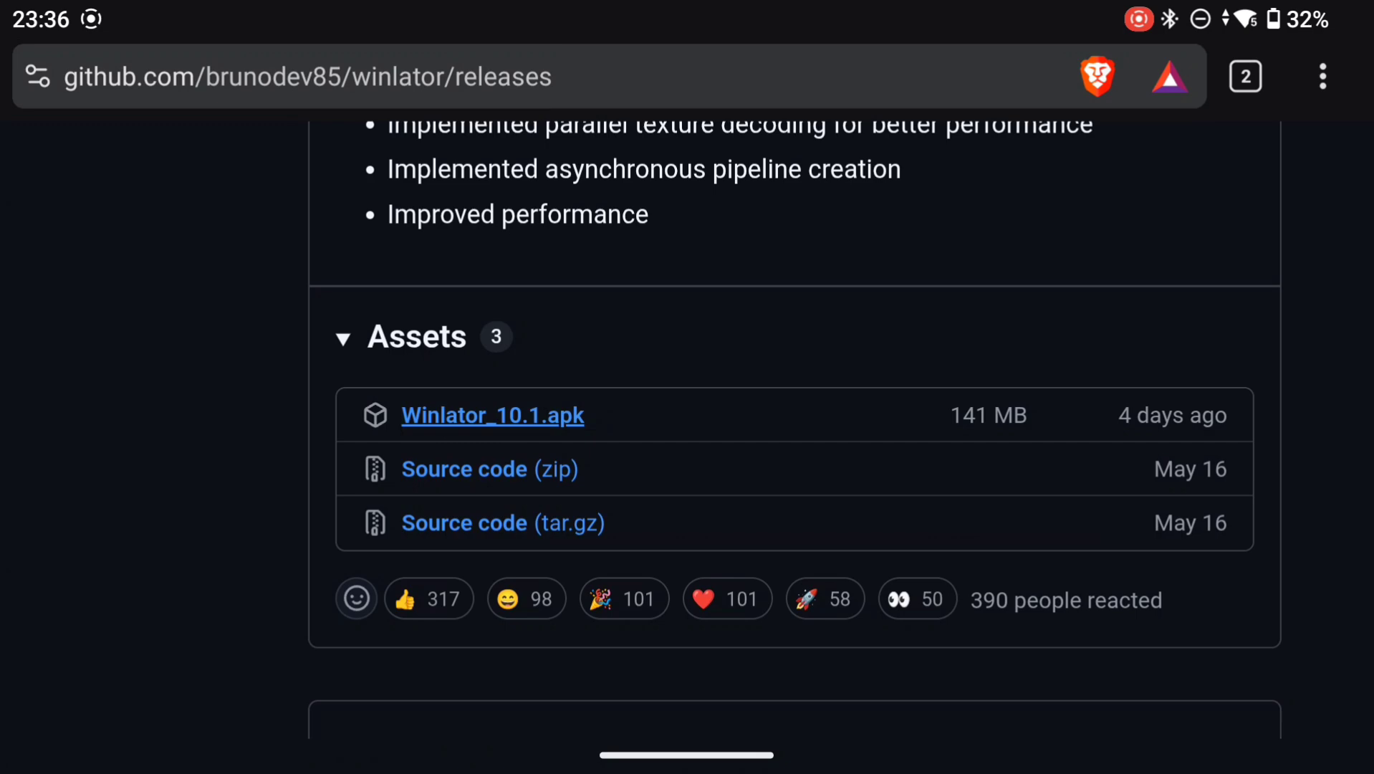
click(492, 414)
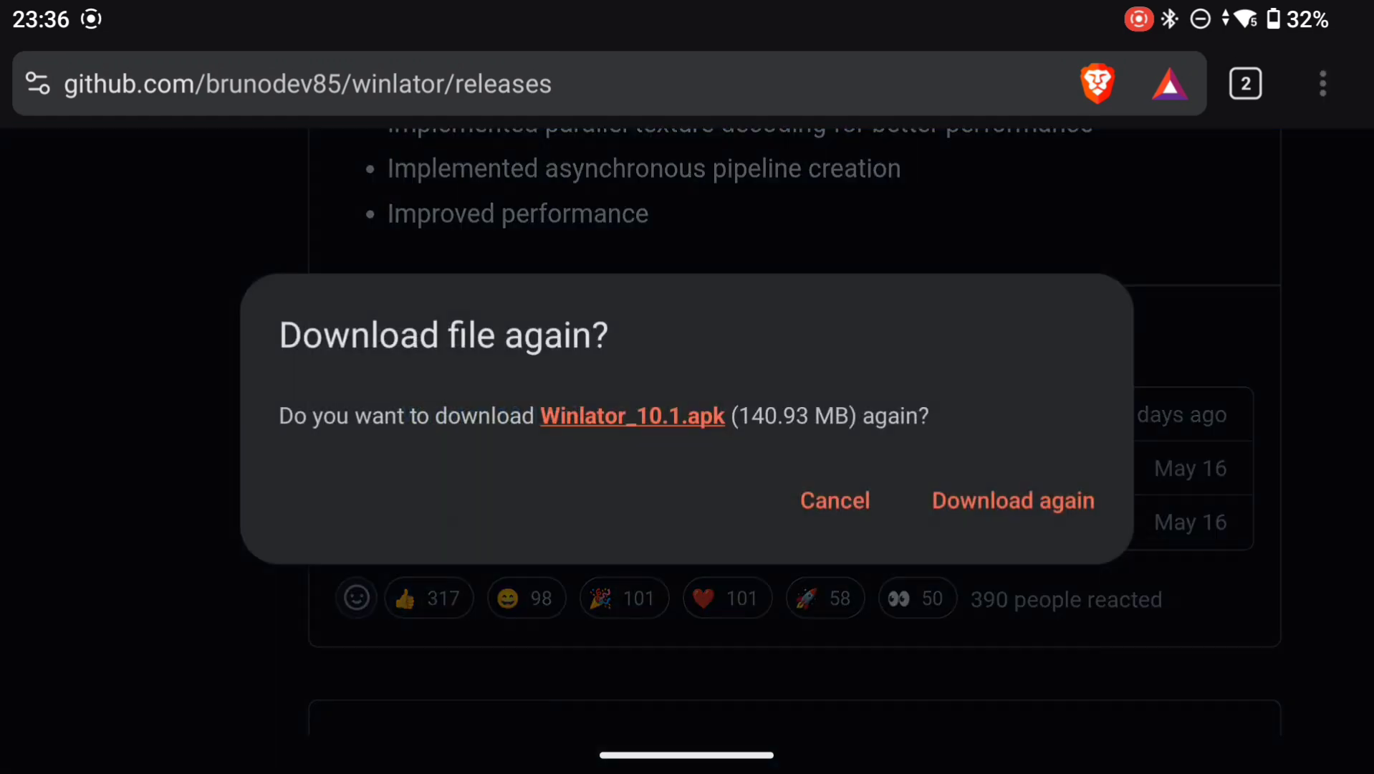
click(834, 500)
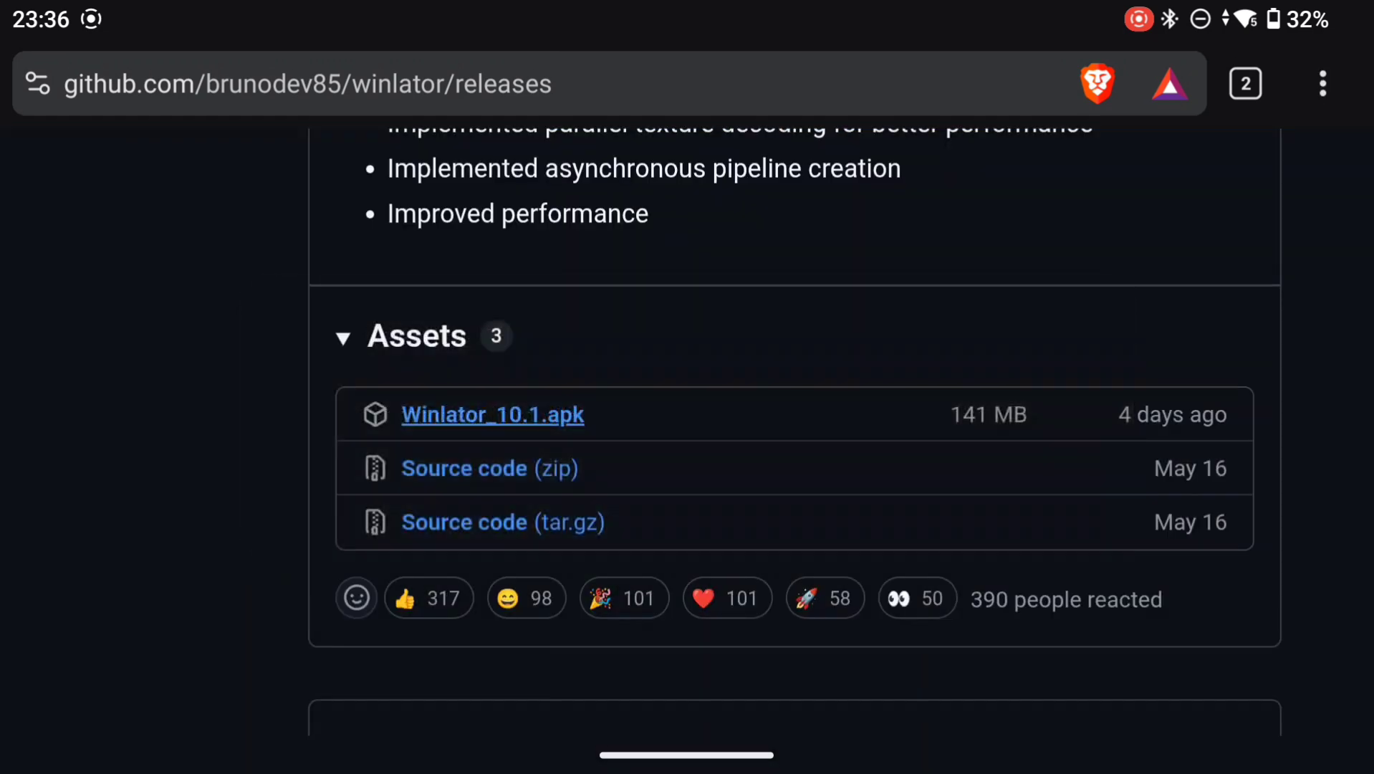
click(493, 414)
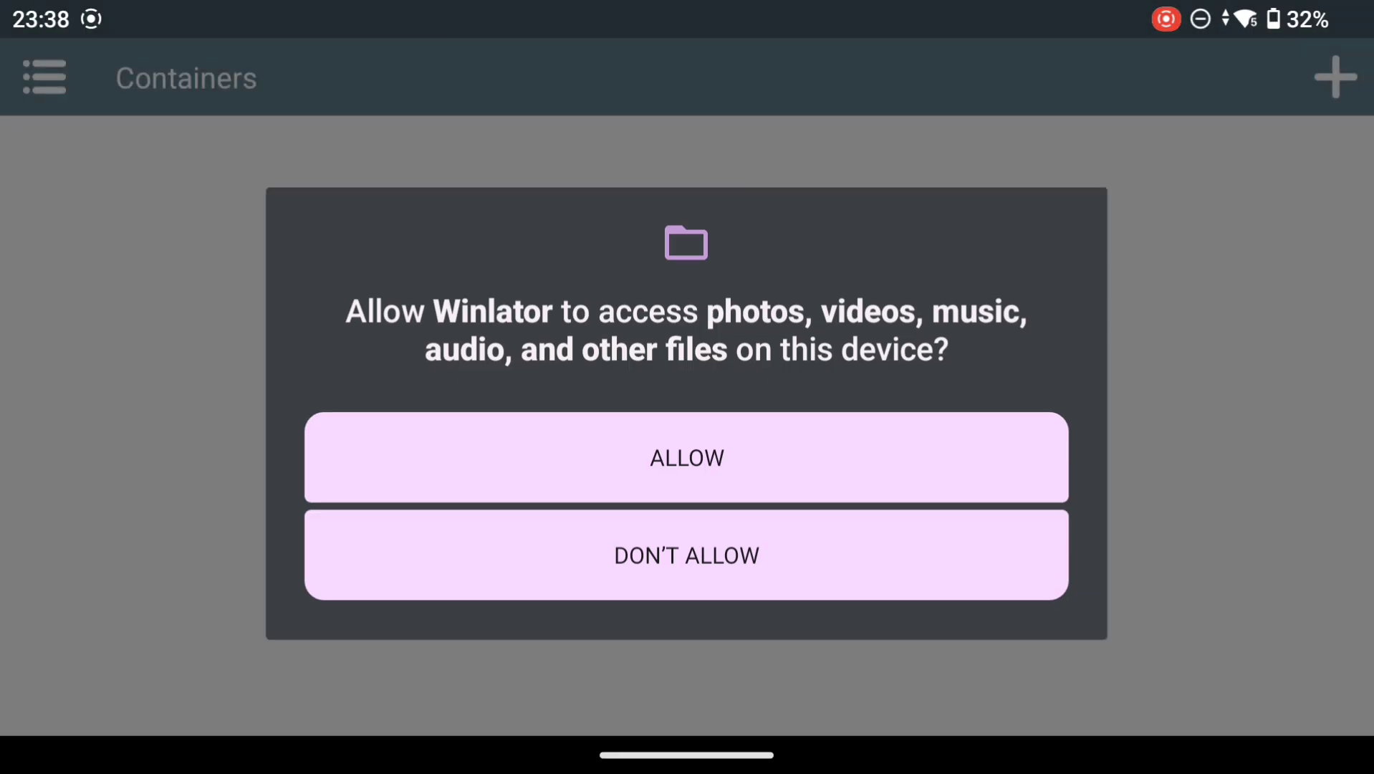
- Grant file access, create a new container and install Turnip 24.1.0 as its driver
click(686, 457)
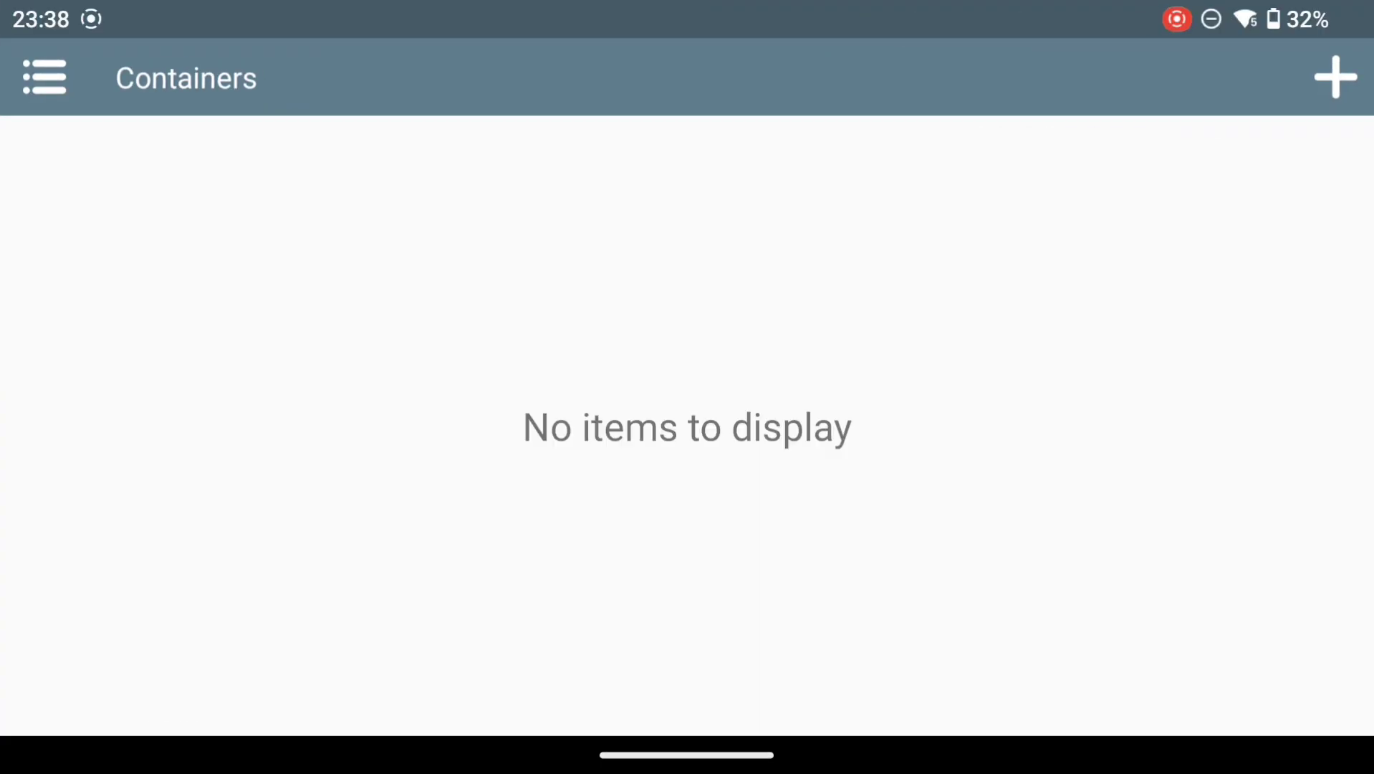
click(1336, 77)
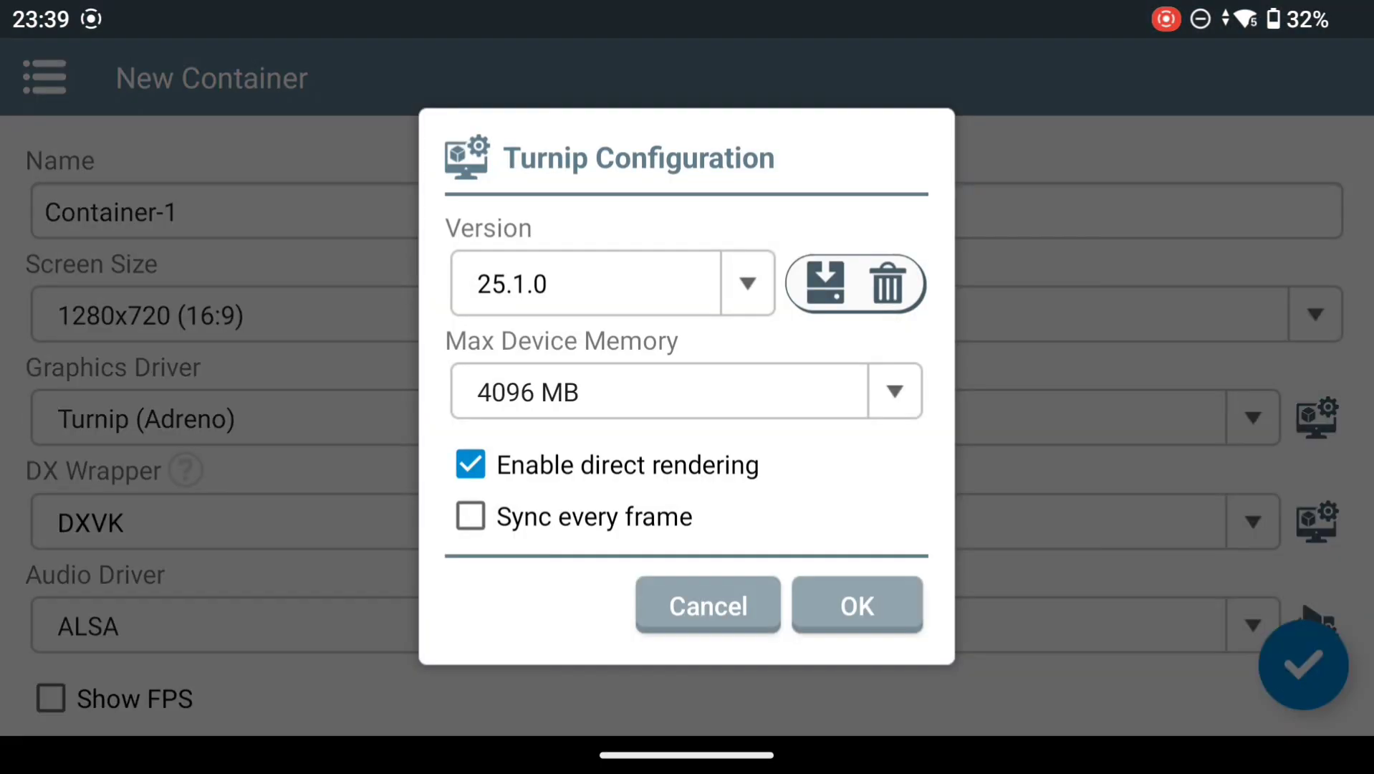
click(586, 284)
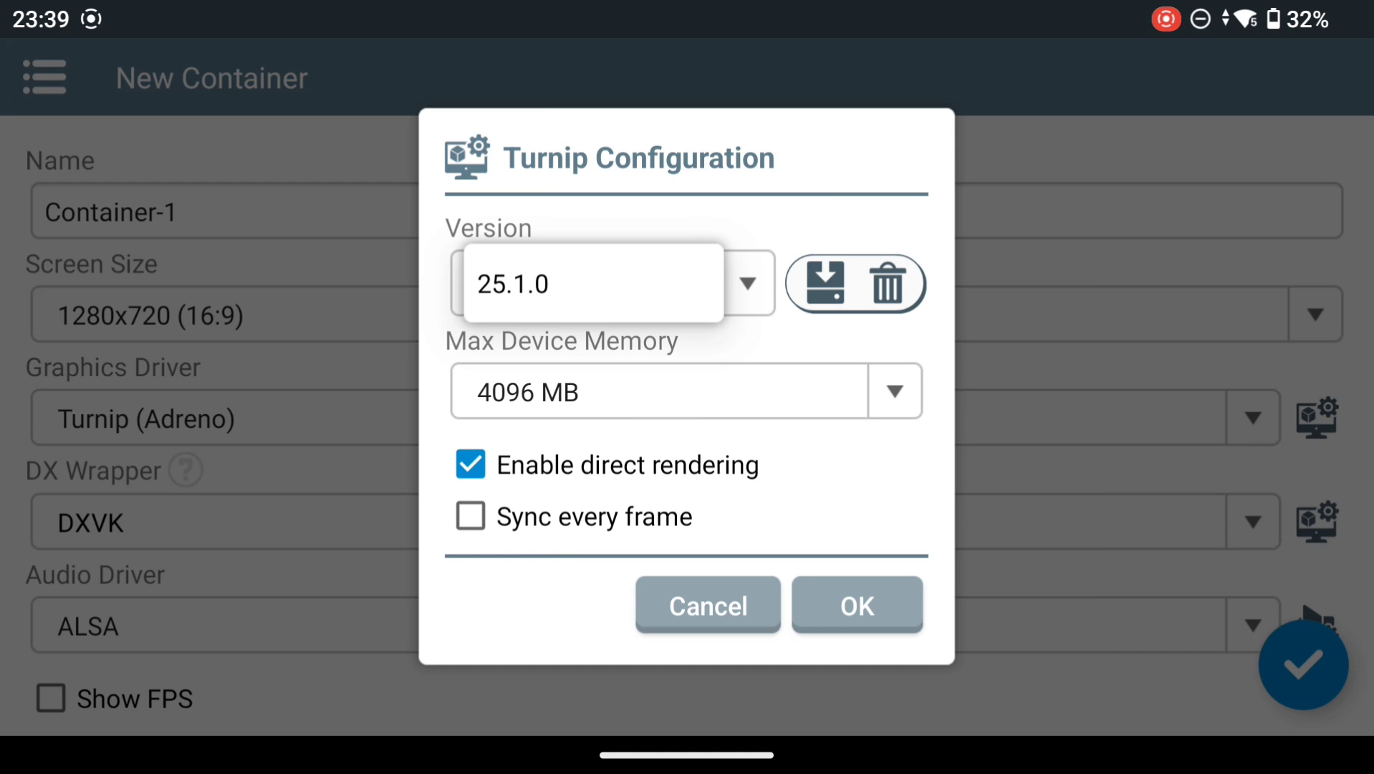
click(817, 282)
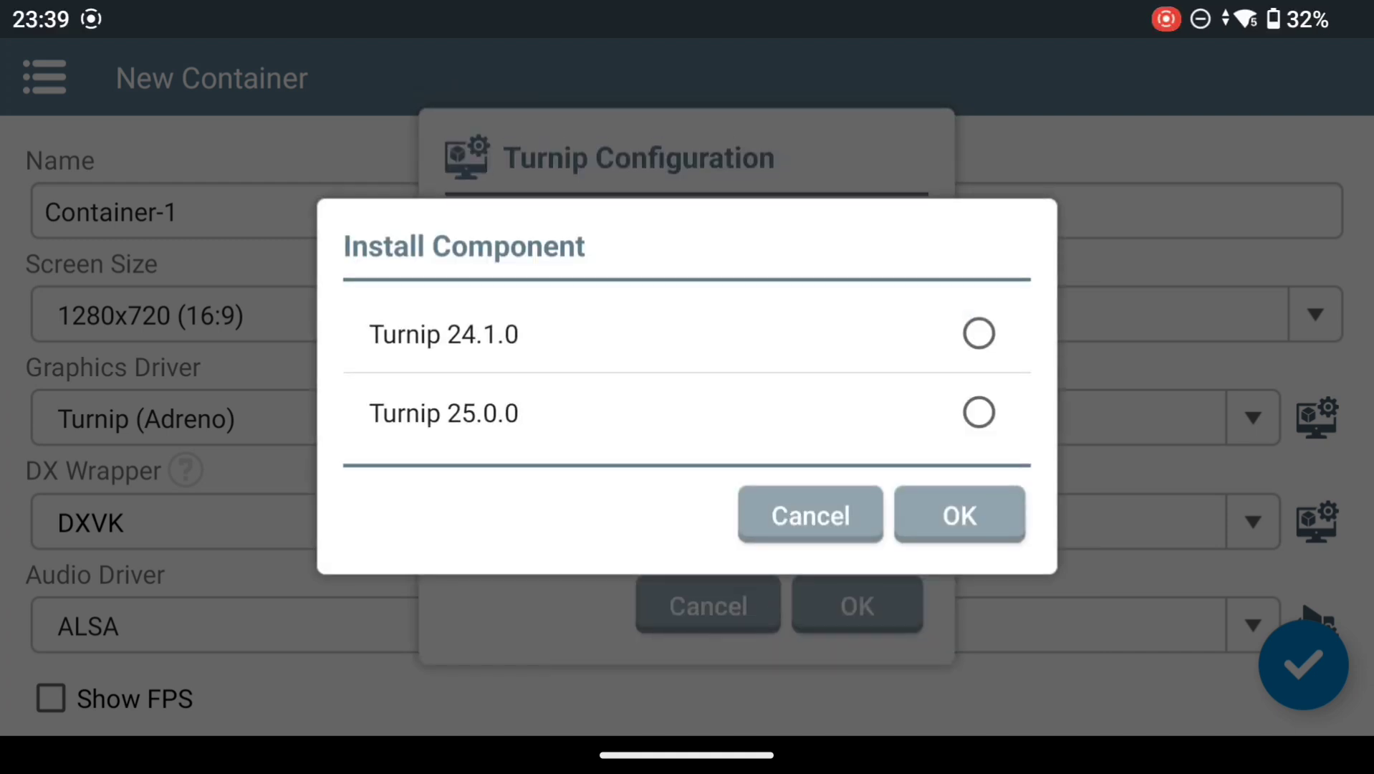
click(958, 514)
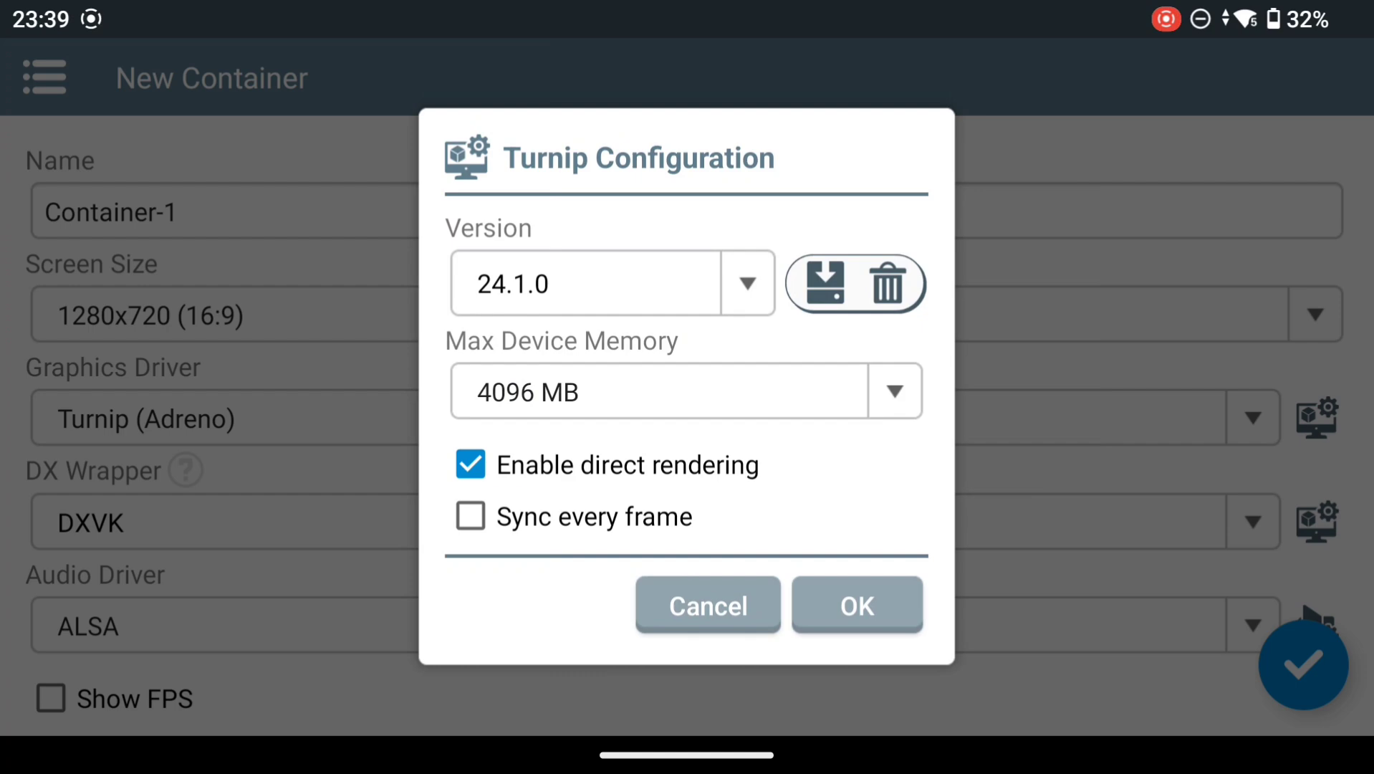
click(857, 605)
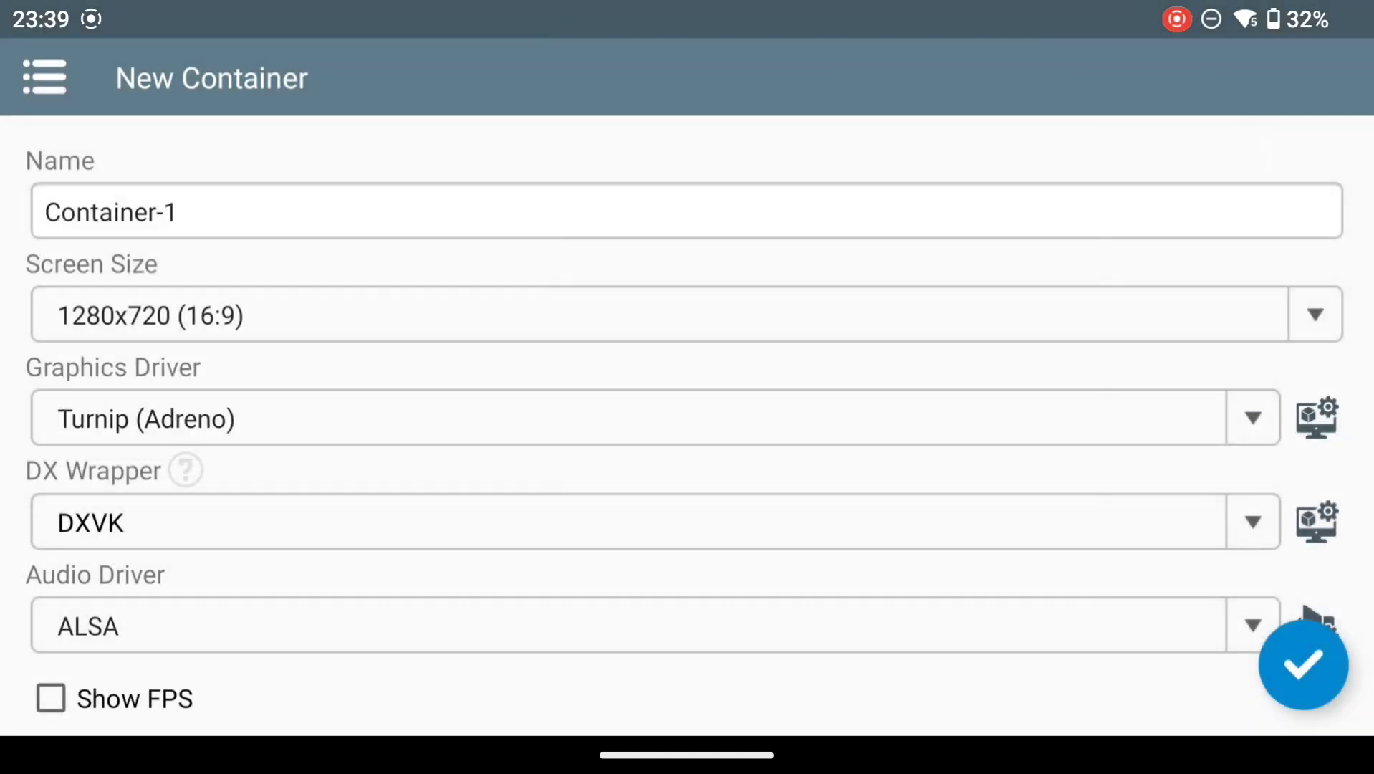
click(1315, 522)
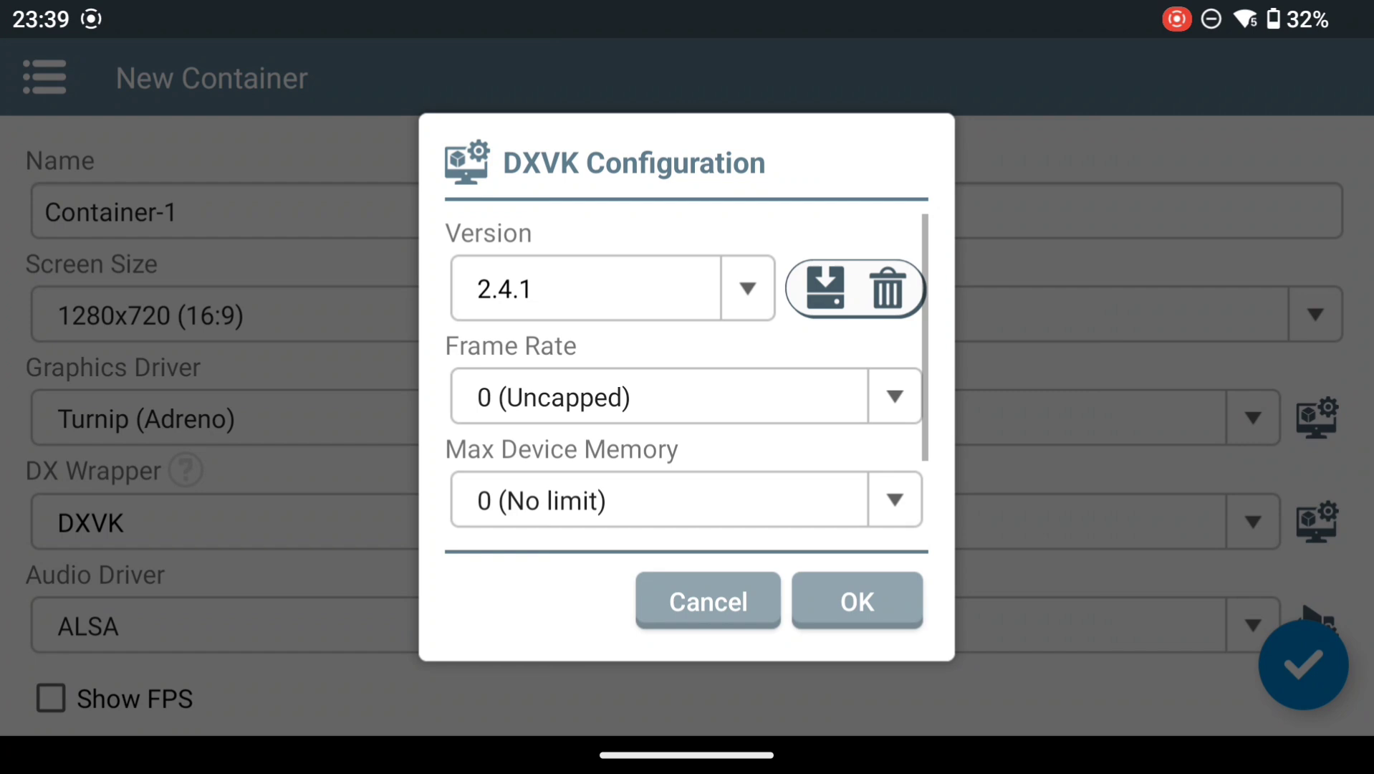
- Set the container's DXVK version to 1.10.3 and review the Wine configuration options
click(745, 288)
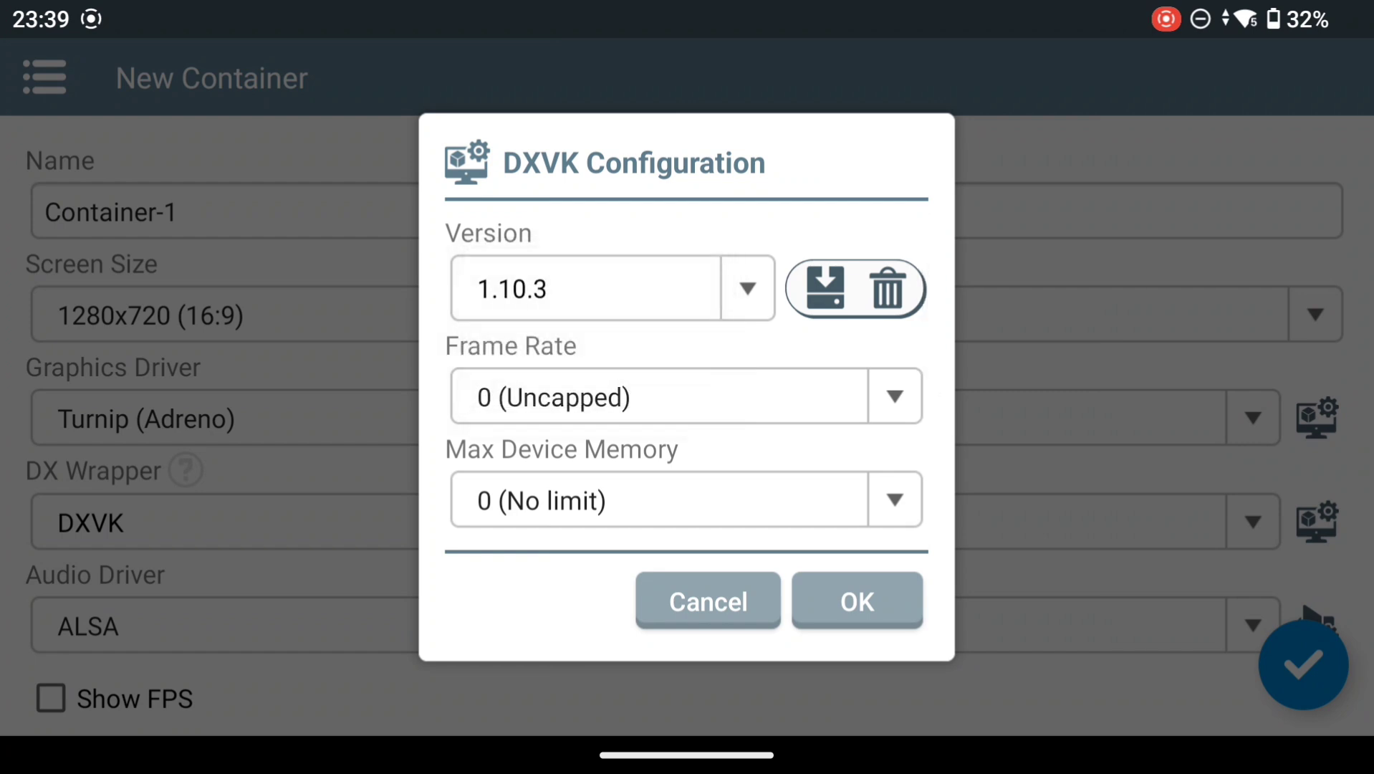
click(893, 500)
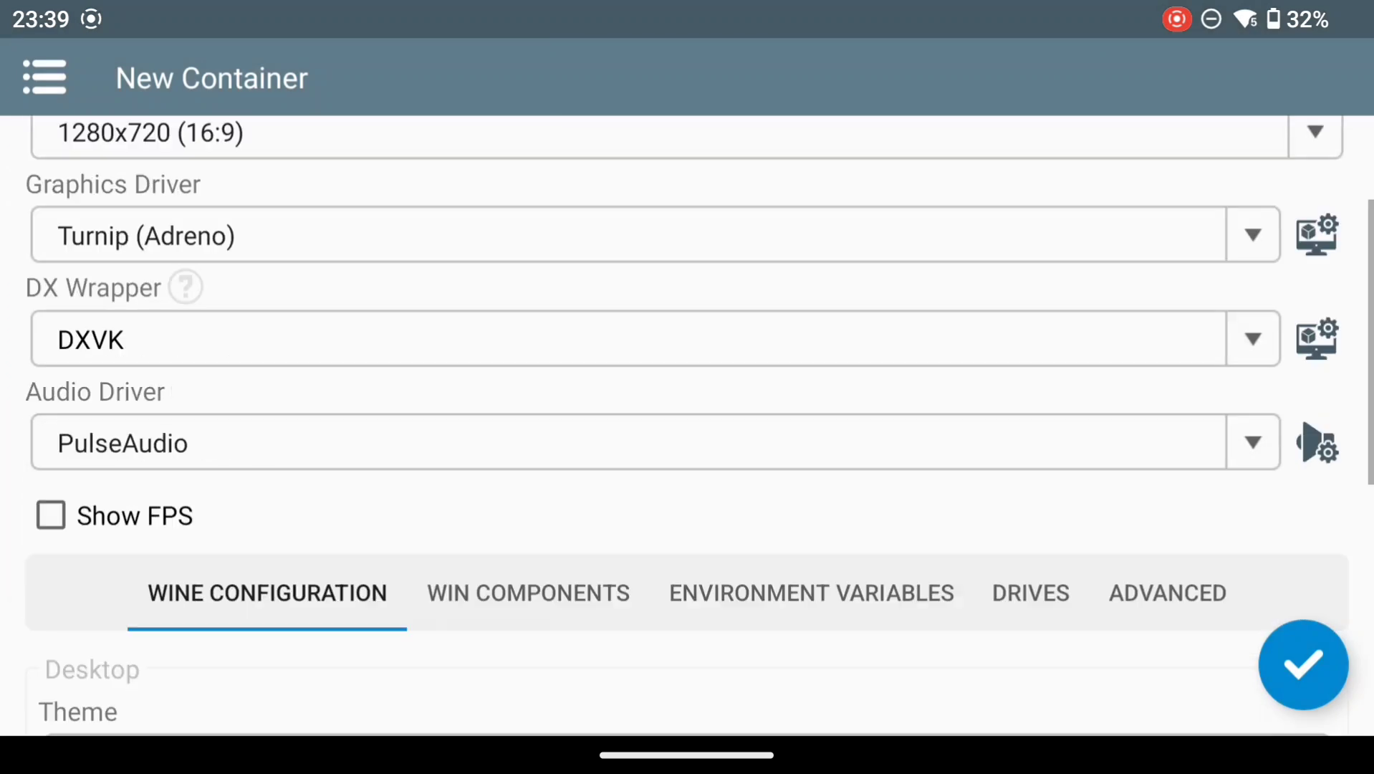
scroll(down, 3)
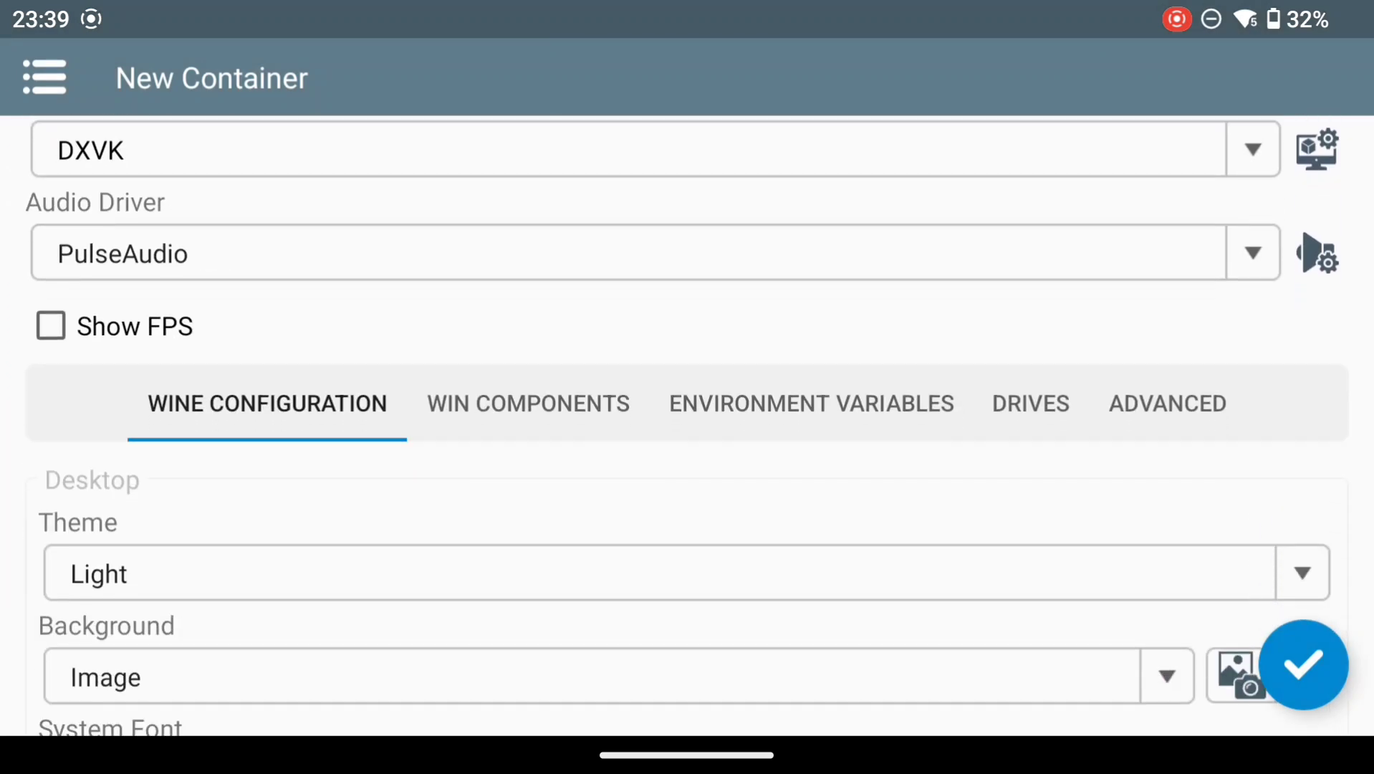
scroll(down, 3)
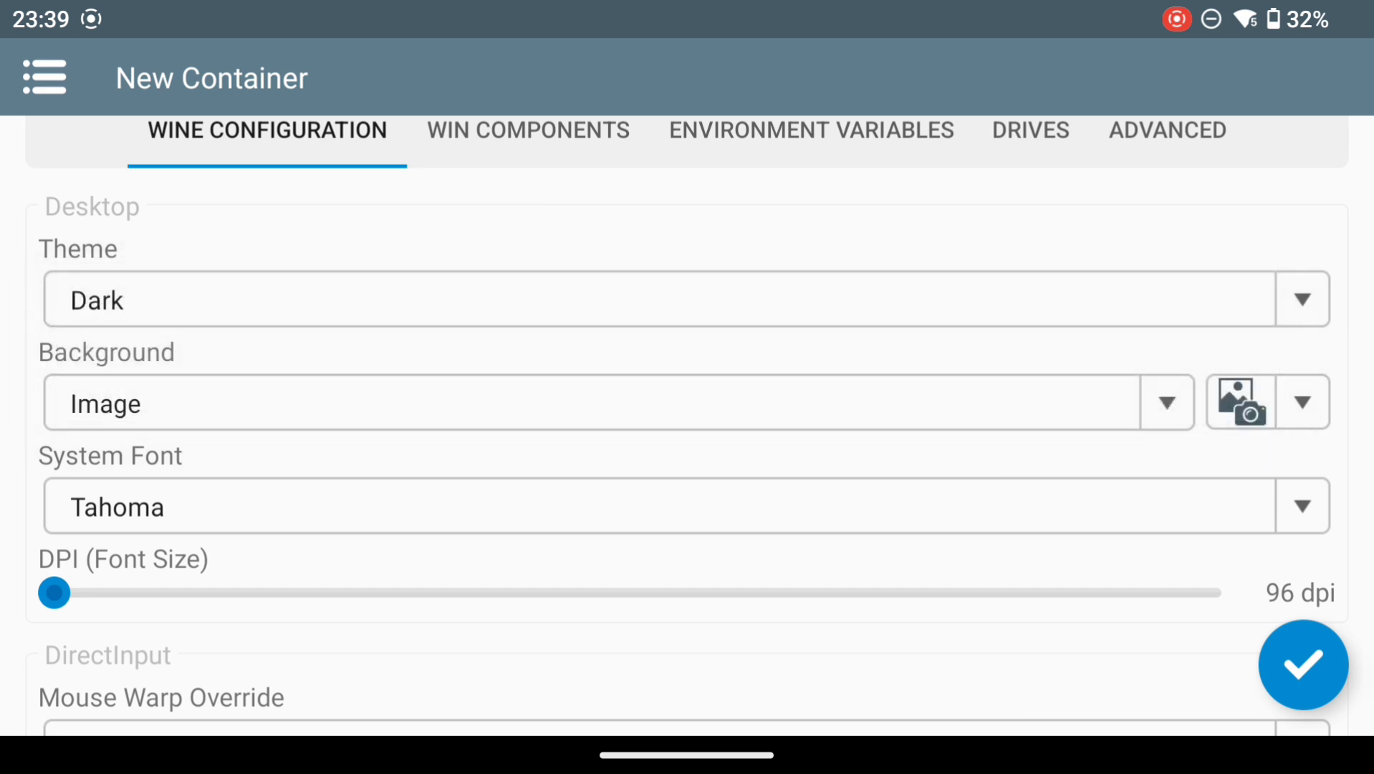
- Review the container's environment variables, leaving the TU_DEBUG options unchanged
click(809, 131)
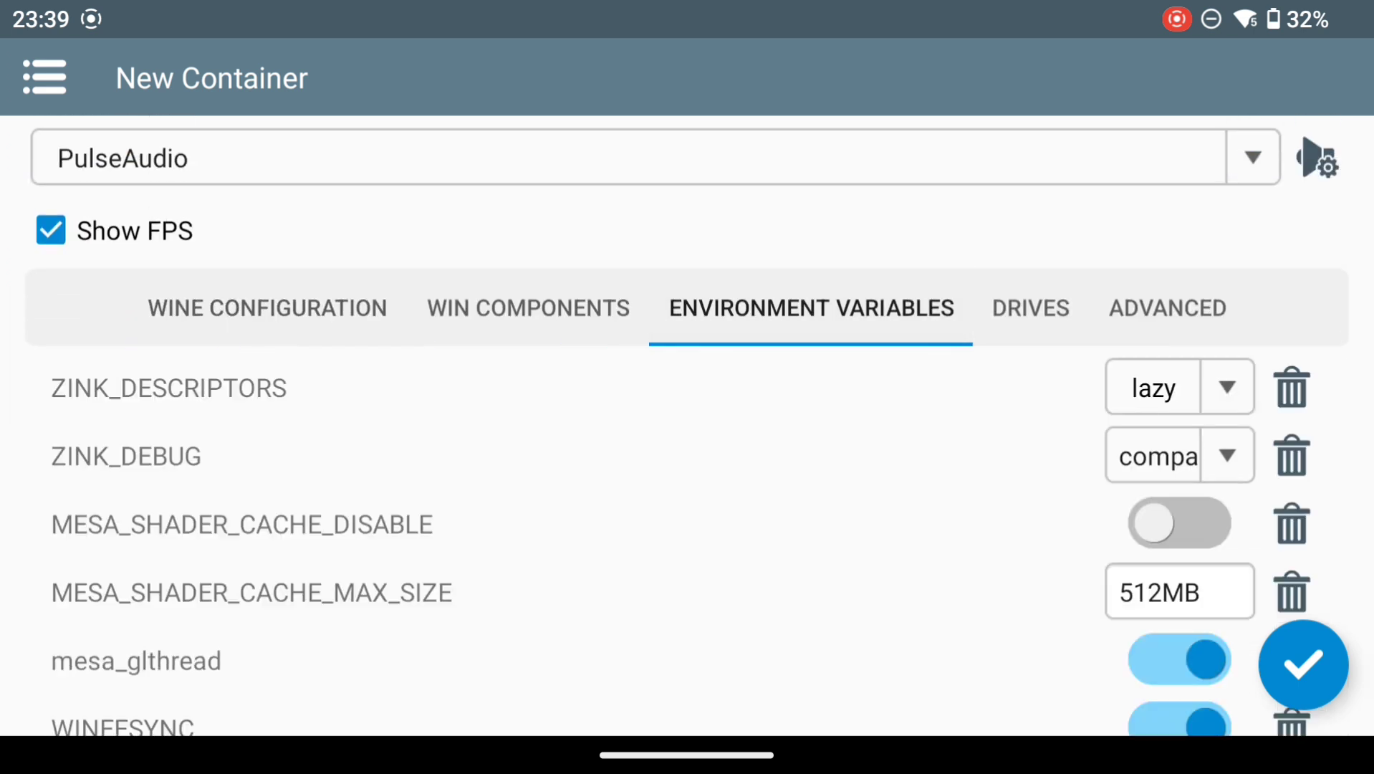
scroll(down, 3)
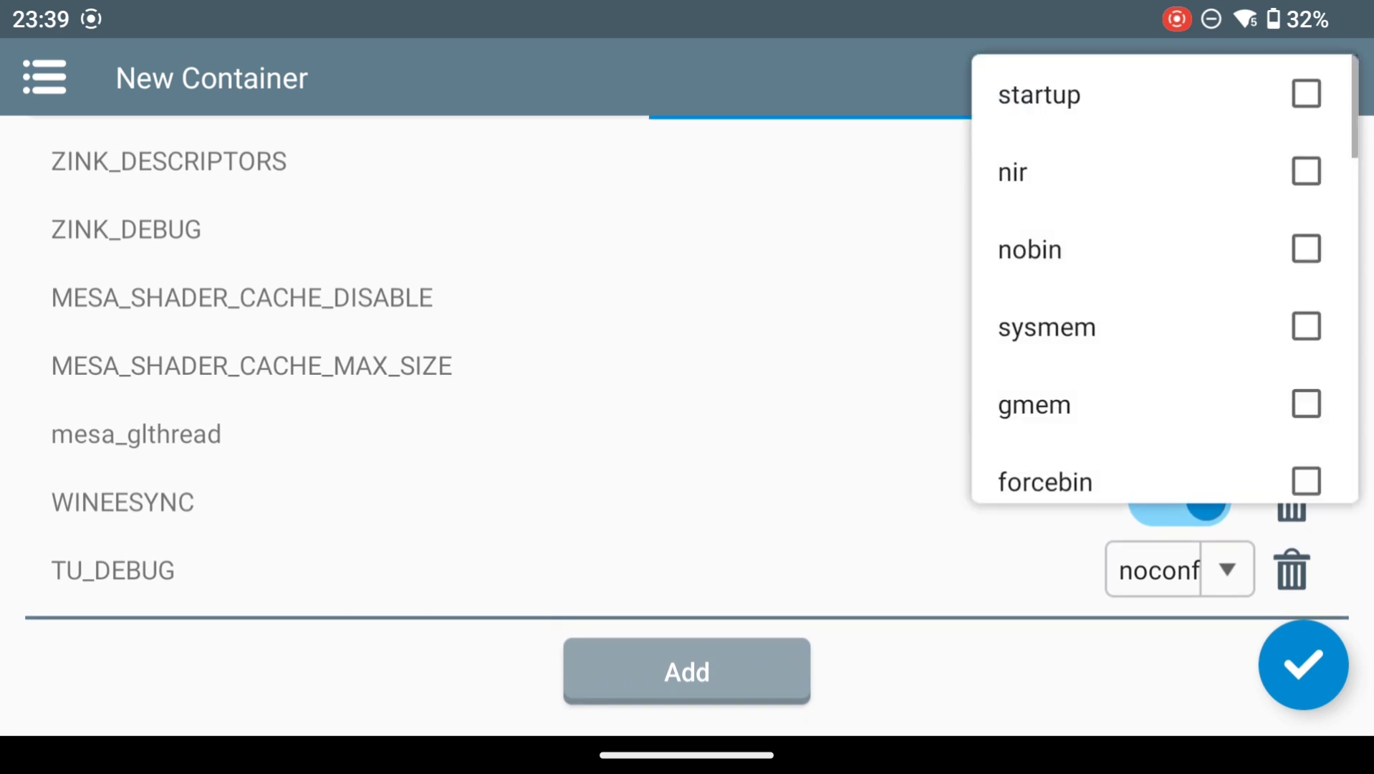
click(1305, 326)
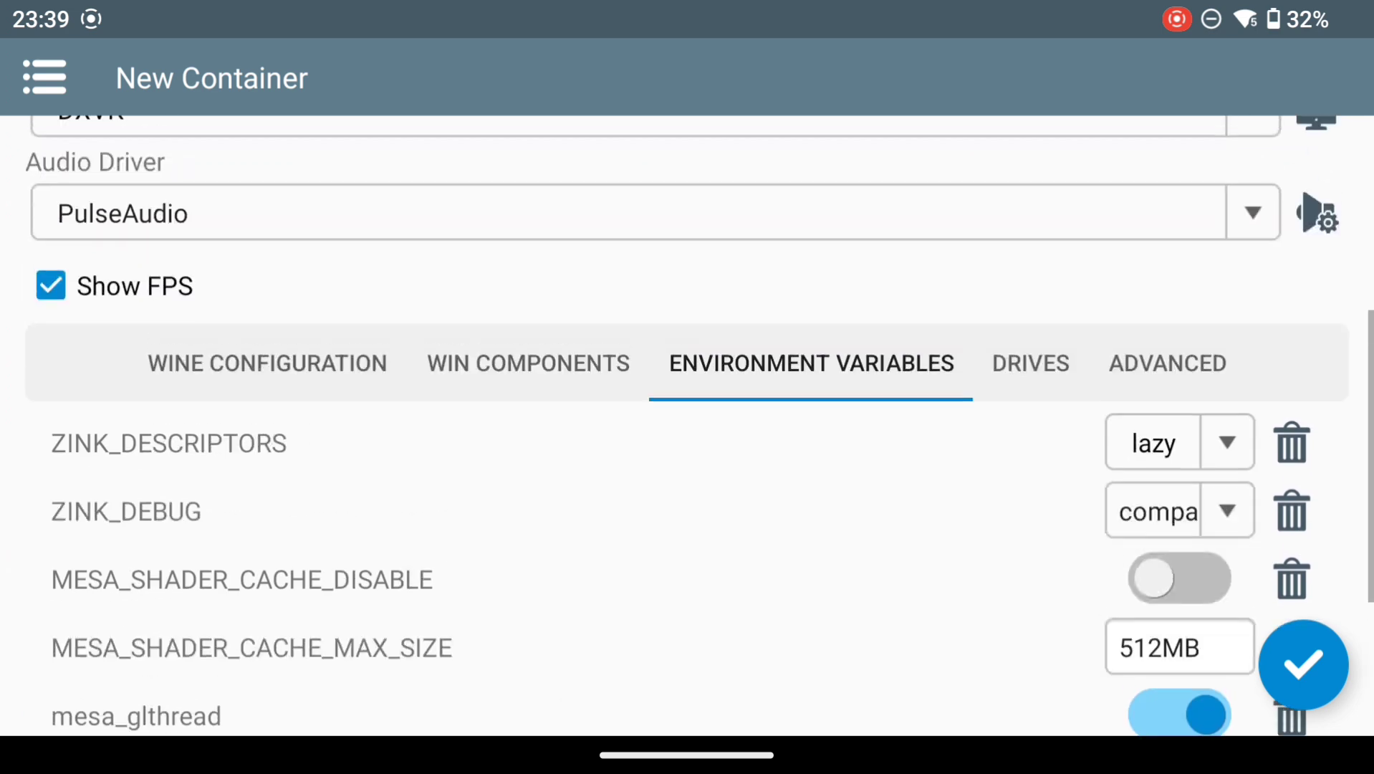
- Set Advanced startup selection to Aggressive and save the container as Container-1
click(1166, 363)
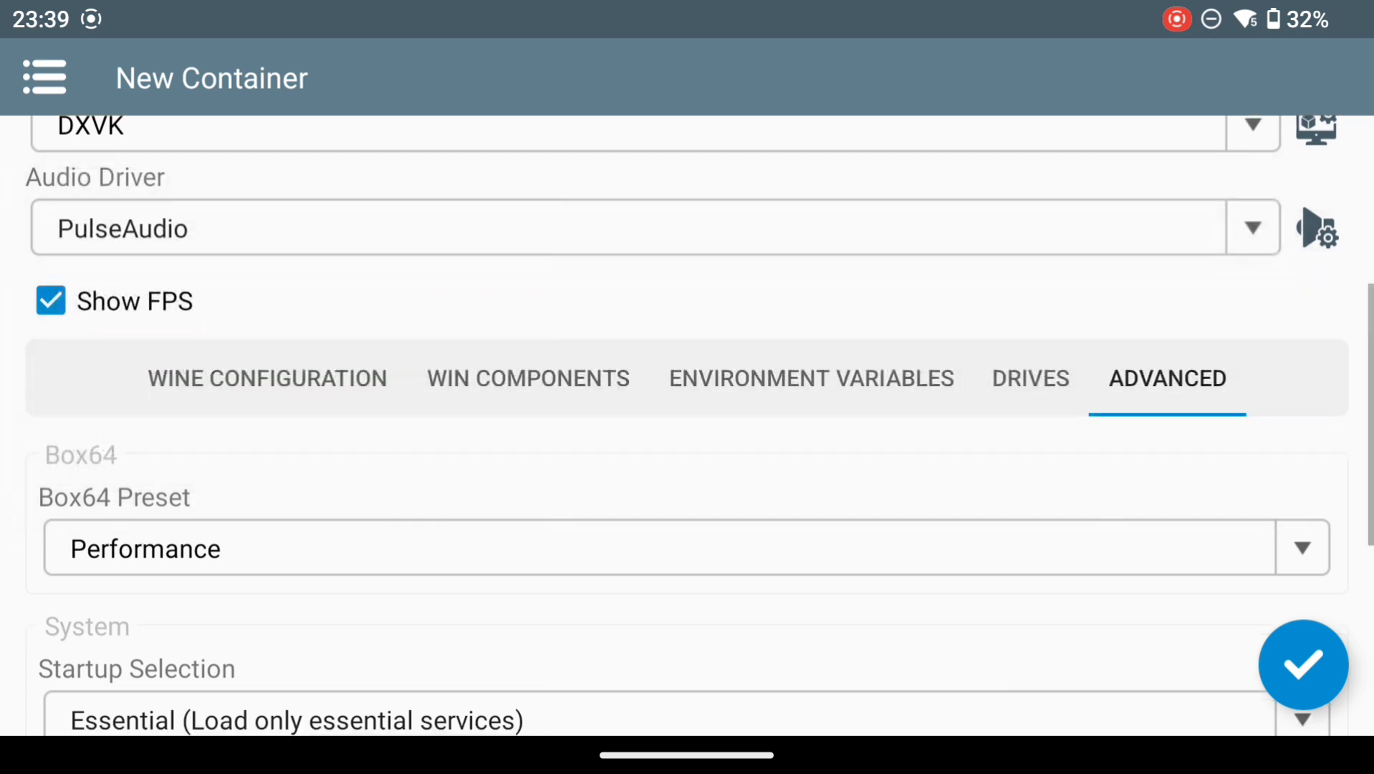
scroll(down, 3)
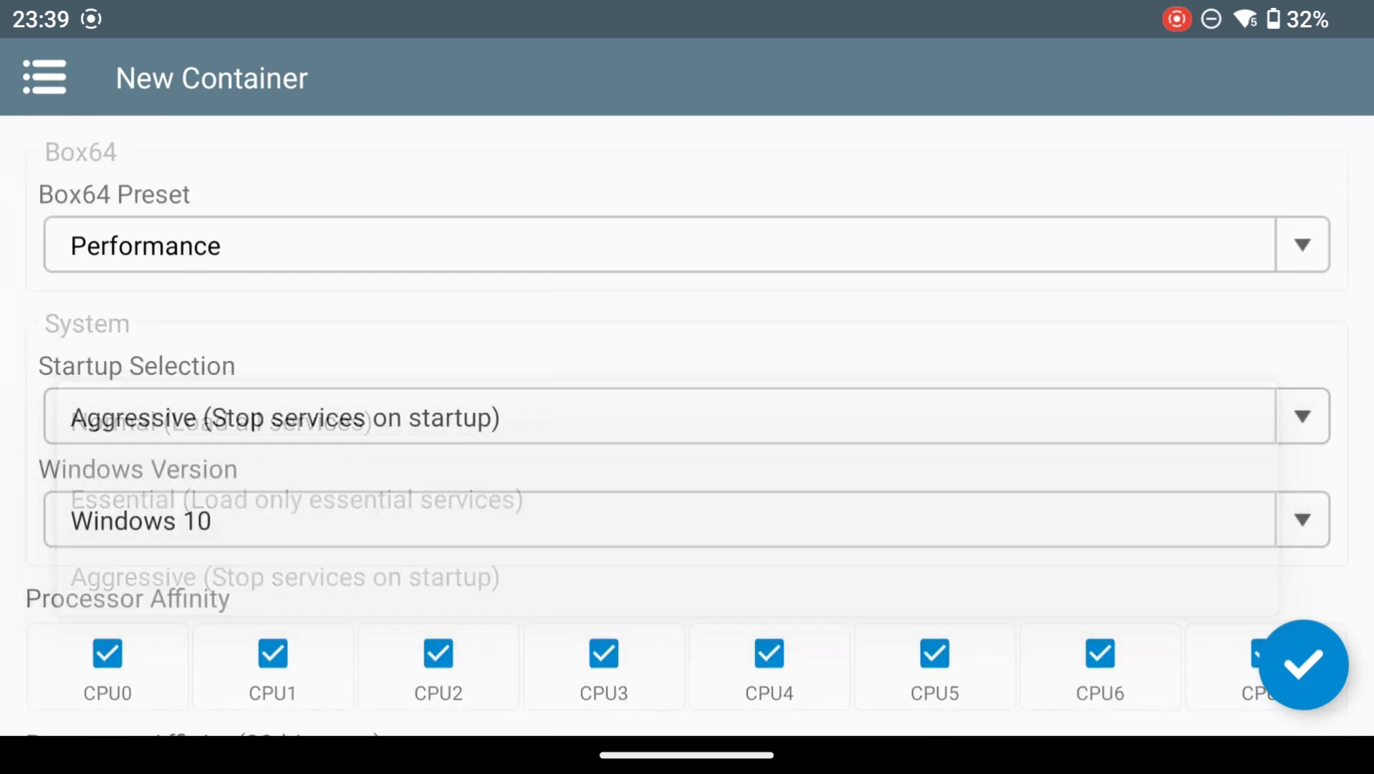
scroll(down, 3)
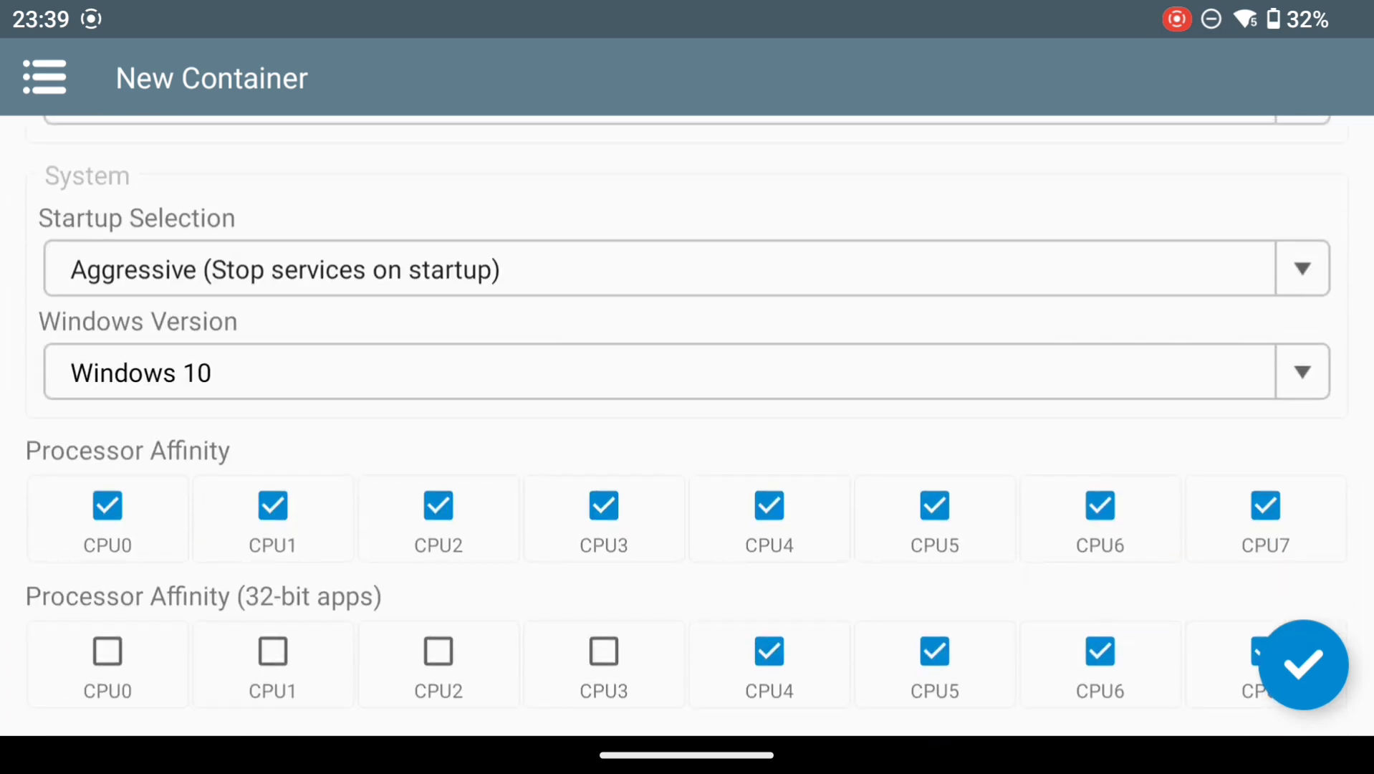
click(1302, 665)
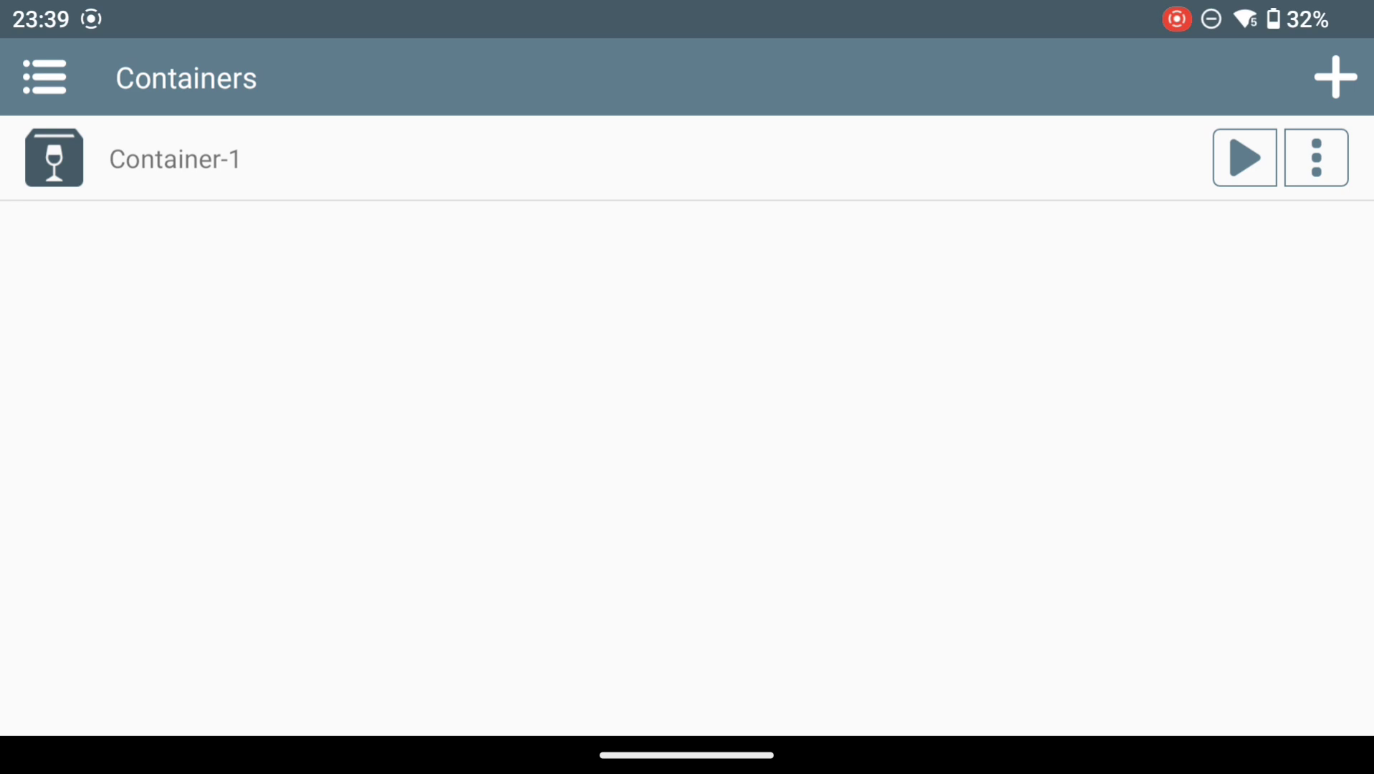
- Reach the Box64 Version list in Winlator's global settings from the side menu
click(42, 78)
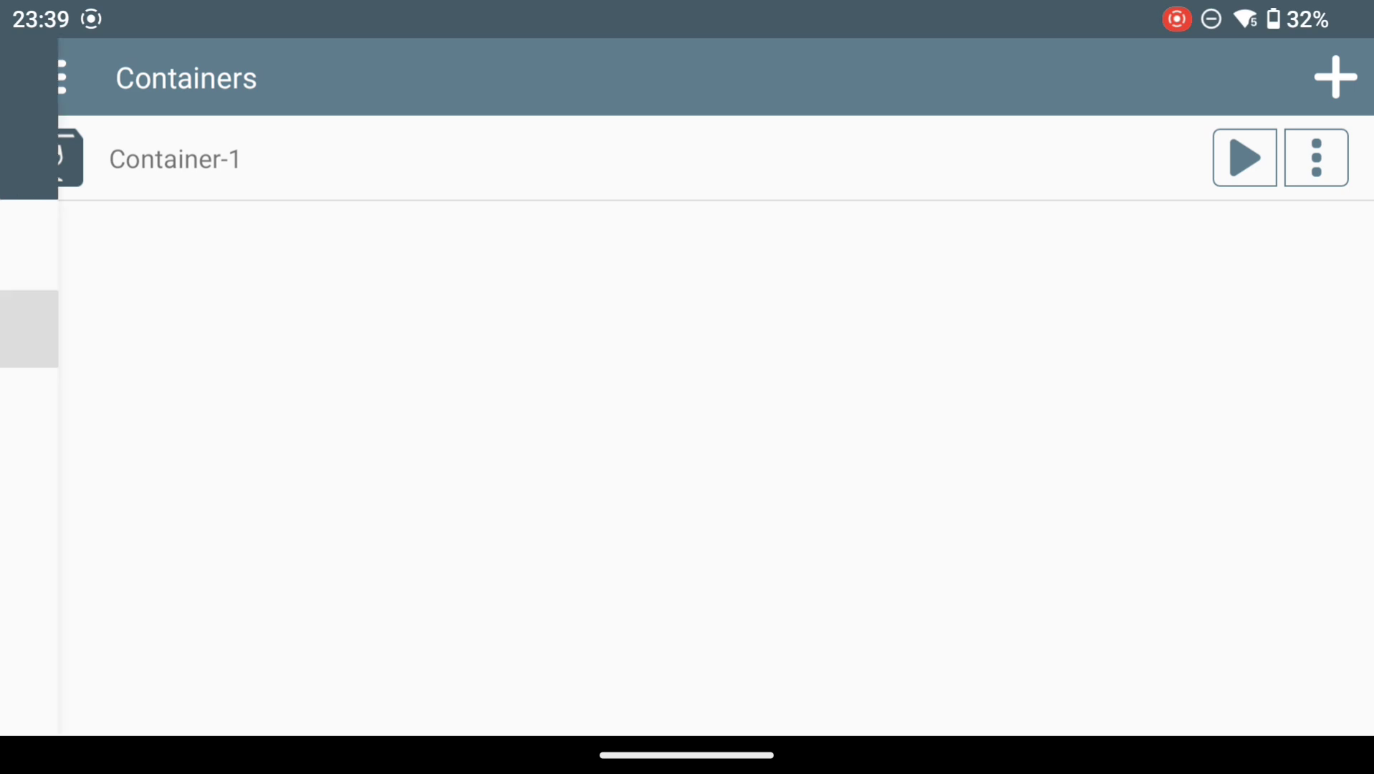
click(60, 77)
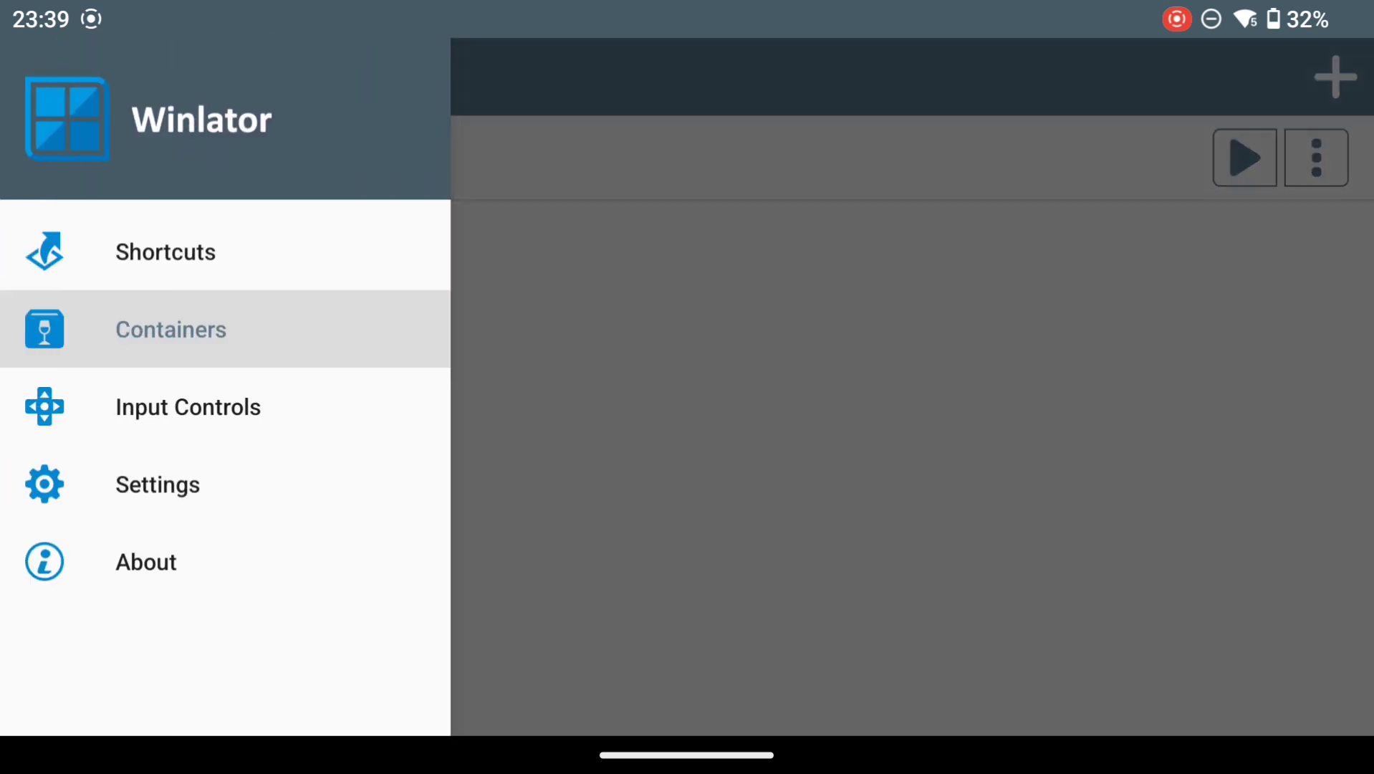
click(156, 484)
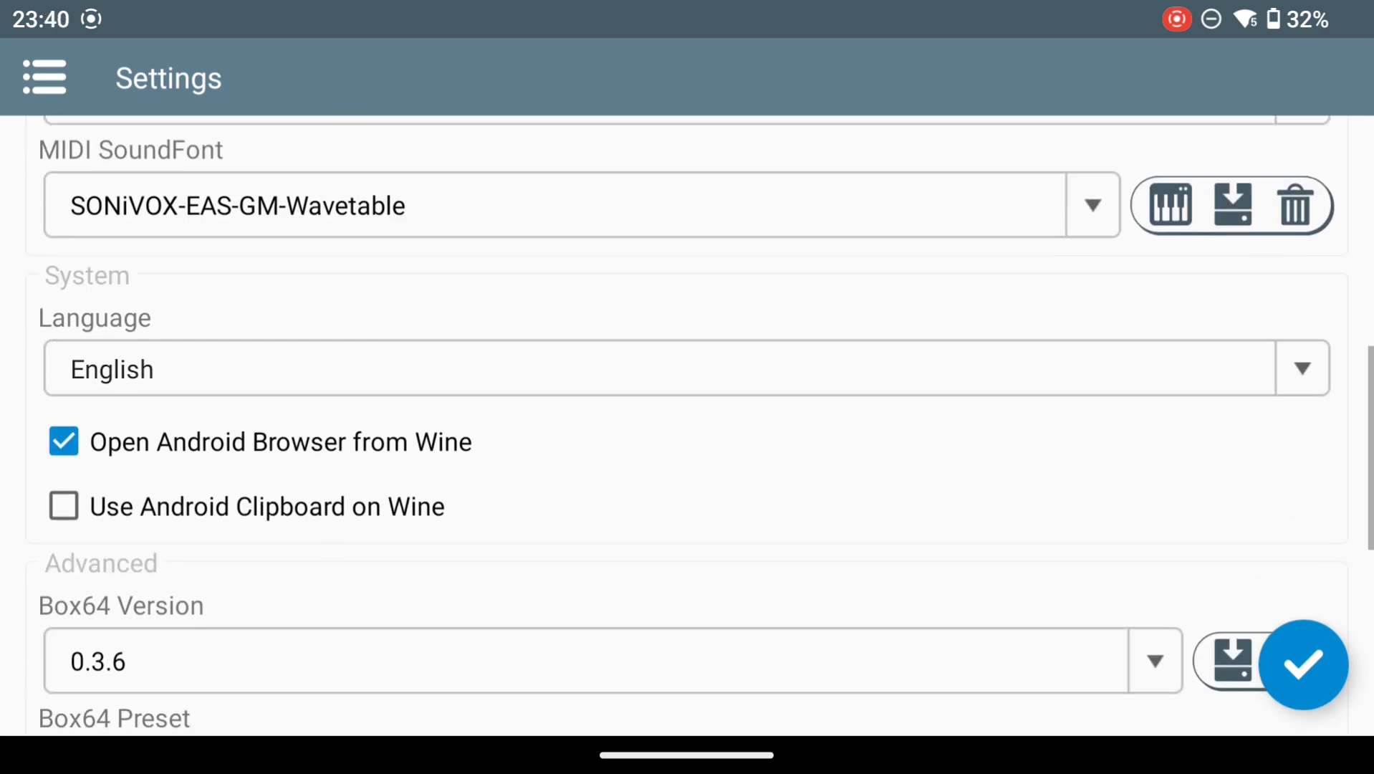
click(1153, 662)
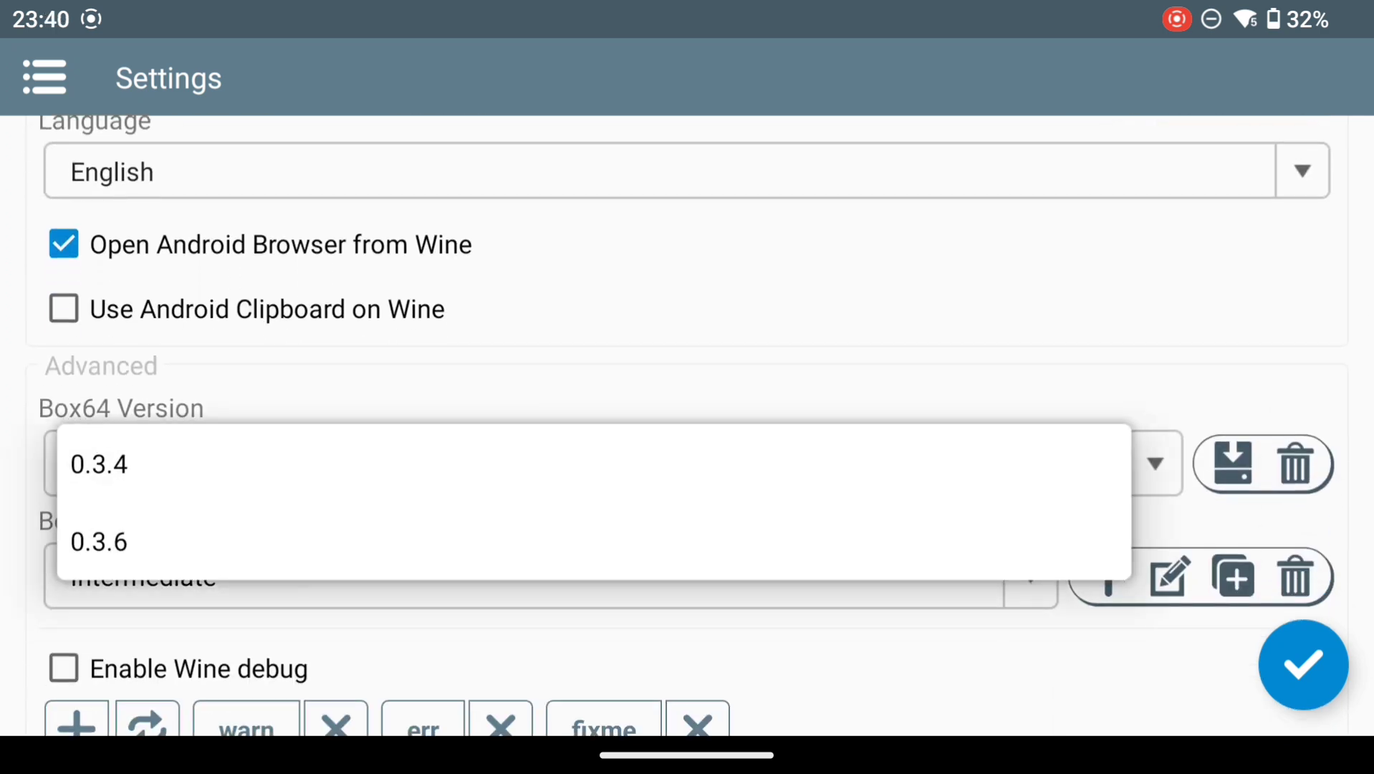
- Install Box64 0.3.7 via the component installer, keep 0.3.6 selected, and save the settings
click(1228, 464)
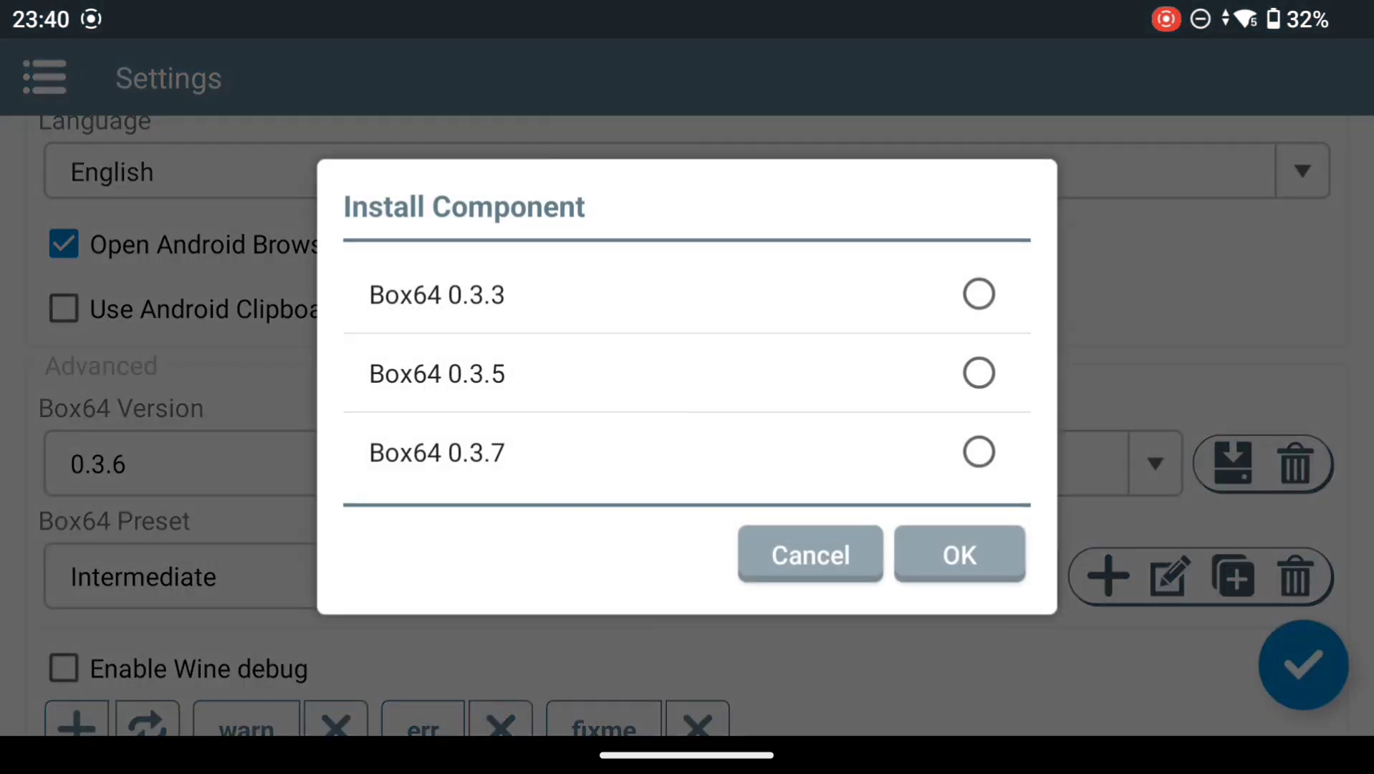
click(979, 453)
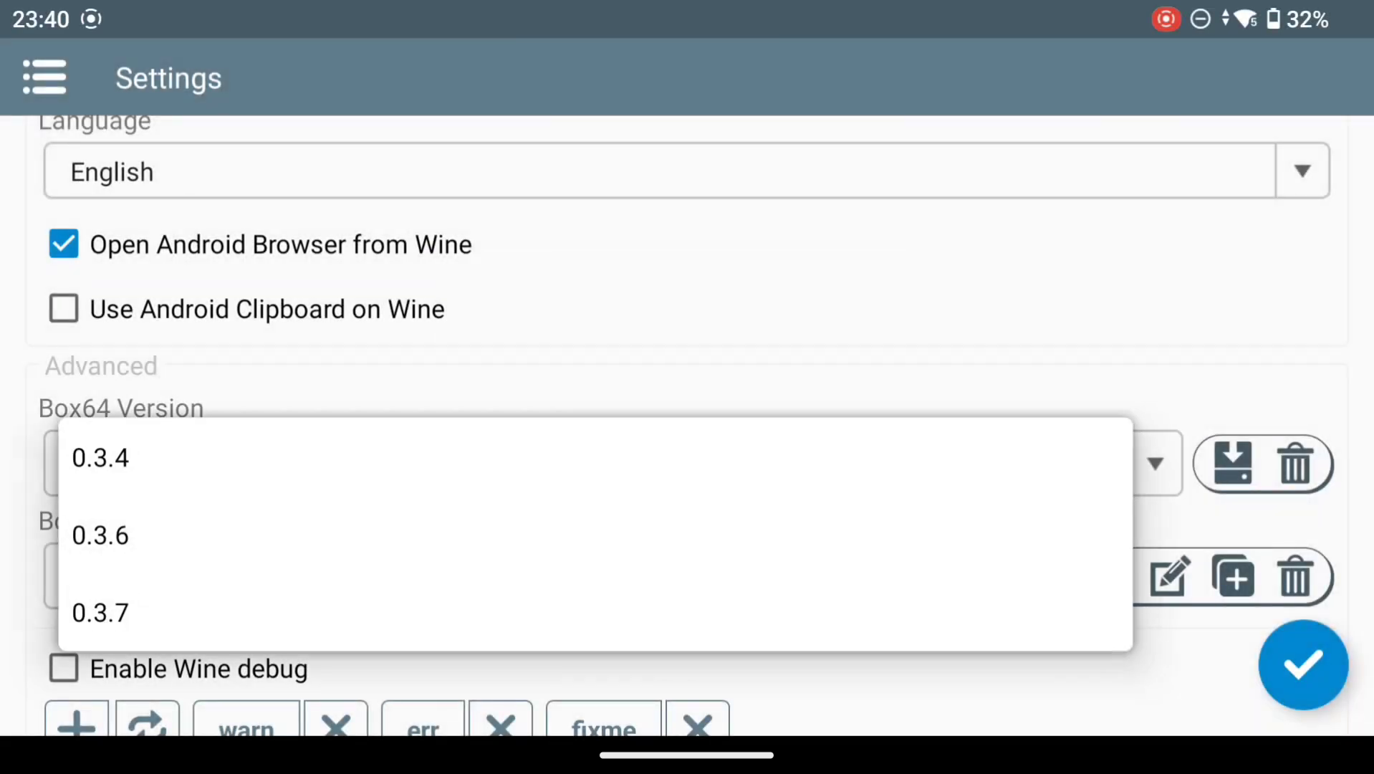
click(100, 535)
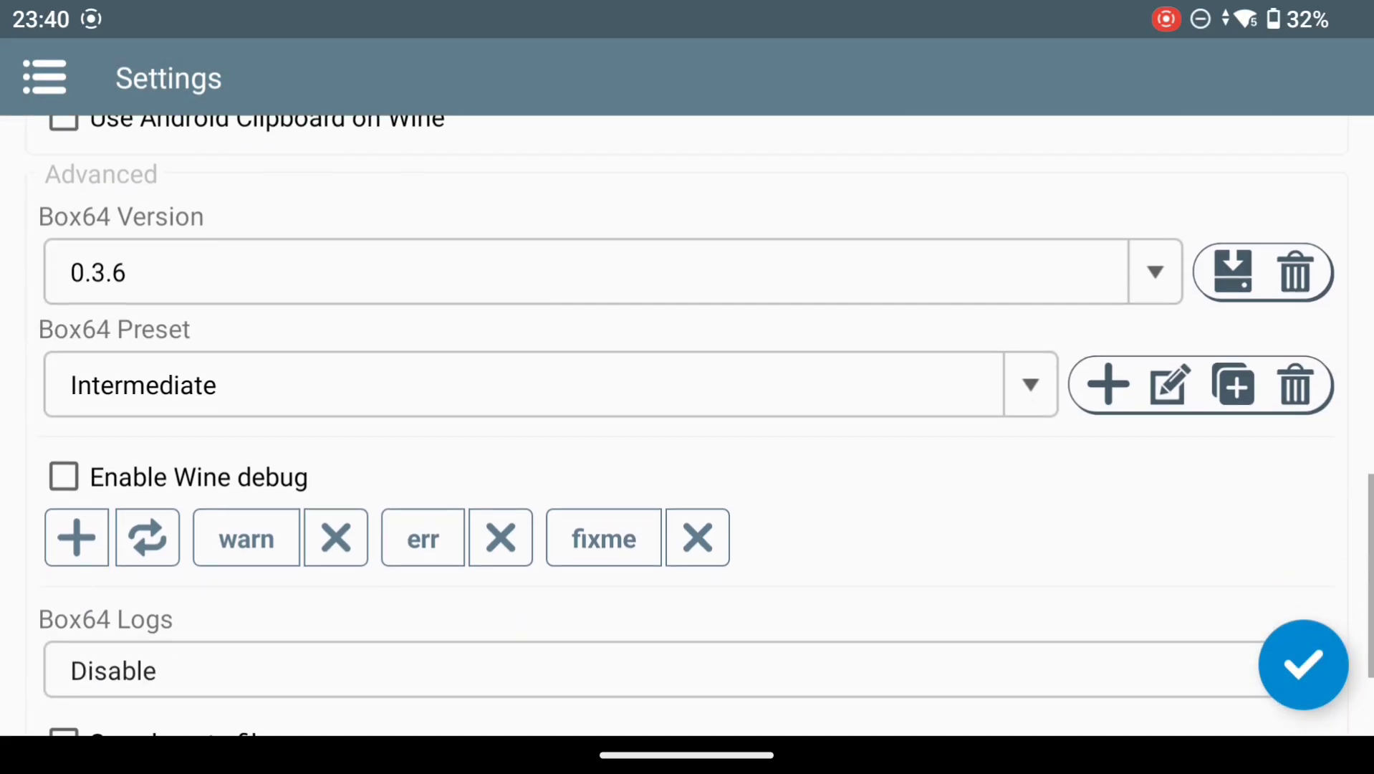
scroll(up, 3)
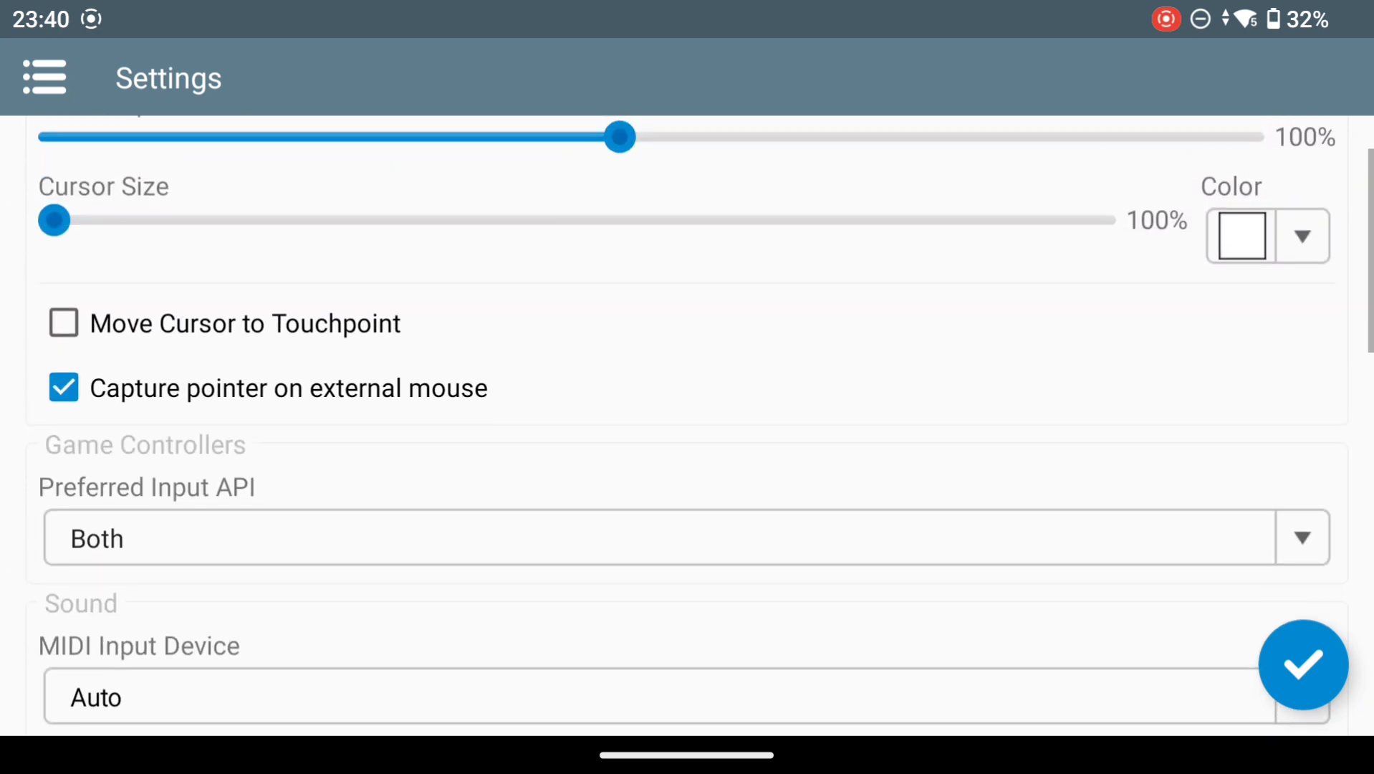
click(1303, 663)
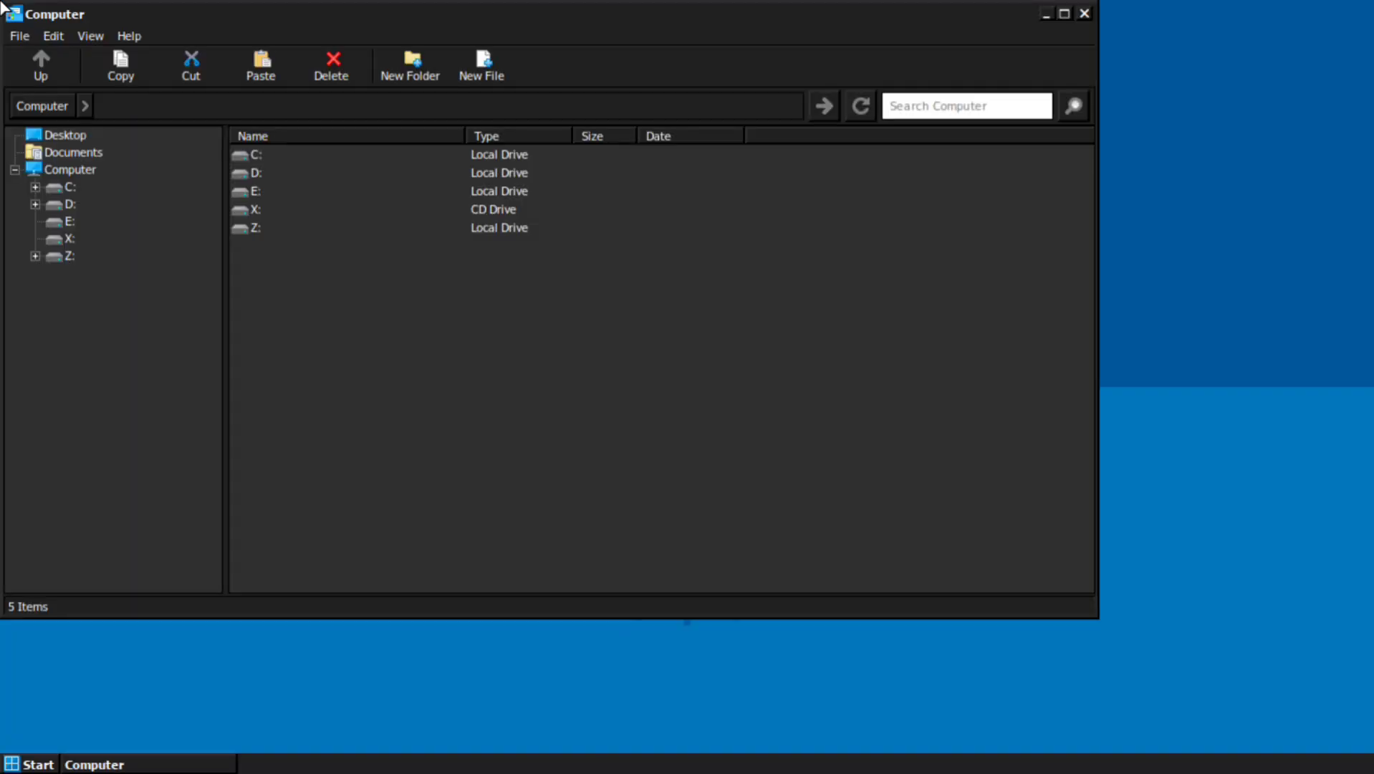
- Apply the Ajay prefix registries from drive D and enter the Octopath Traveler 2 folder
double_click(258, 172)
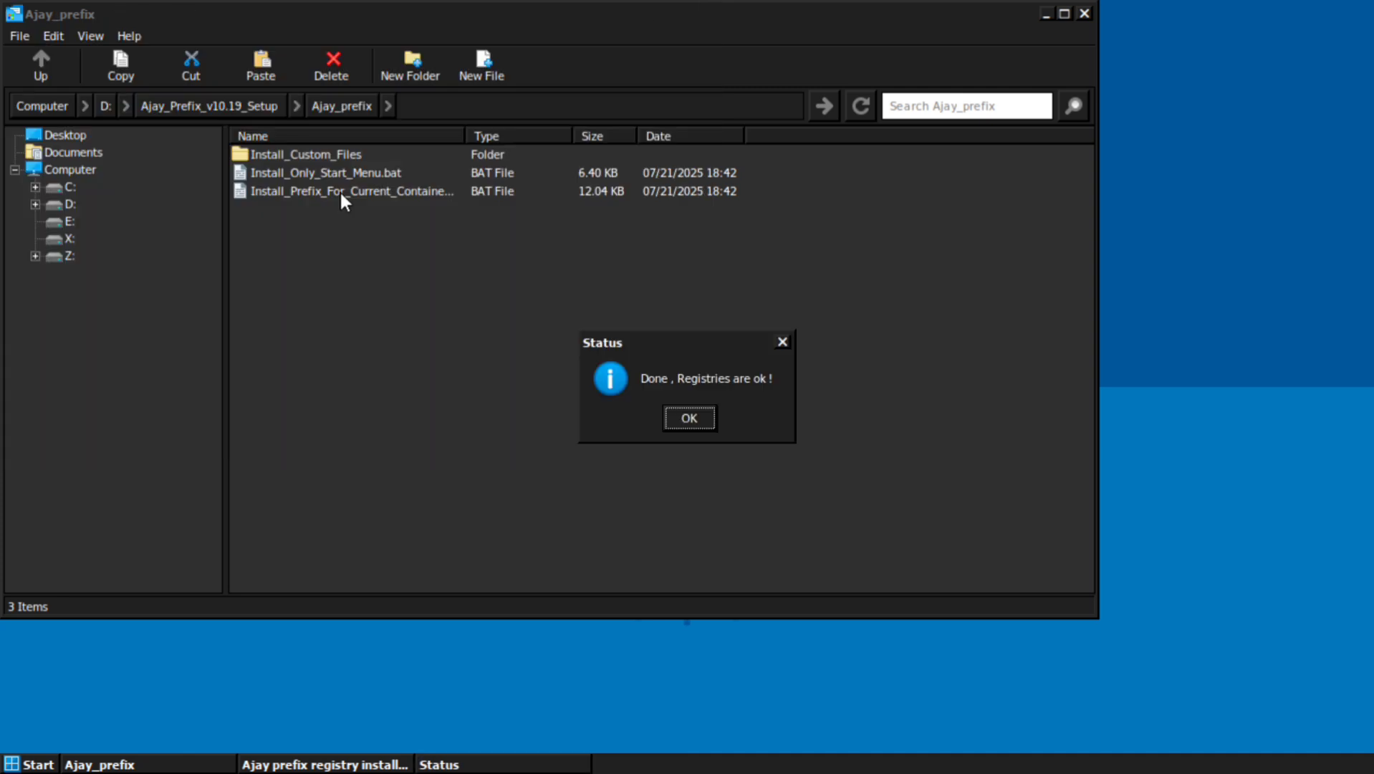
click(689, 417)
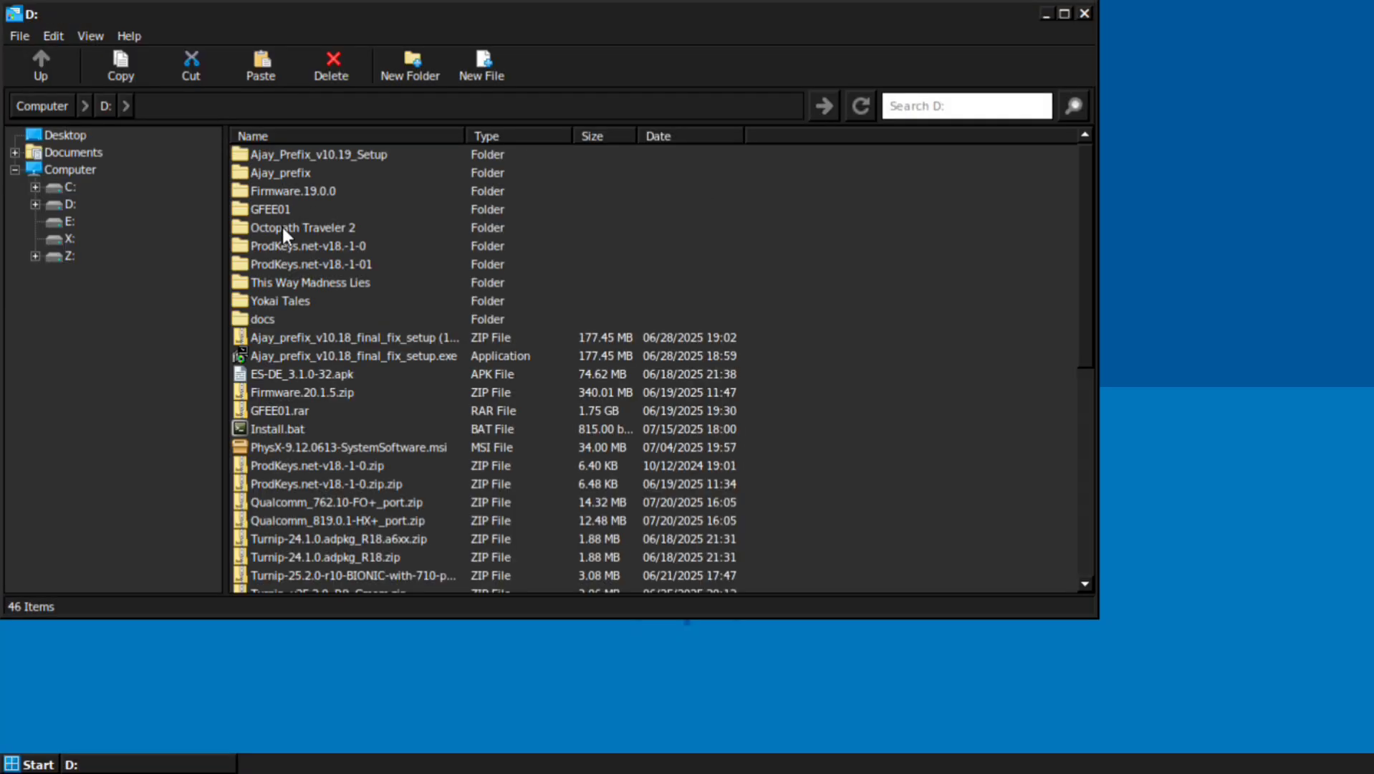
double_click(301, 227)
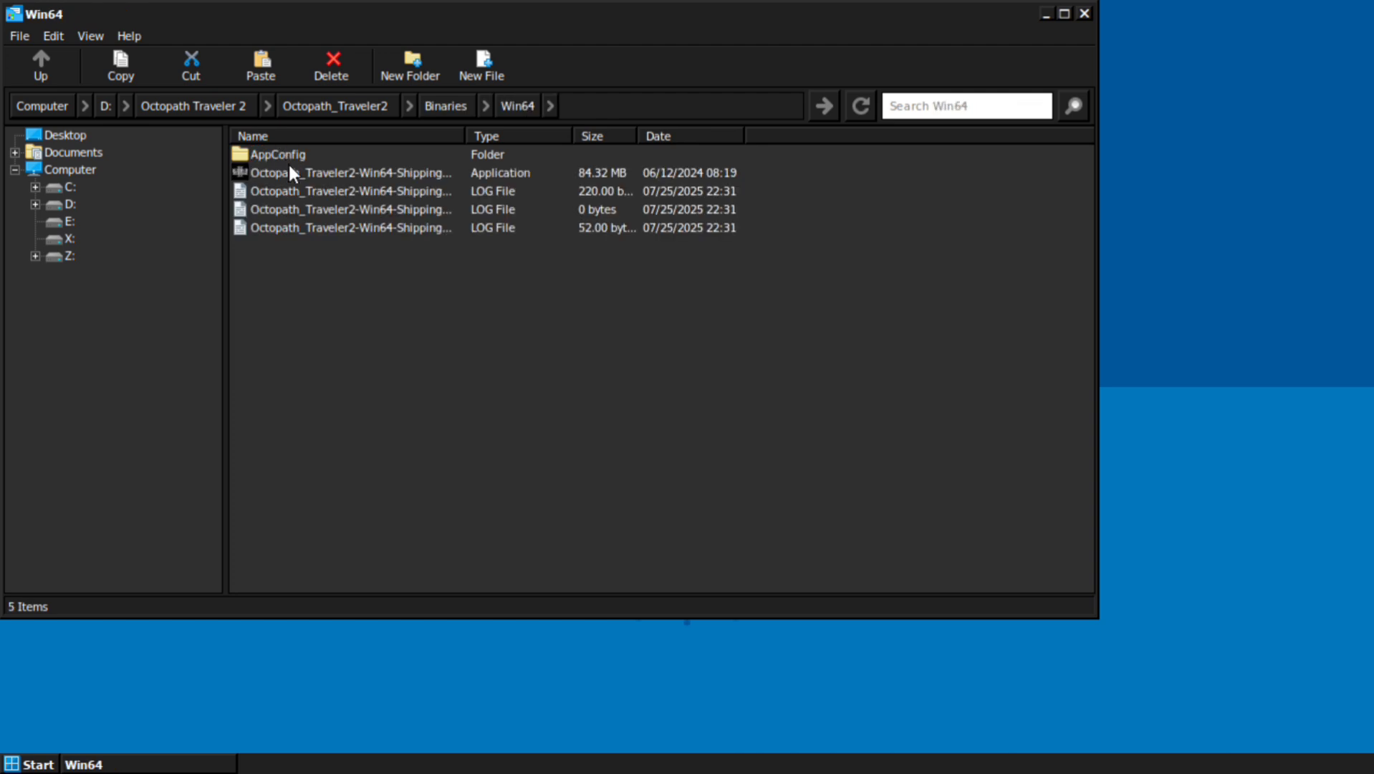
- Launch Octopath Traveler II from its shipping executable in the Win64 folder
click(352, 172)
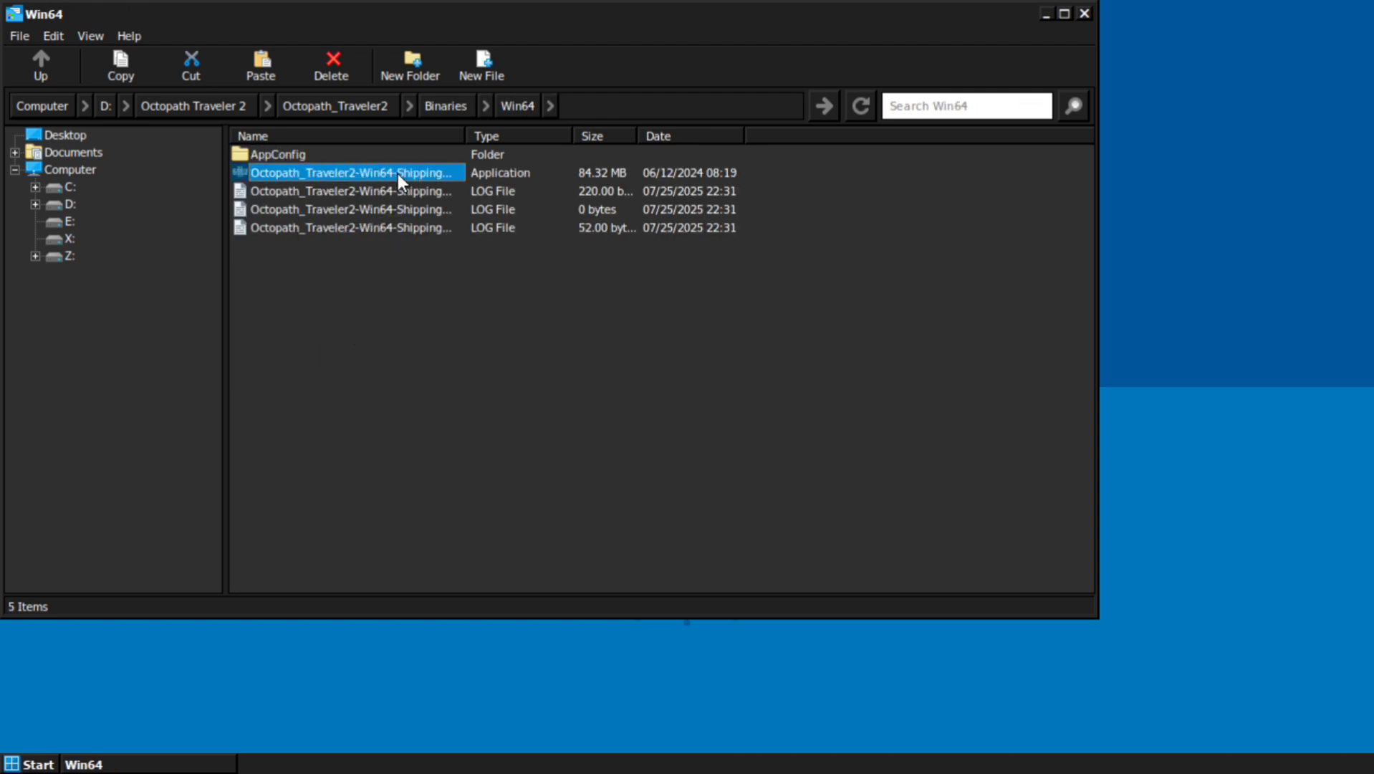
double_click(352, 172)
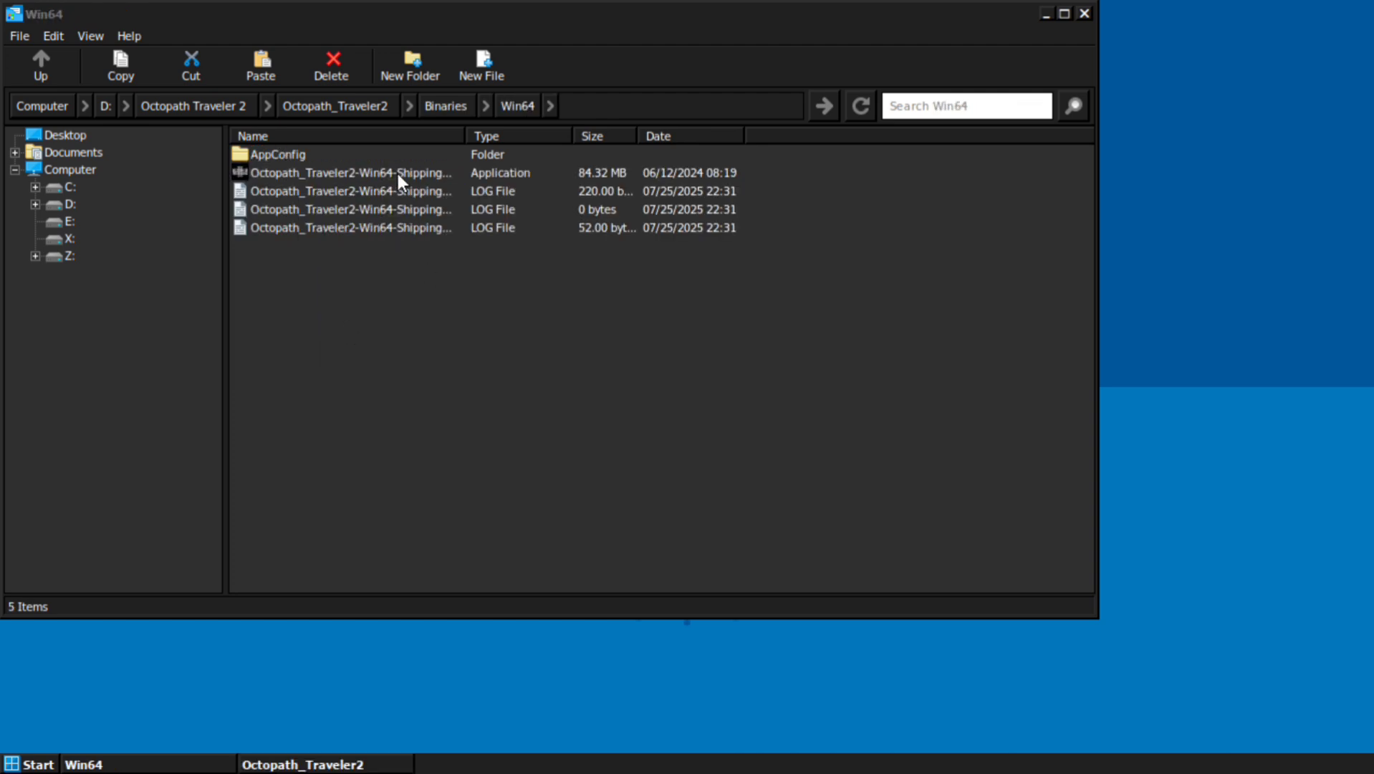
double_click(351, 172)
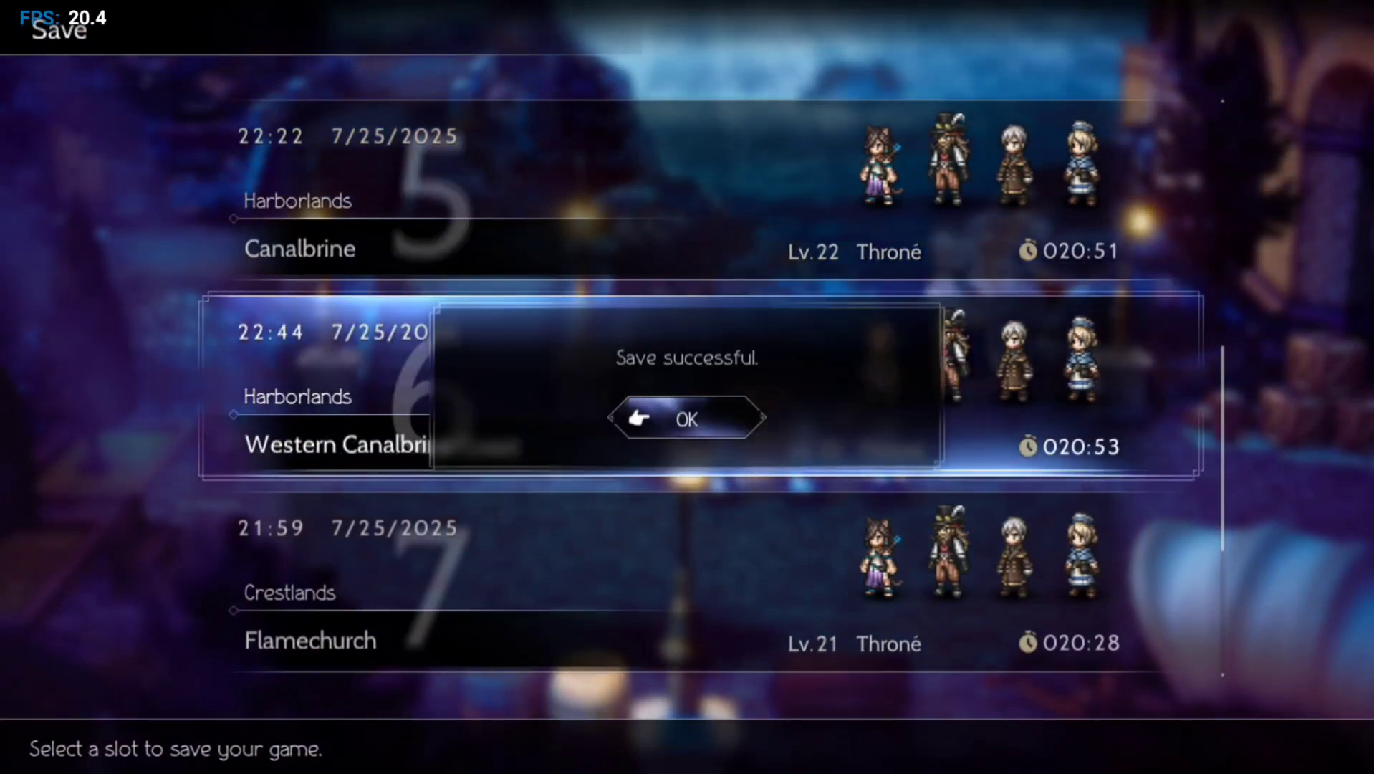
- Confirm the Harborlands save, return from the map to the field, and dismiss the Healing Grape (M) notice
click(686, 418)
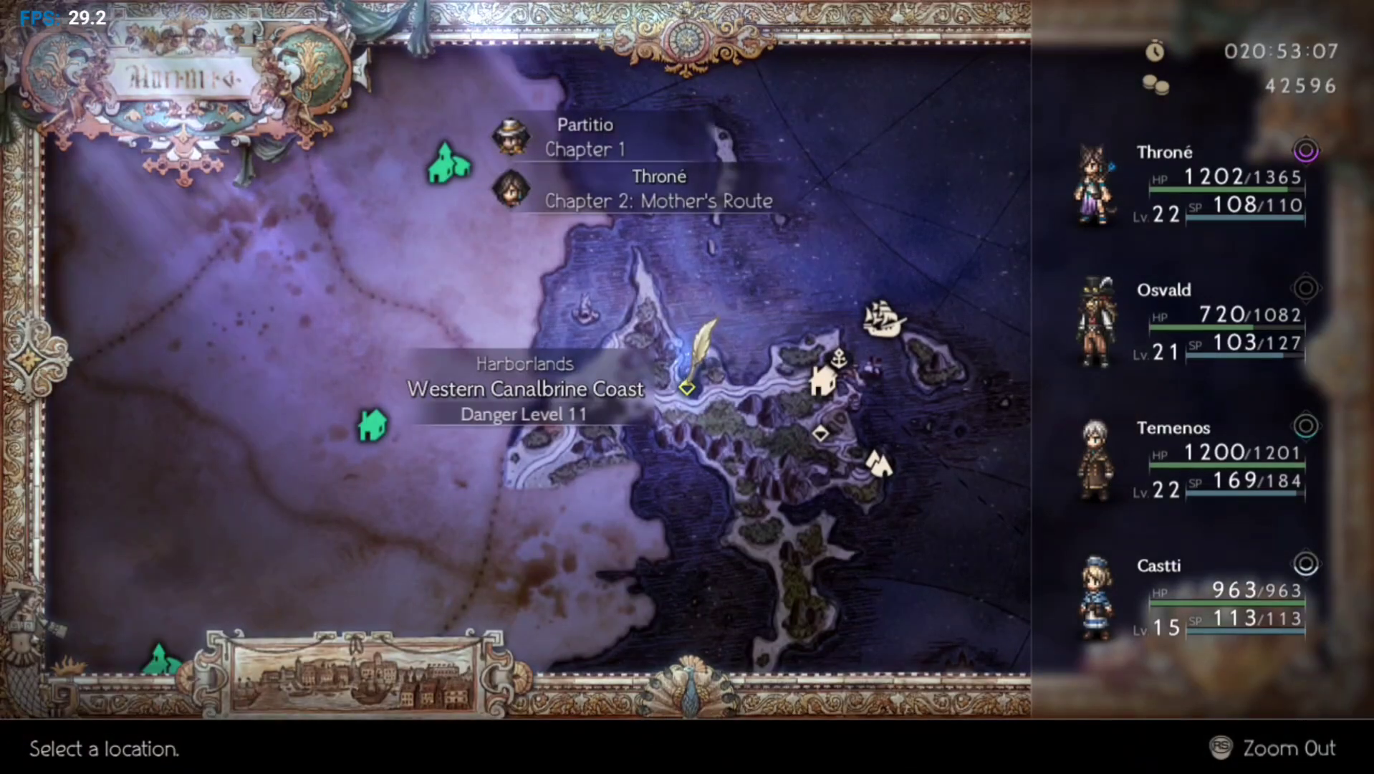
click(688, 387)
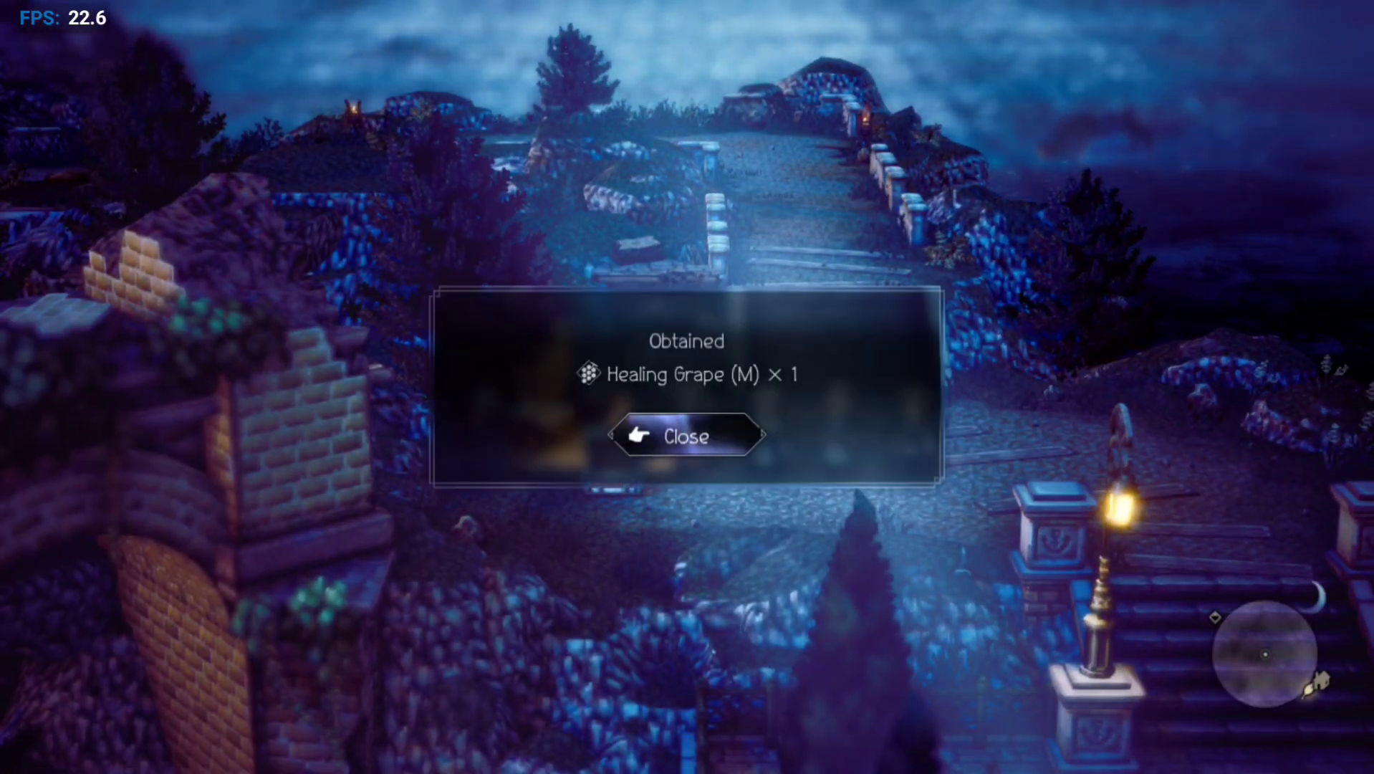
click(685, 437)
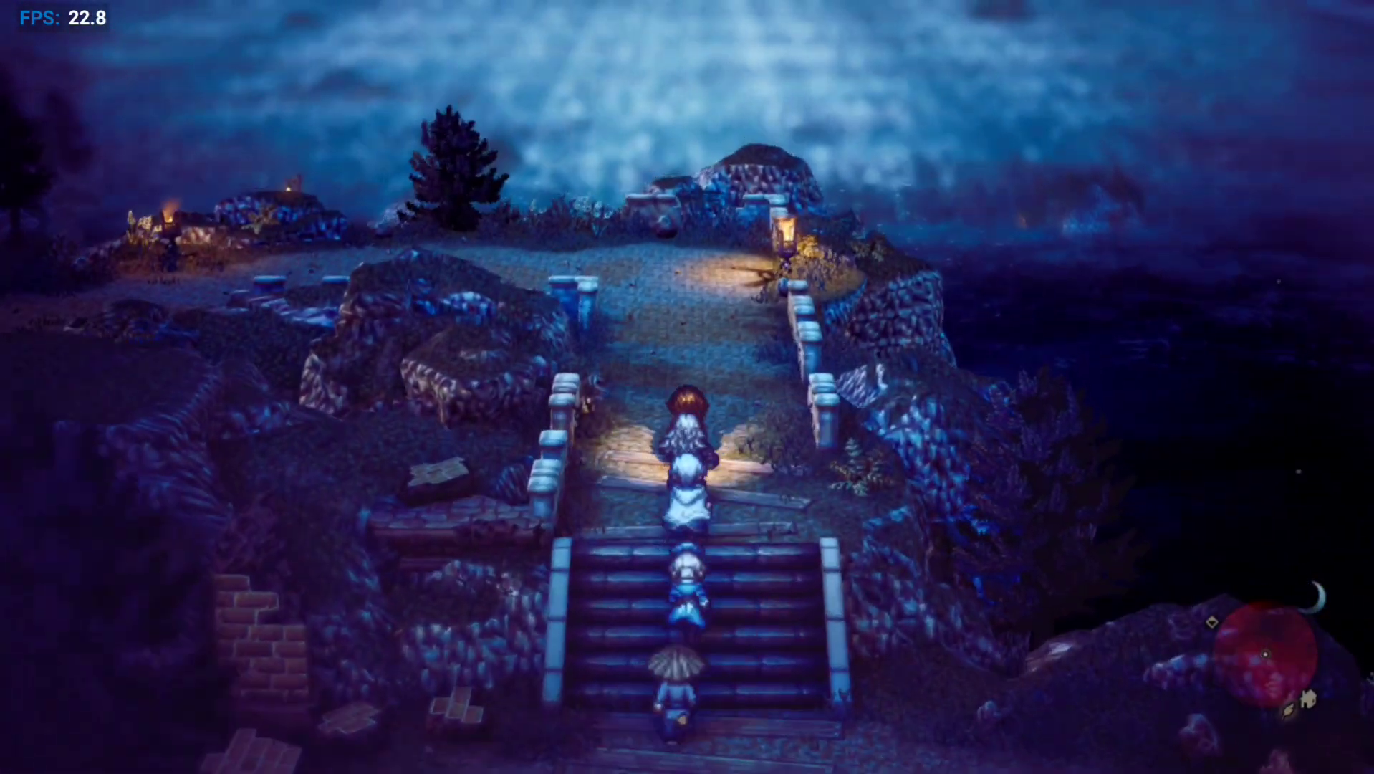